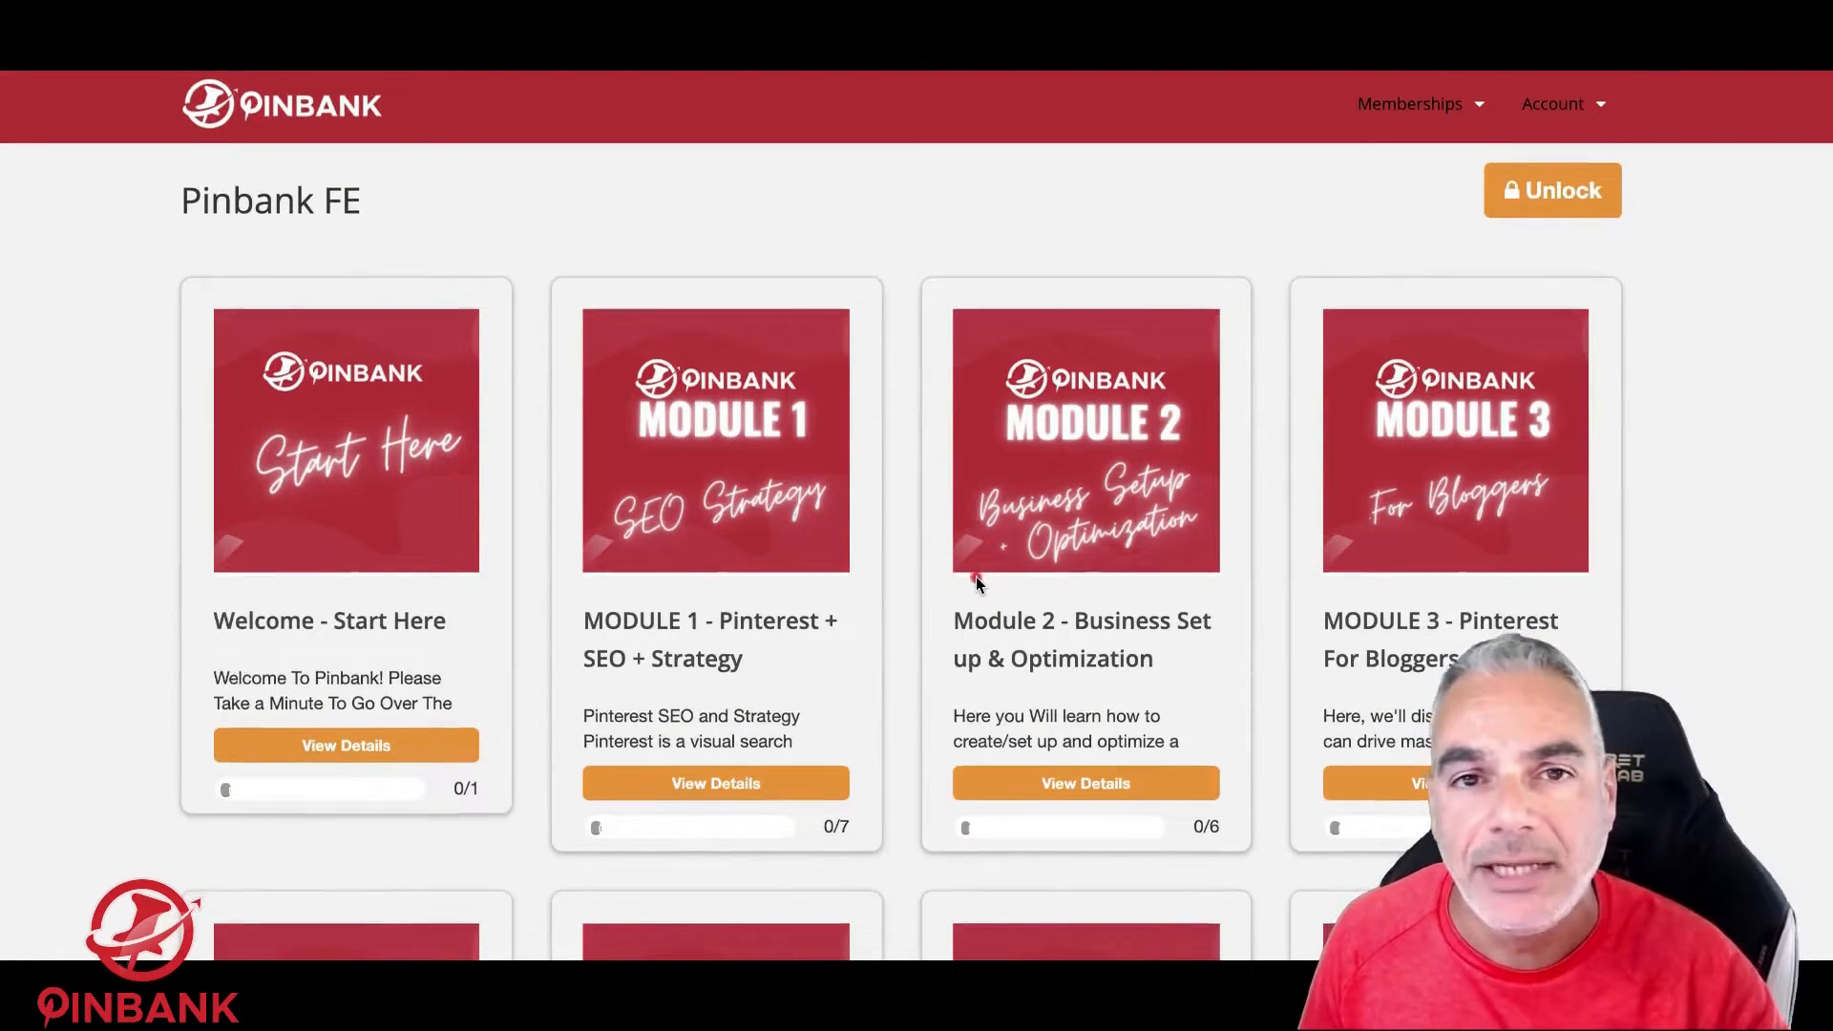
Scroll the members page down past the module cards to Pinning Tactics and Pinterest Analytics.
{"action": "scroll", "scroll_direction": "down", "scroll_amount": 3}
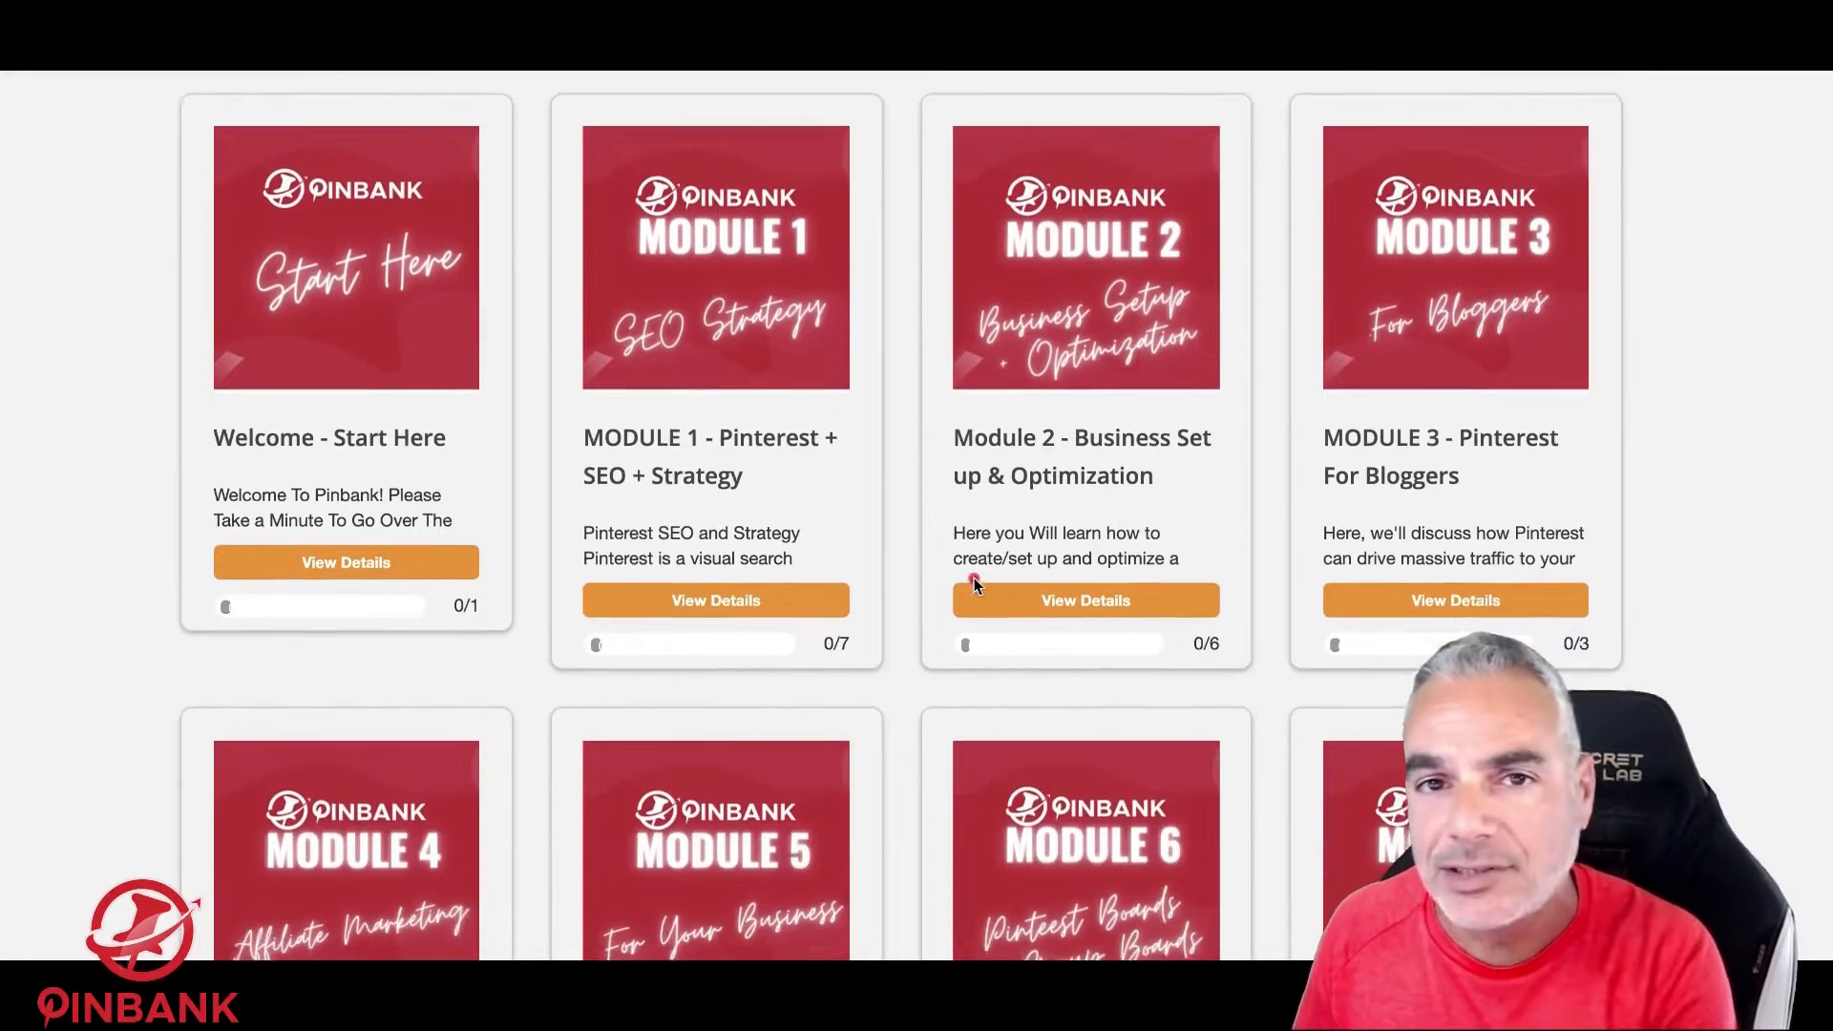
{"action": "scroll", "scroll_direction": "down", "scroll_amount": 3}
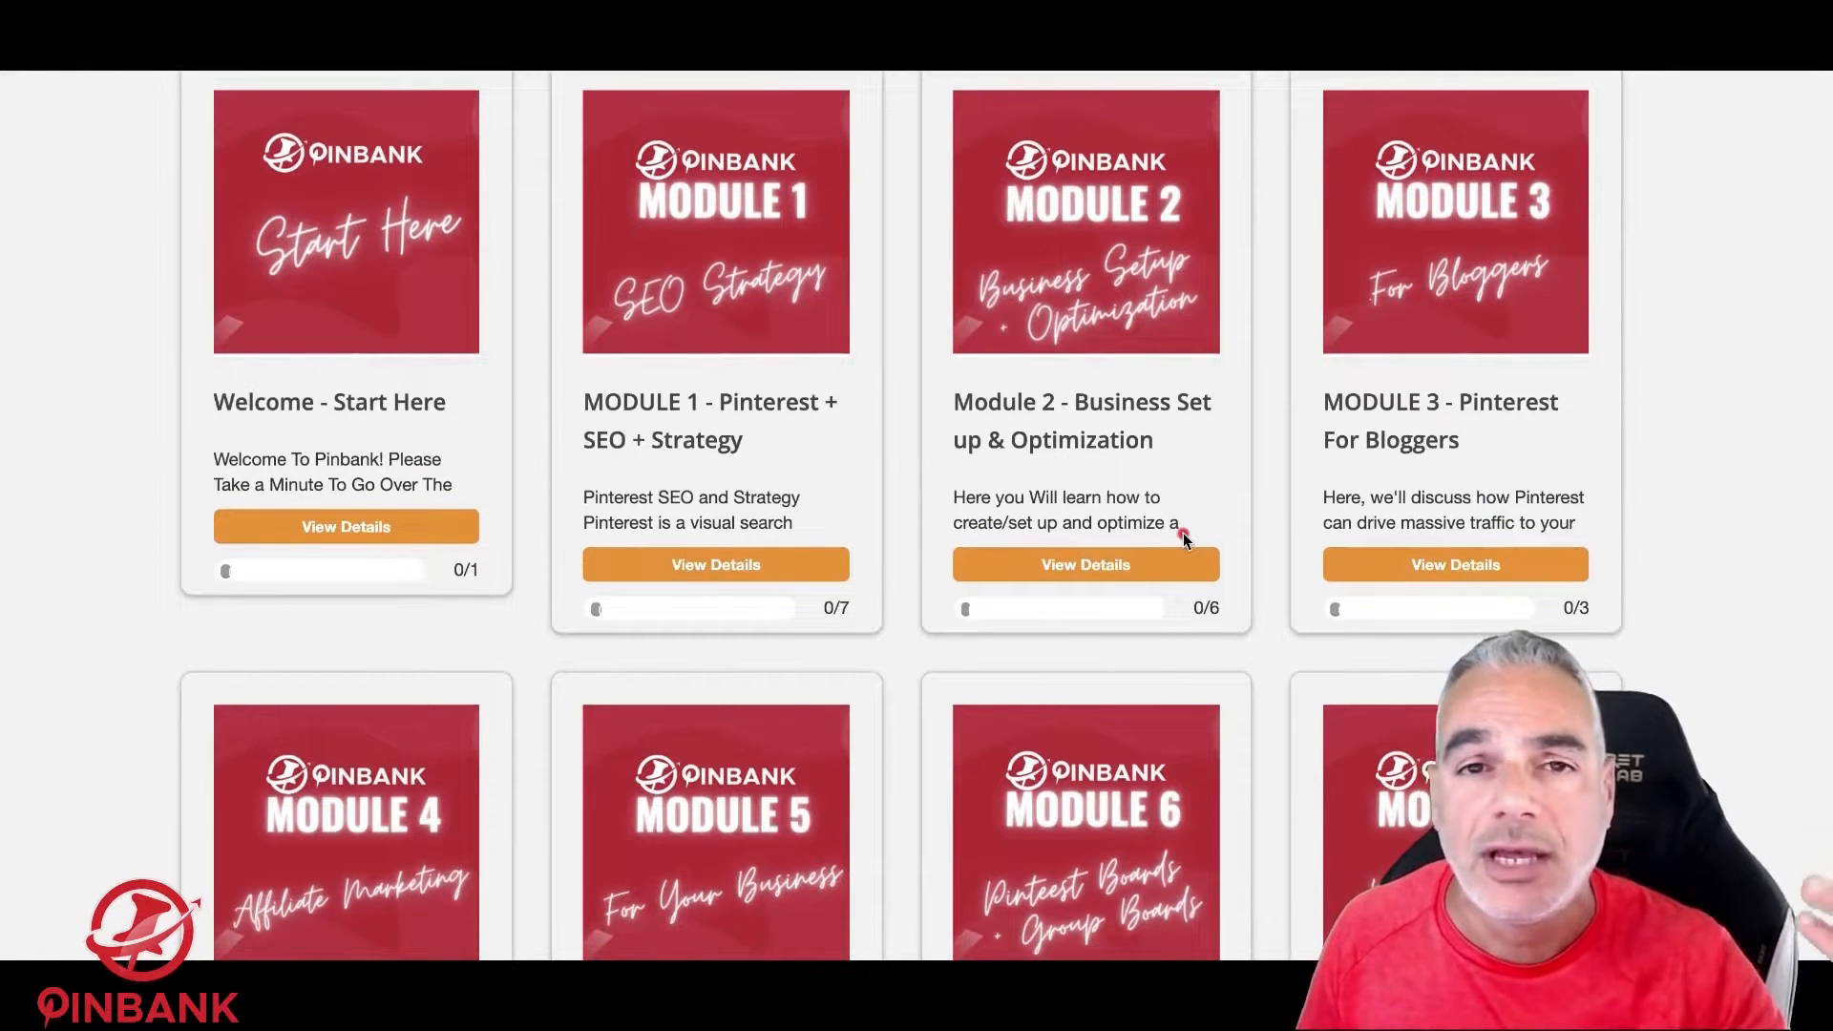
{"action": "scroll", "scroll_direction": "down", "scroll_amount": 3}
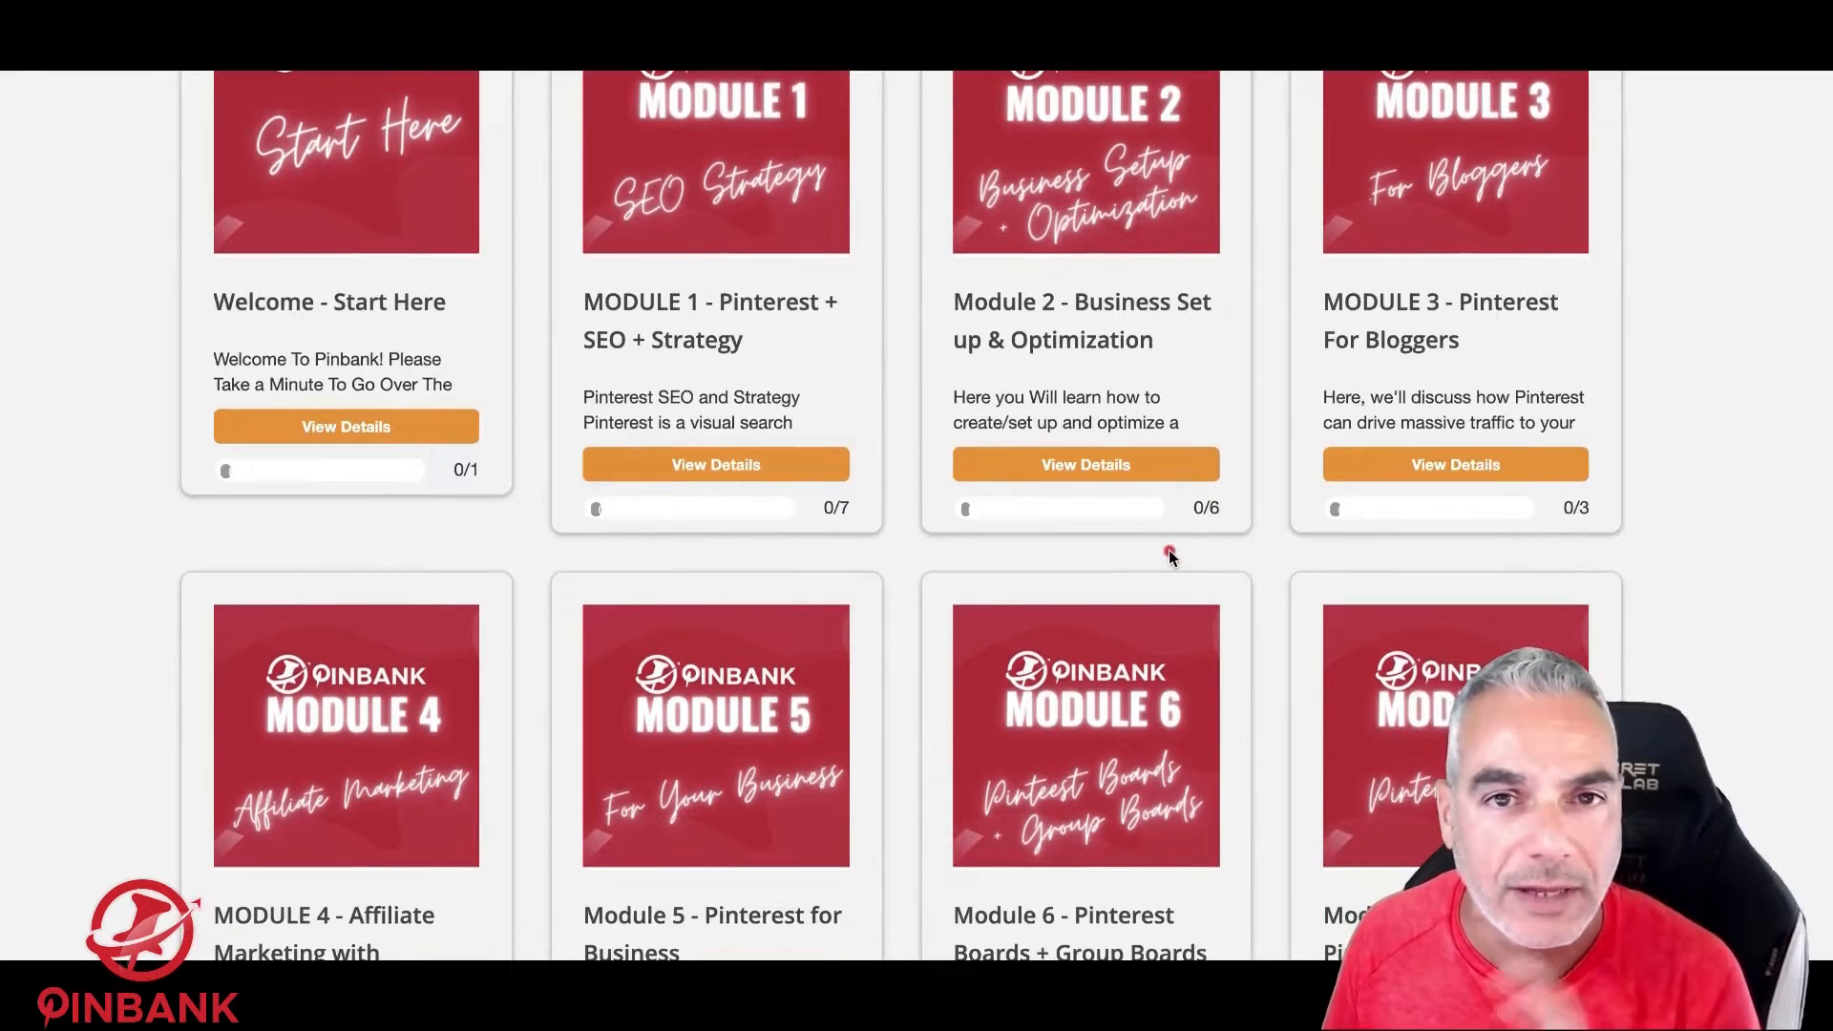
{"action": "scroll", "scroll_direction": "down", "scroll_amount": 3}
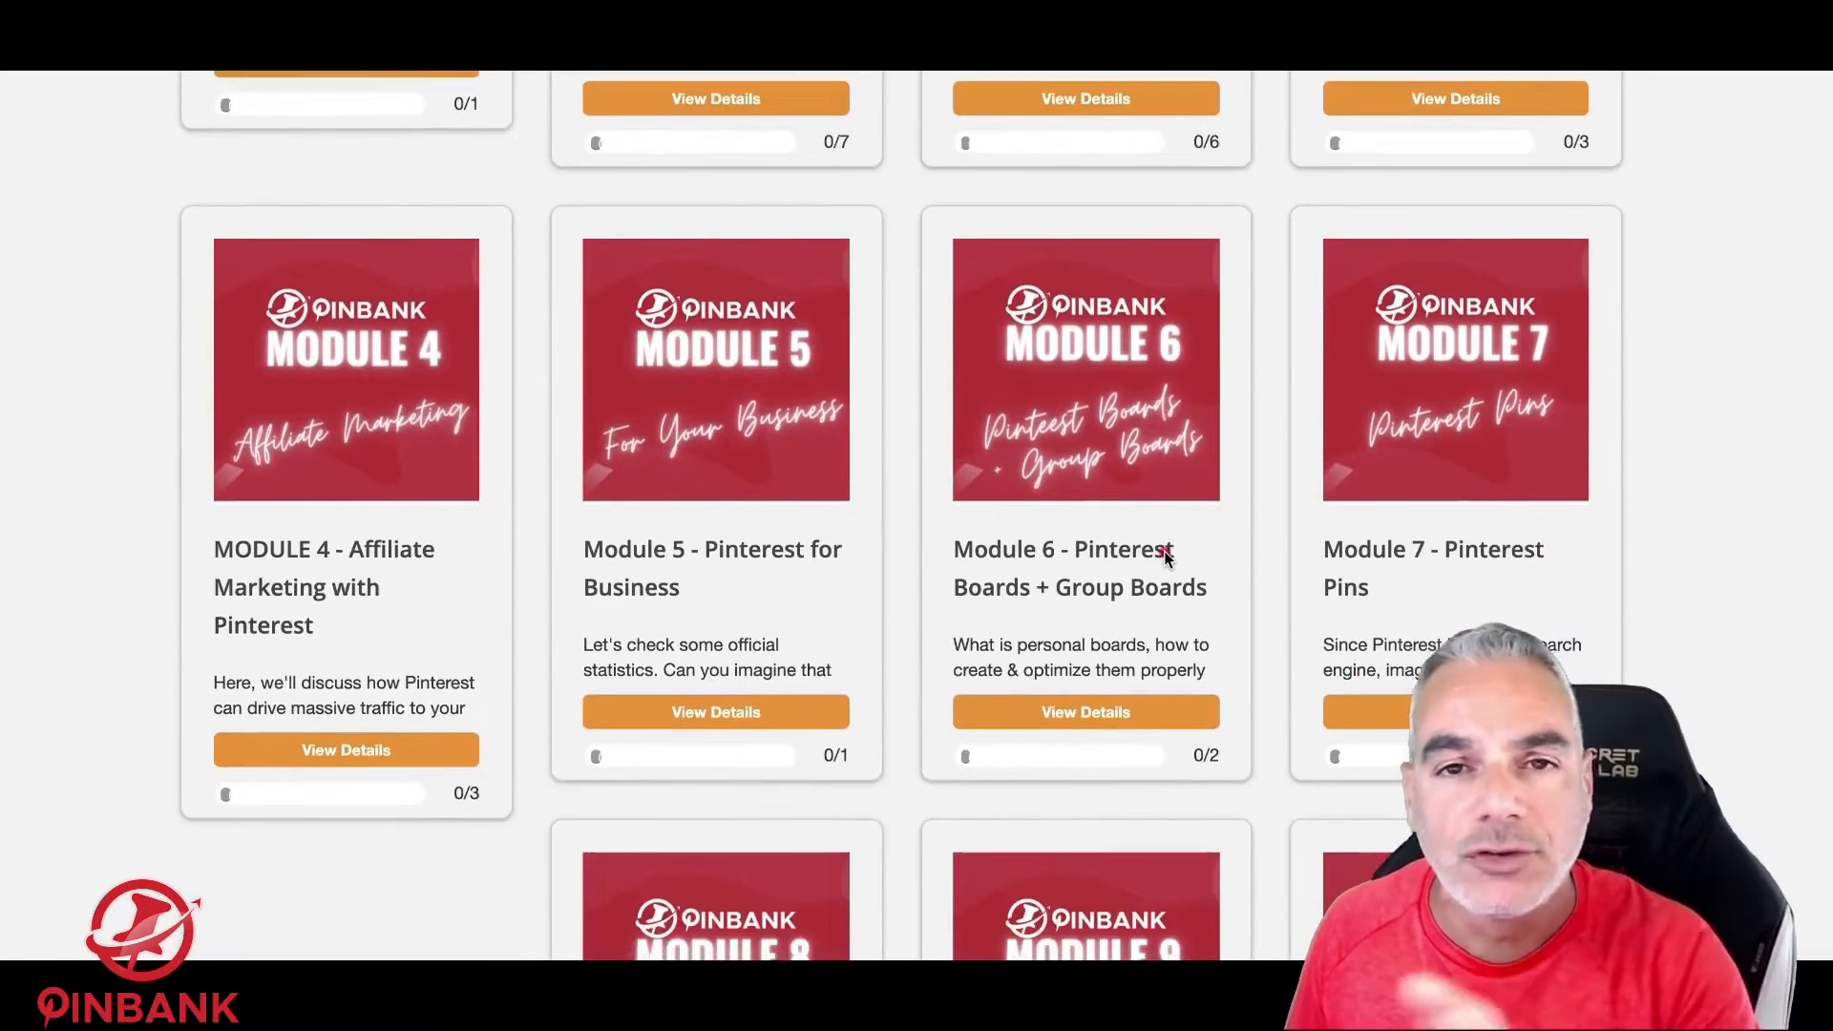
{"action": "scroll", "scroll_direction": "down", "scroll_amount": 3}
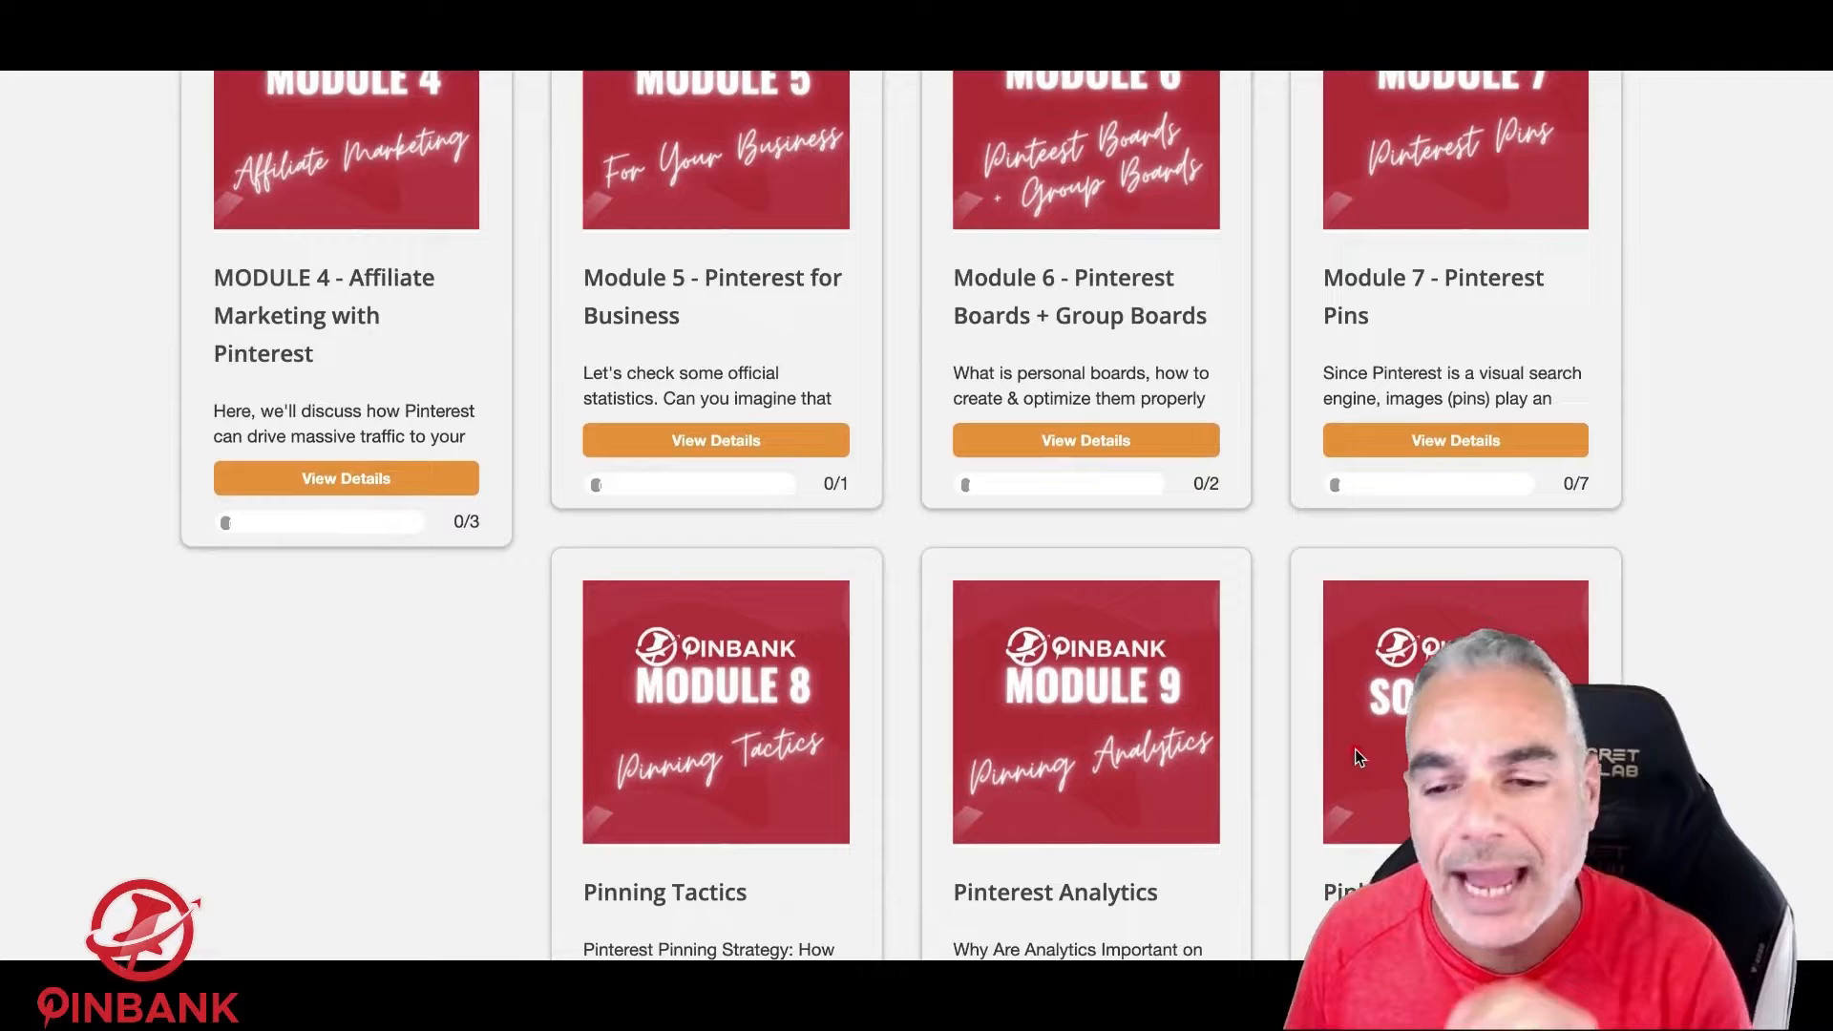
{"action": "scroll", "scroll_direction": "down", "scroll_amount": 3}
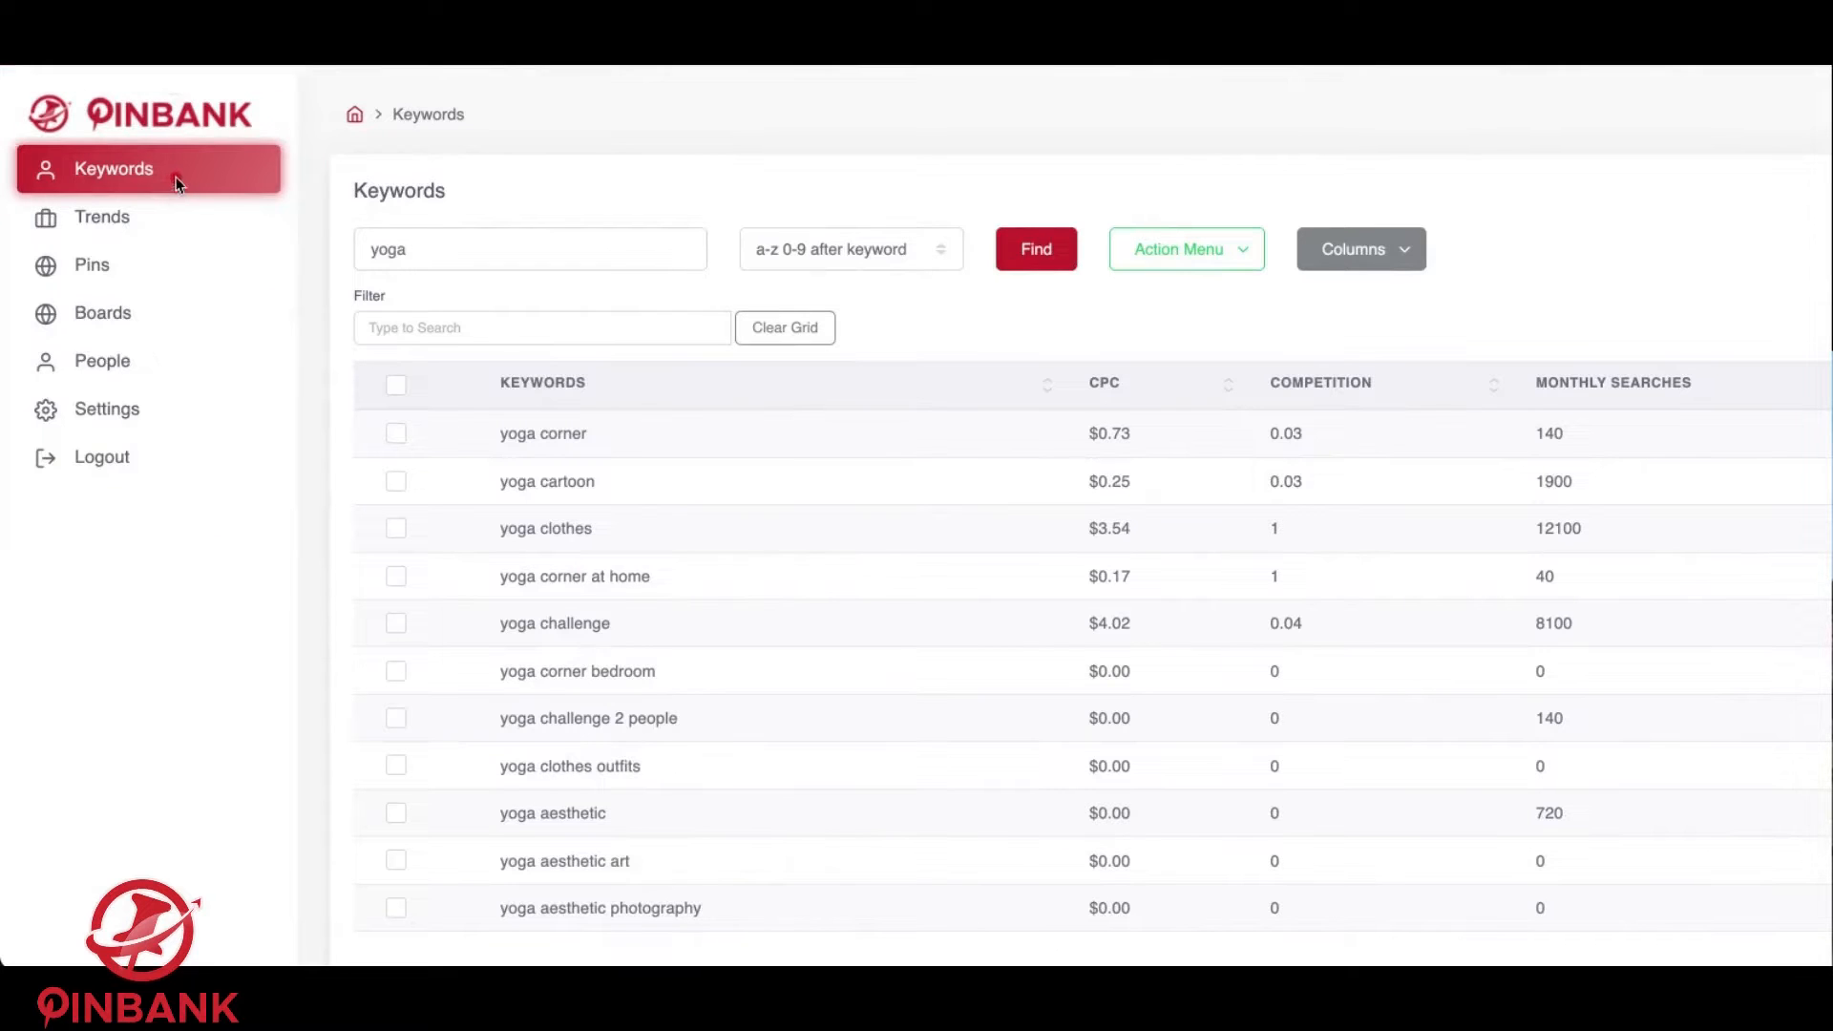
{"action": "mouse_move", "coordinate": [196, 178]}
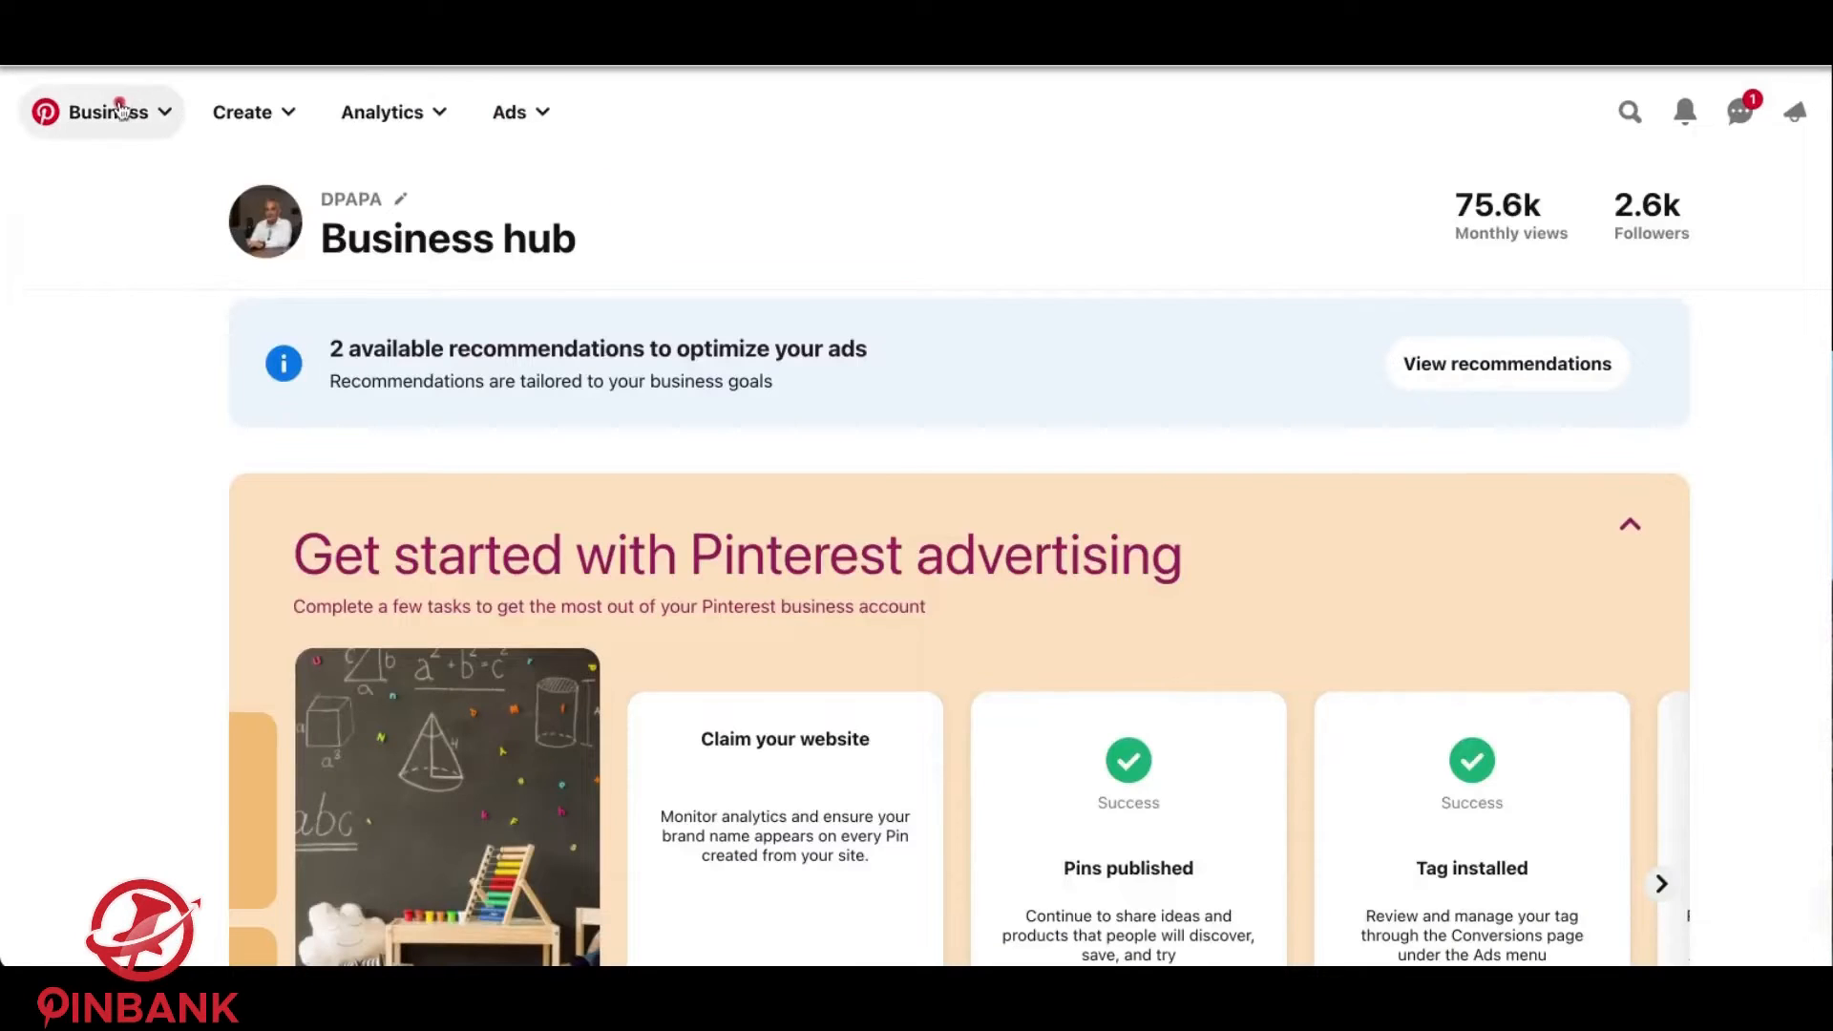
Search for 'yoga' in the Pinterest search bar.
{"action": "left_click", "coordinate": [1629, 111]}
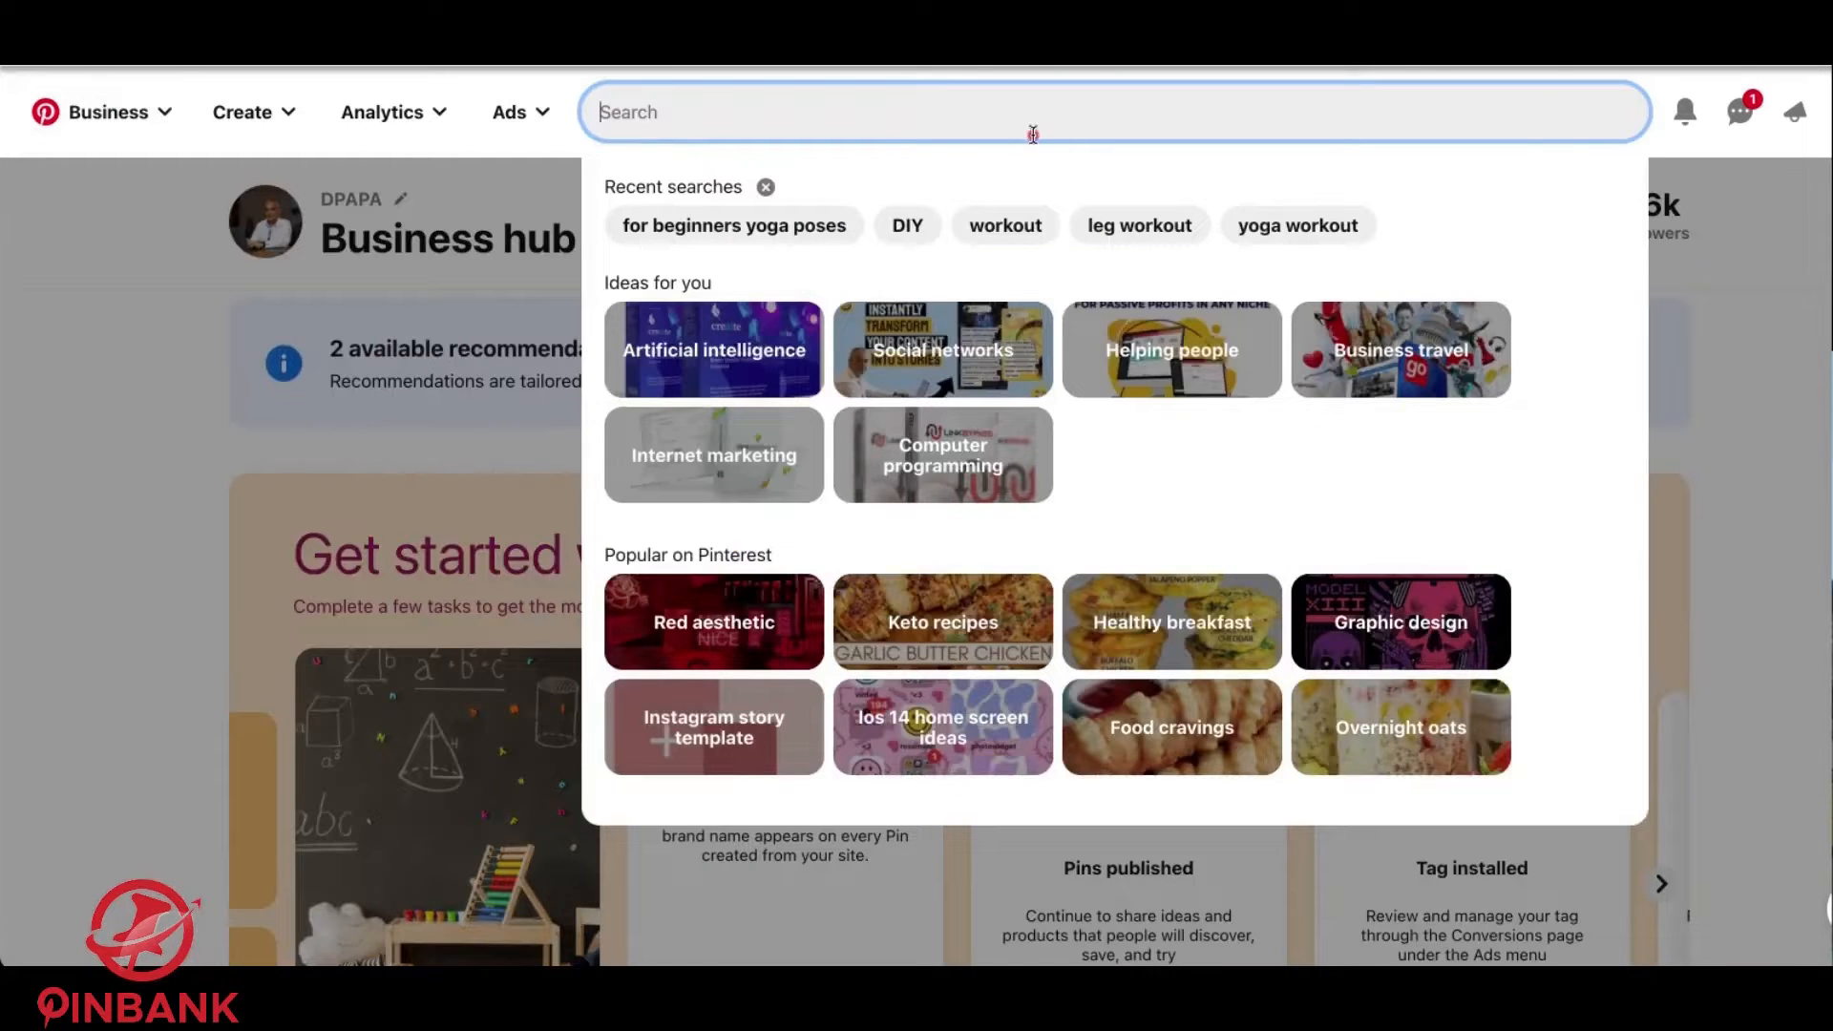
{"action": "type", "text": "yoga"}
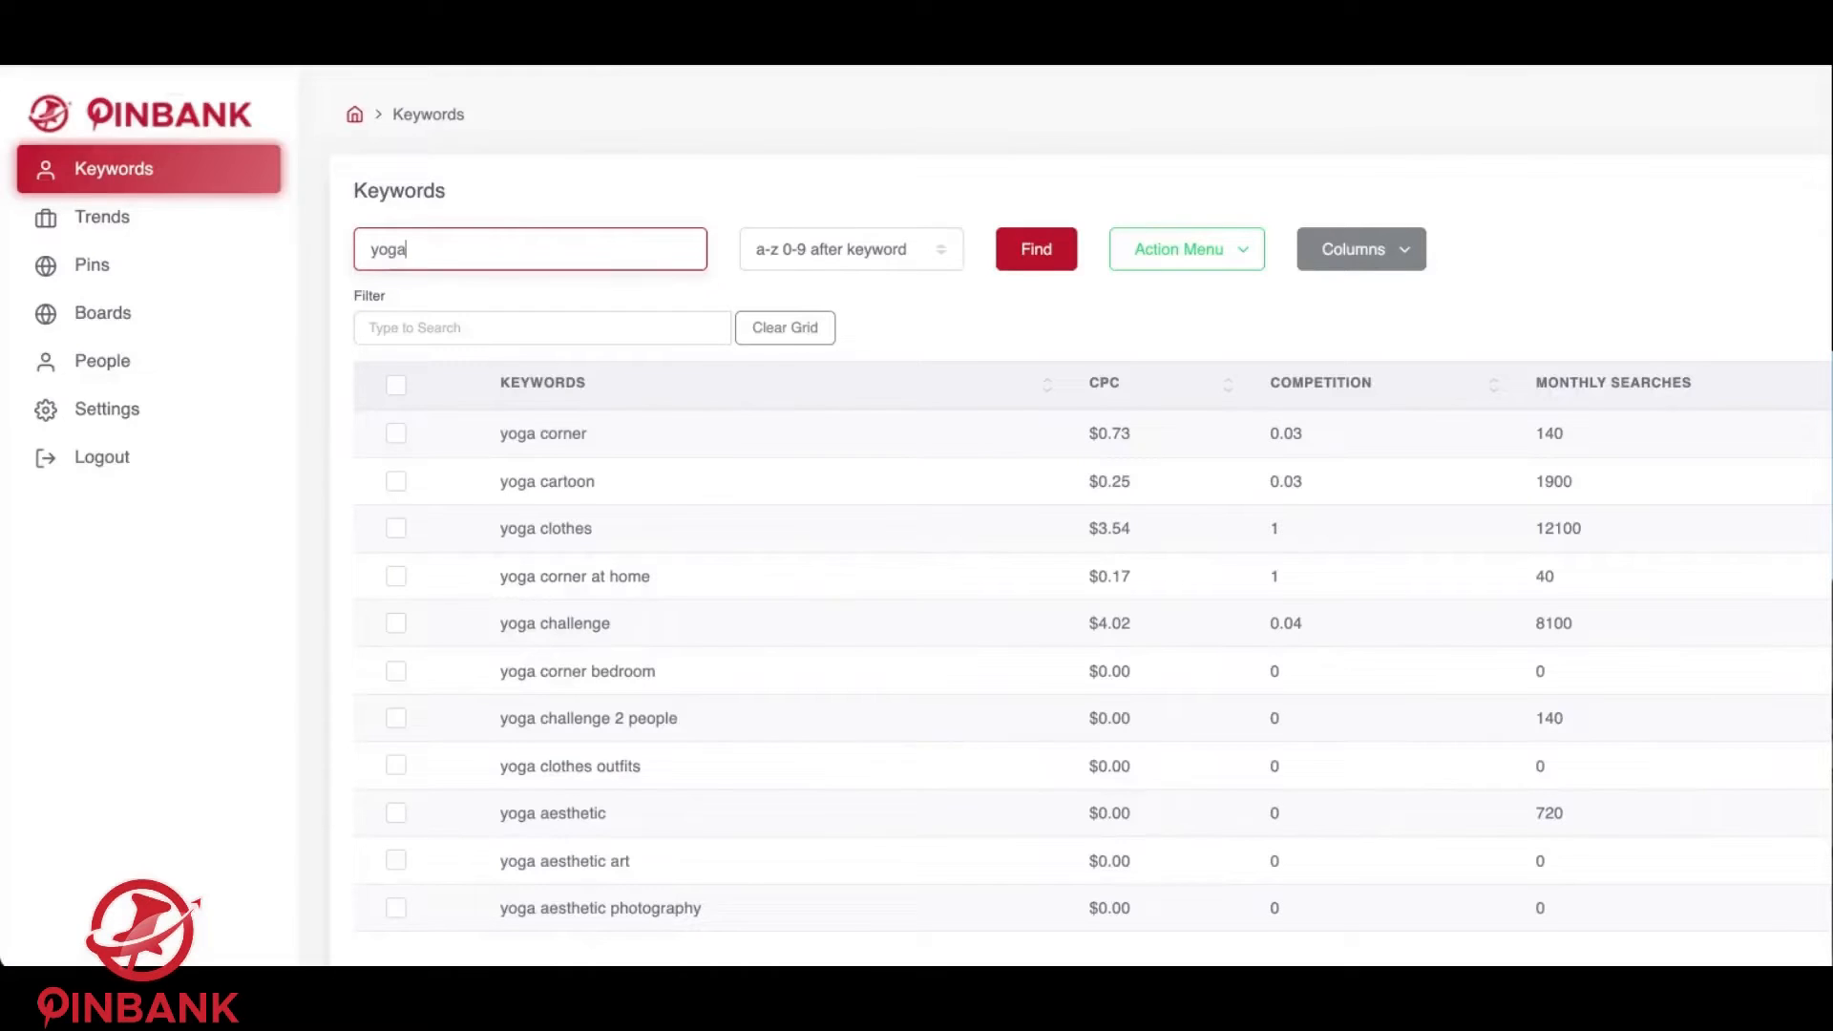
{"action": "mouse_move", "coordinate": [800, 487]}
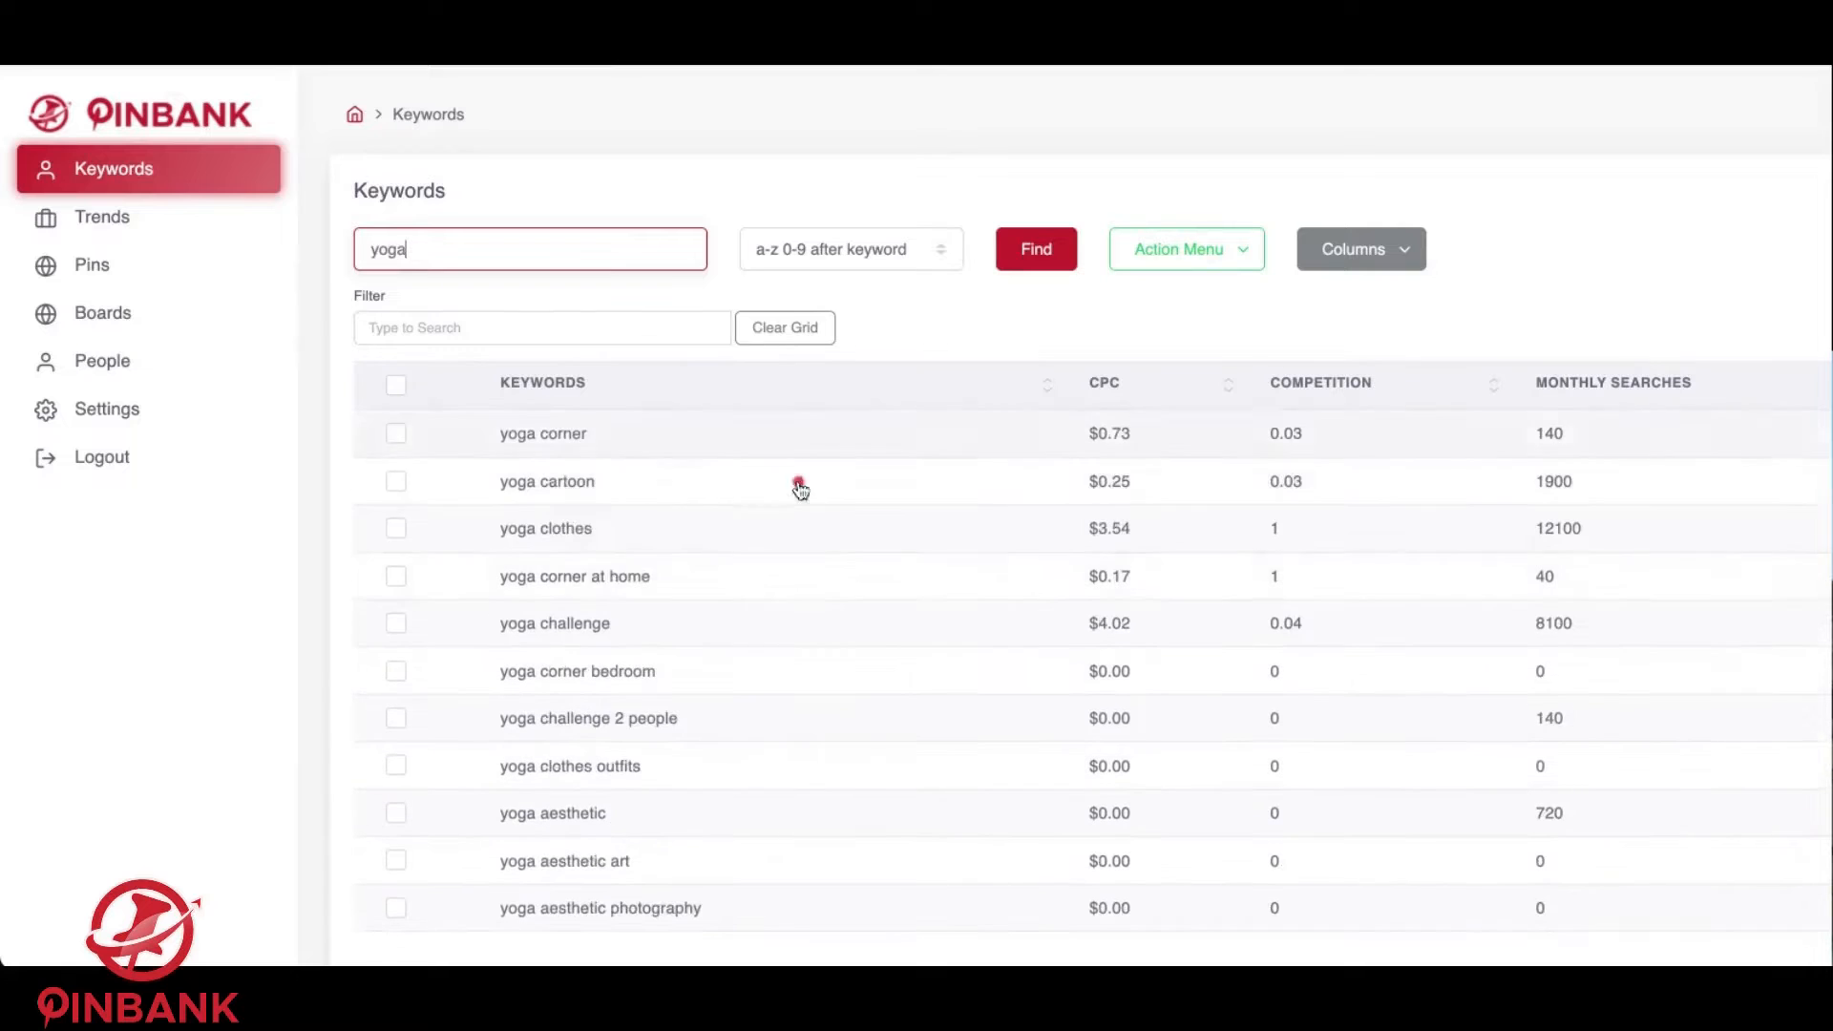
Browse the yoga keyword table and its Action Menu options, then go to Trends.
{"action": "scroll", "scroll_direction": "down", "scroll_amount": 3}
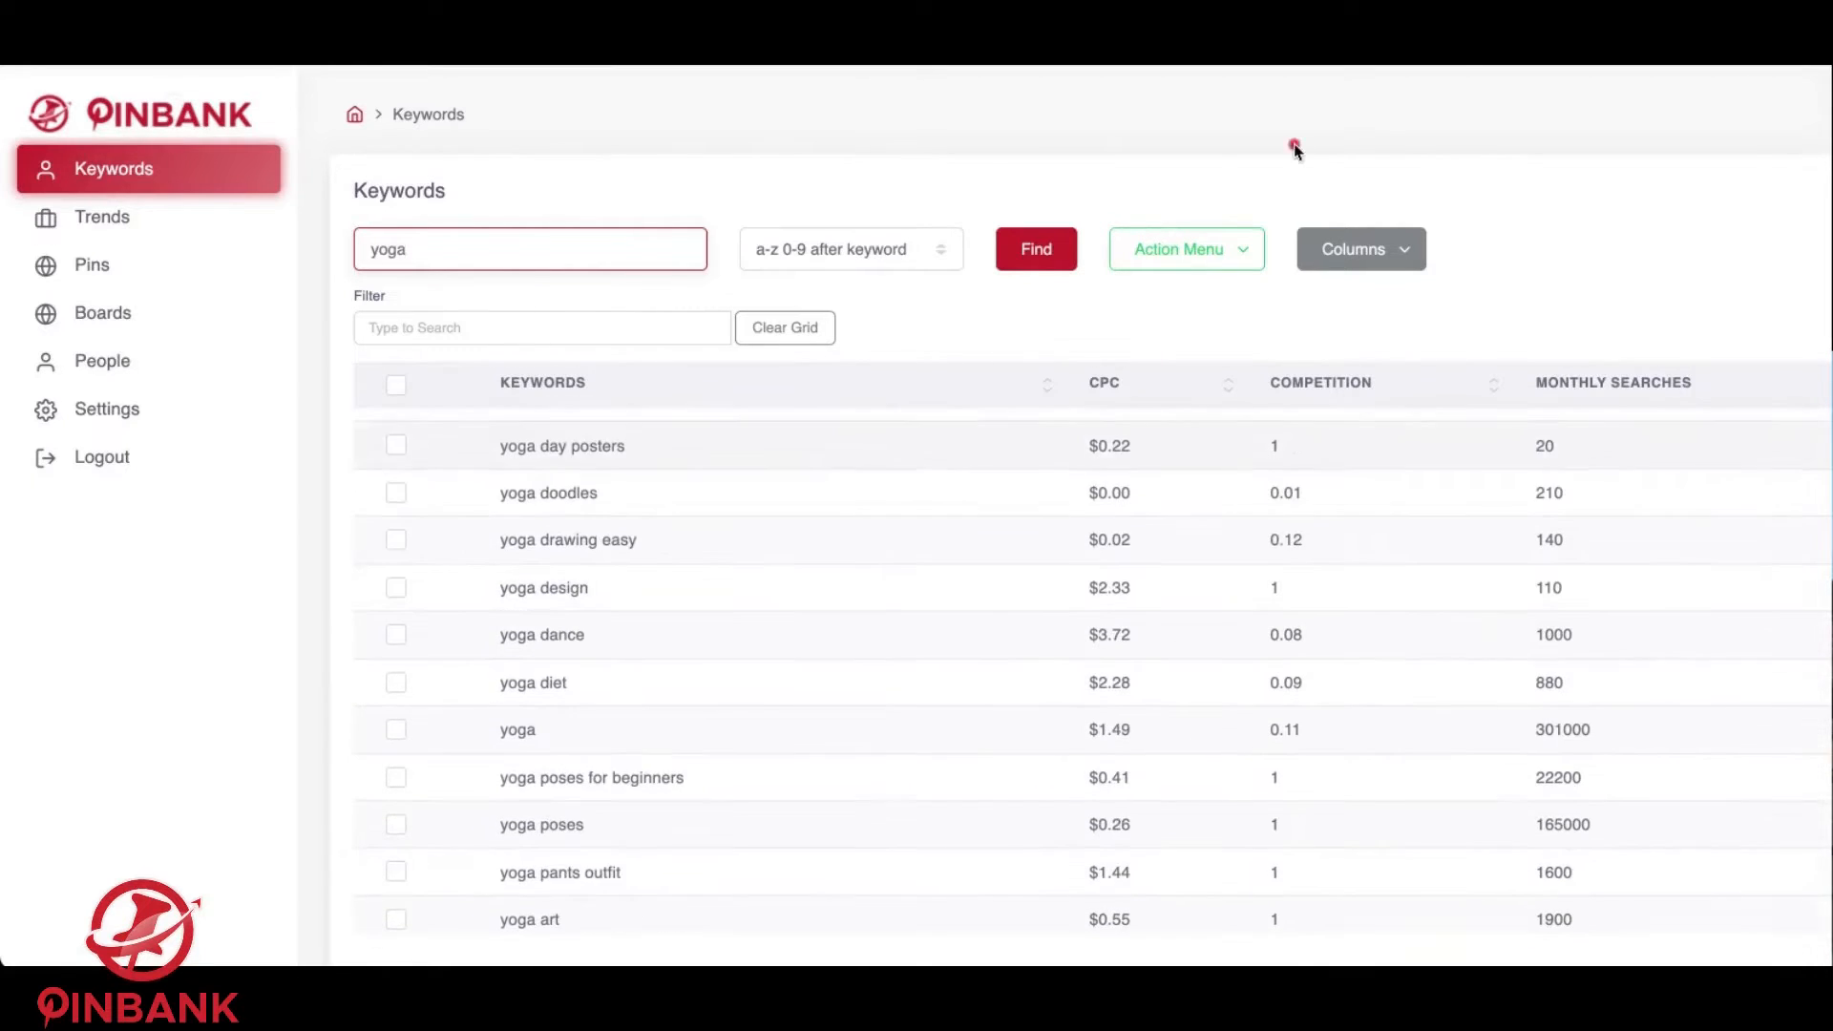
{"action": "mouse_move", "coordinate": [672, 789]}
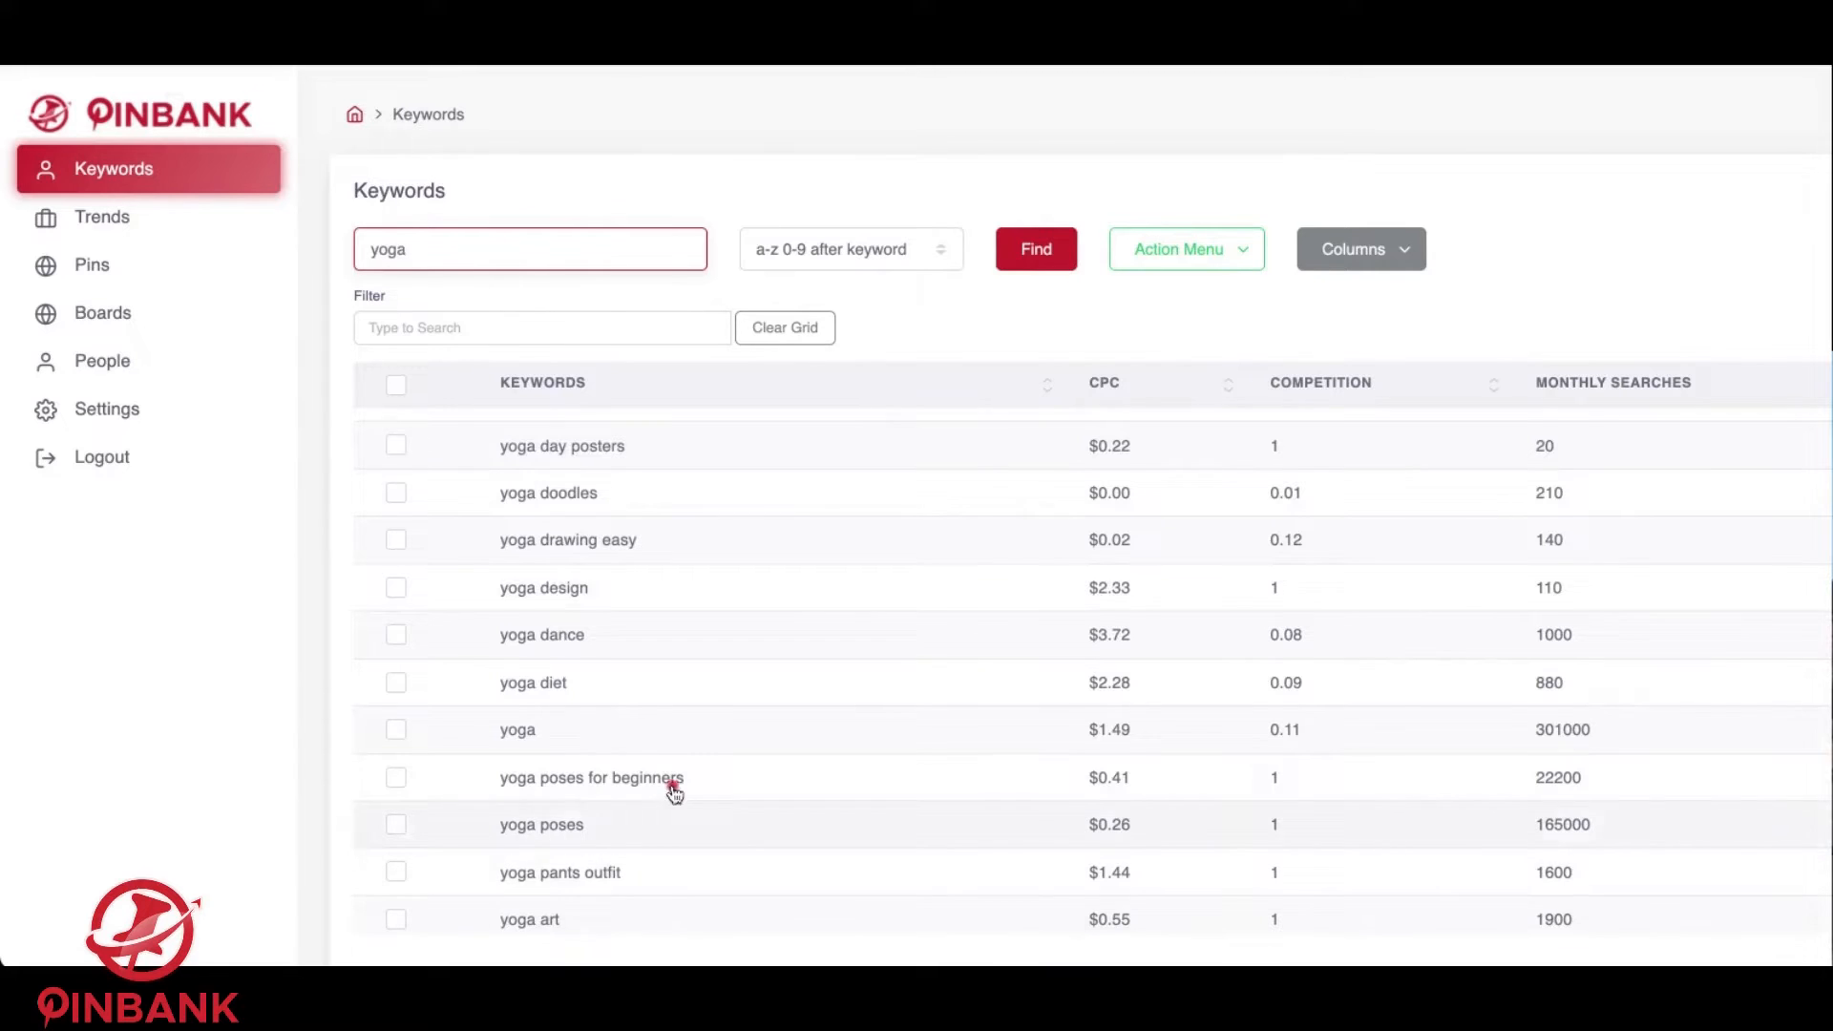
{"action": "scroll", "scroll_direction": "down", "scroll_amount": 3}
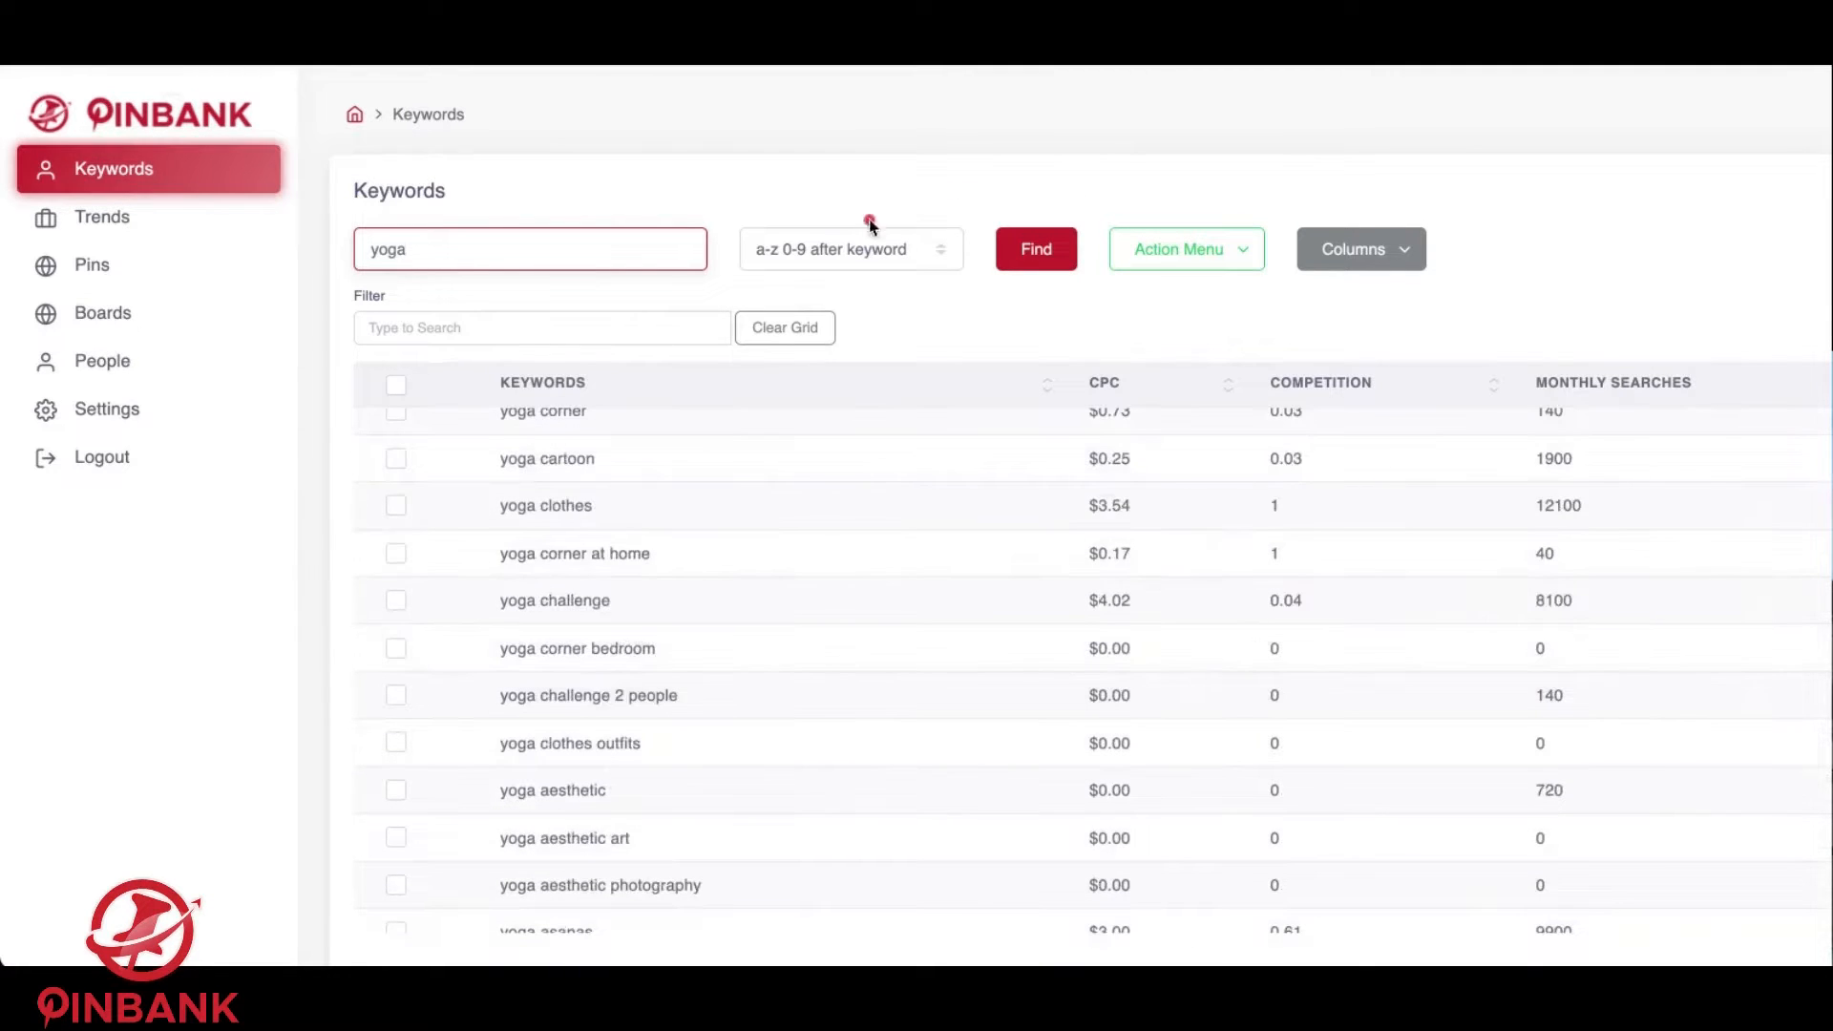
{"action": "left_click", "coordinate": [1184, 249]}
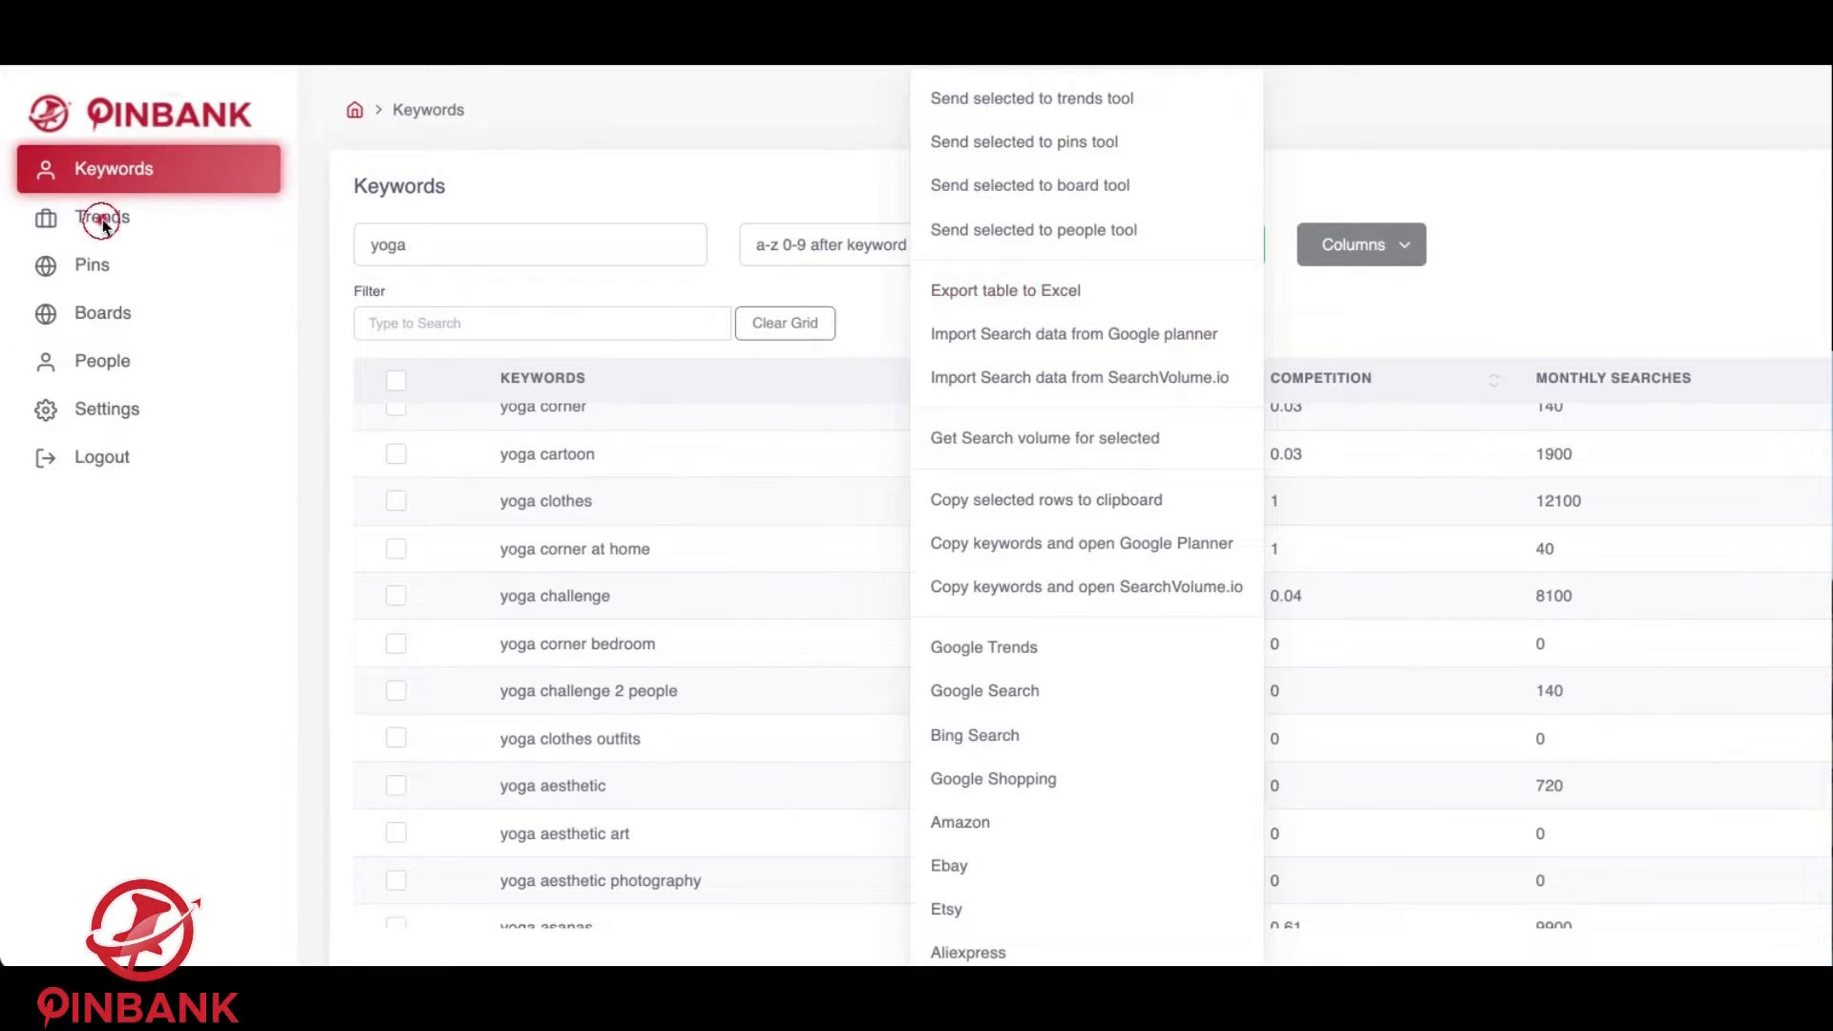
{"action": "left_click", "coordinate": [103, 217]}
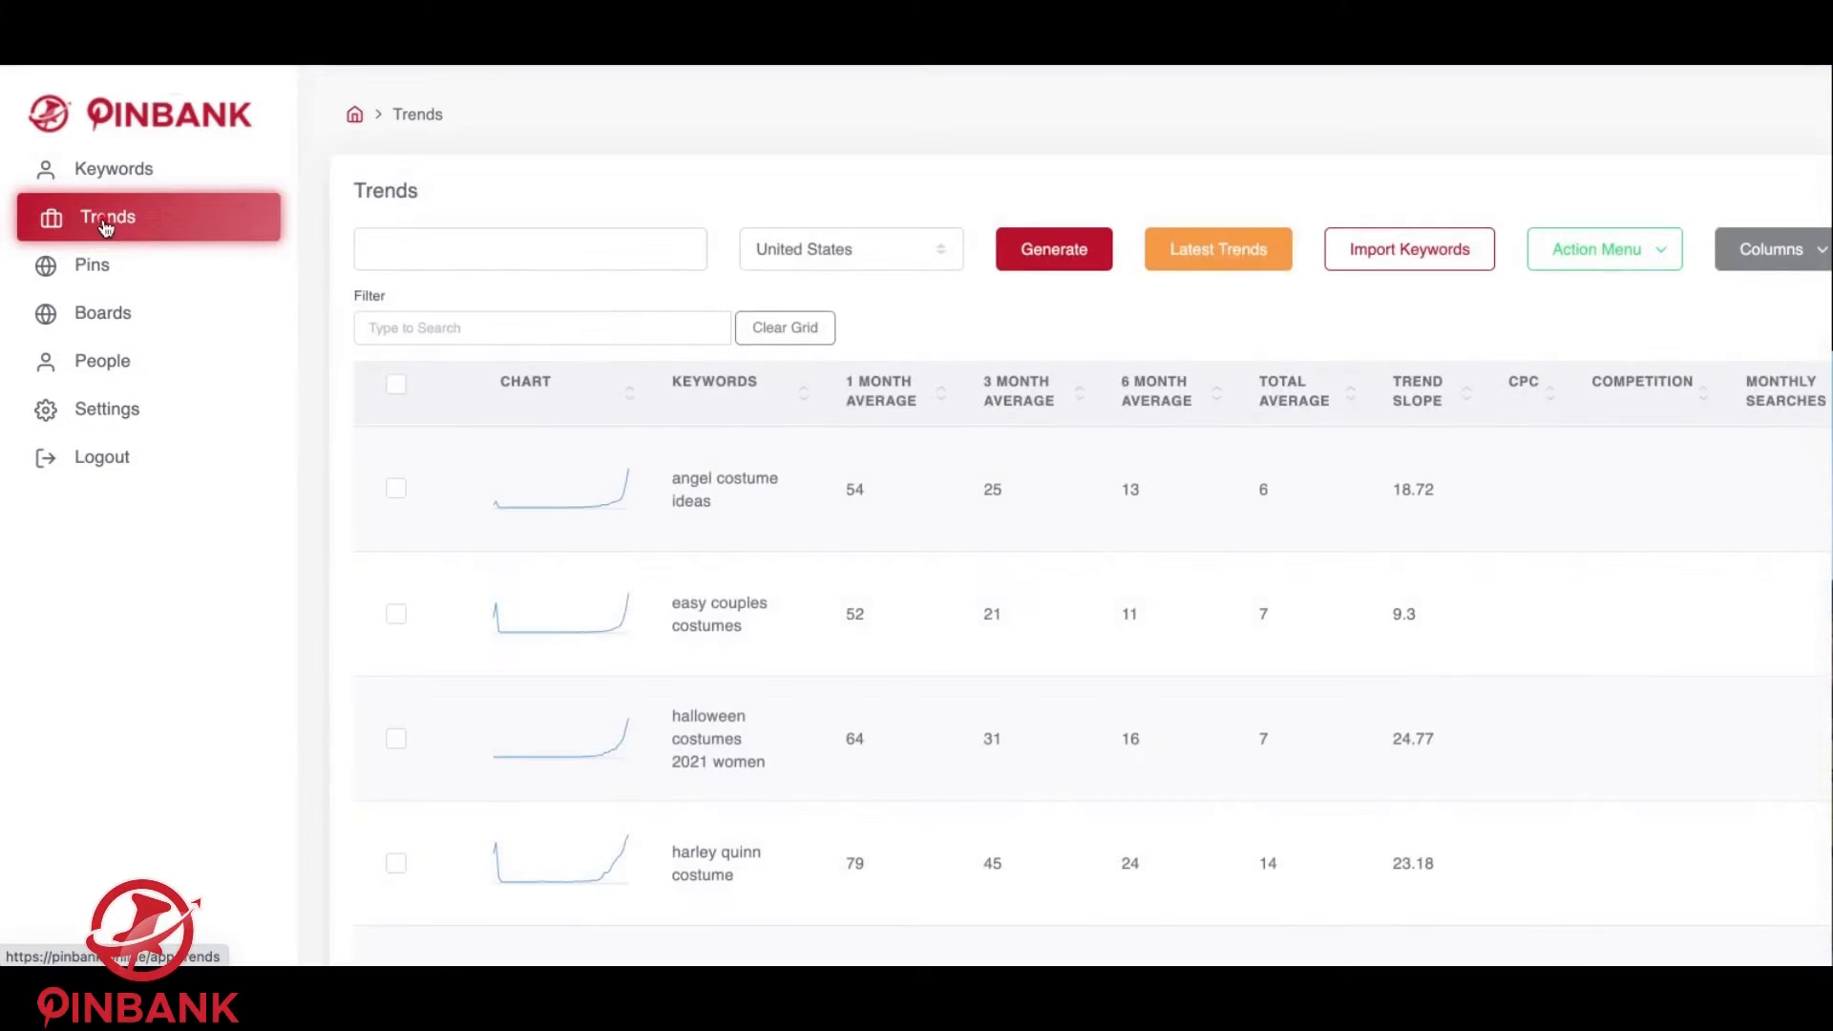
{"action": "left_click", "coordinate": [850, 248]}
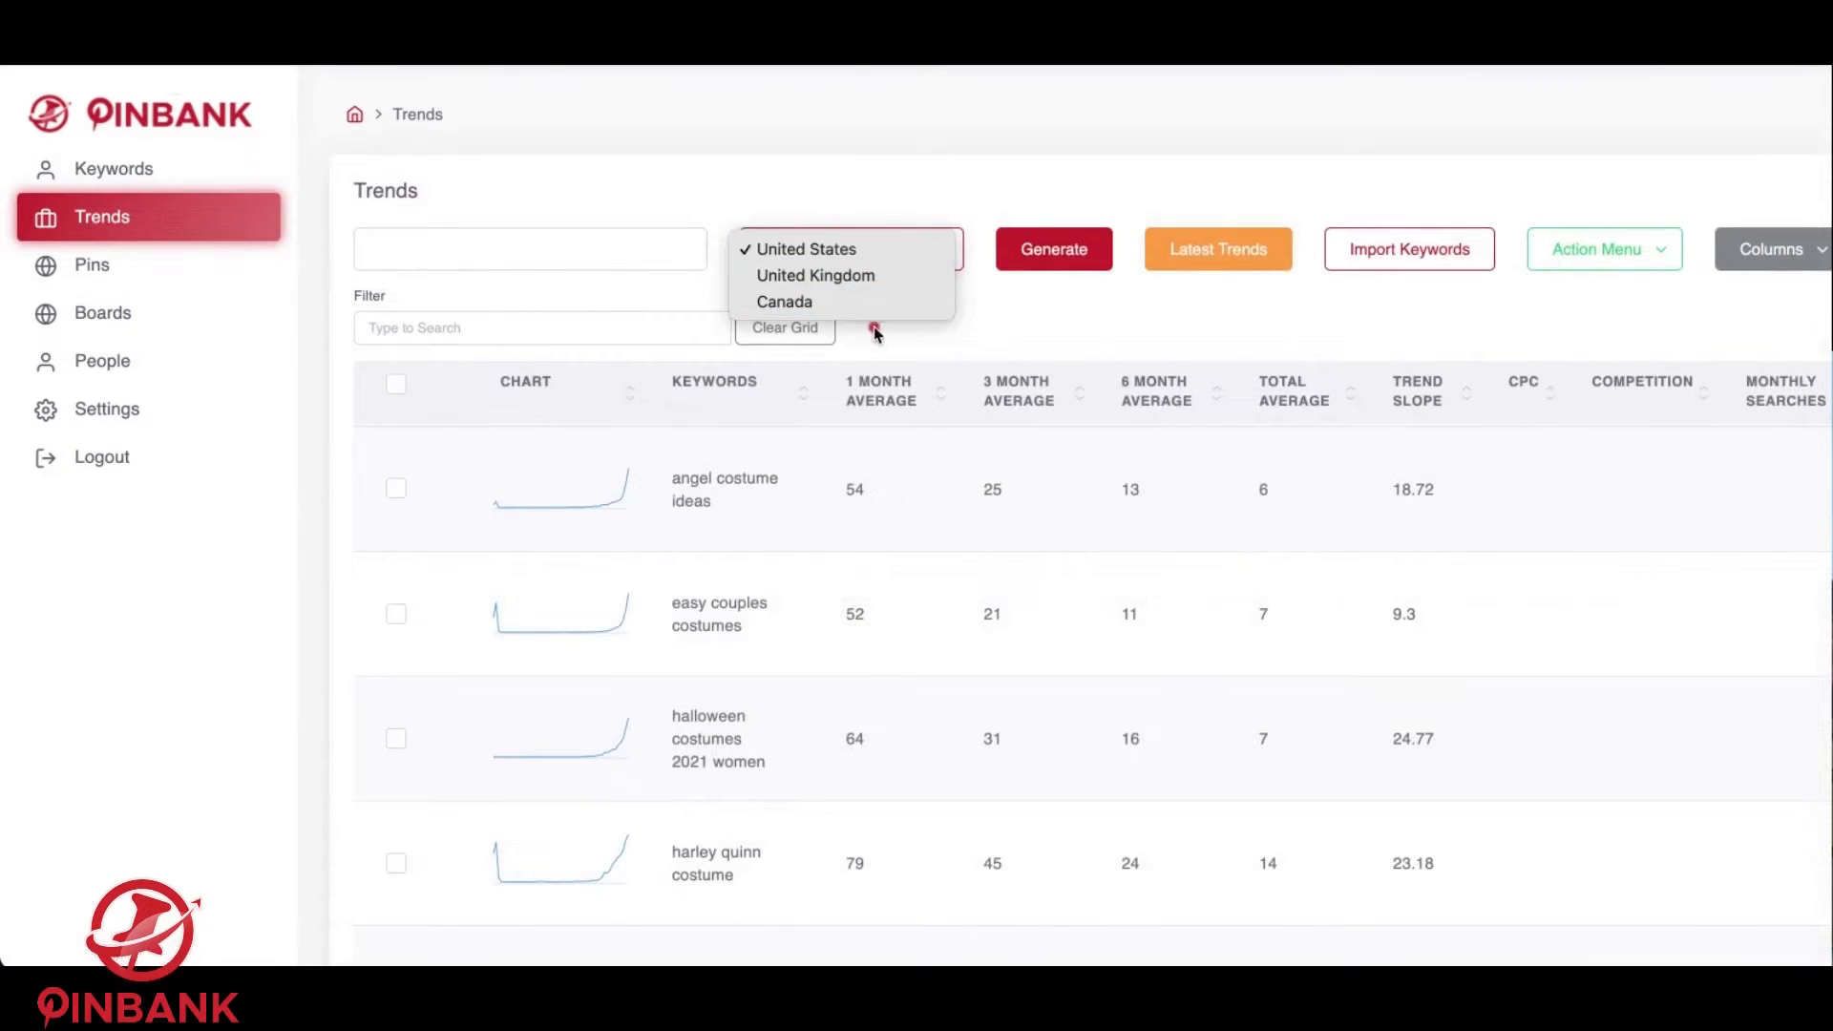
{"action": "left_click", "coordinate": [803, 249]}
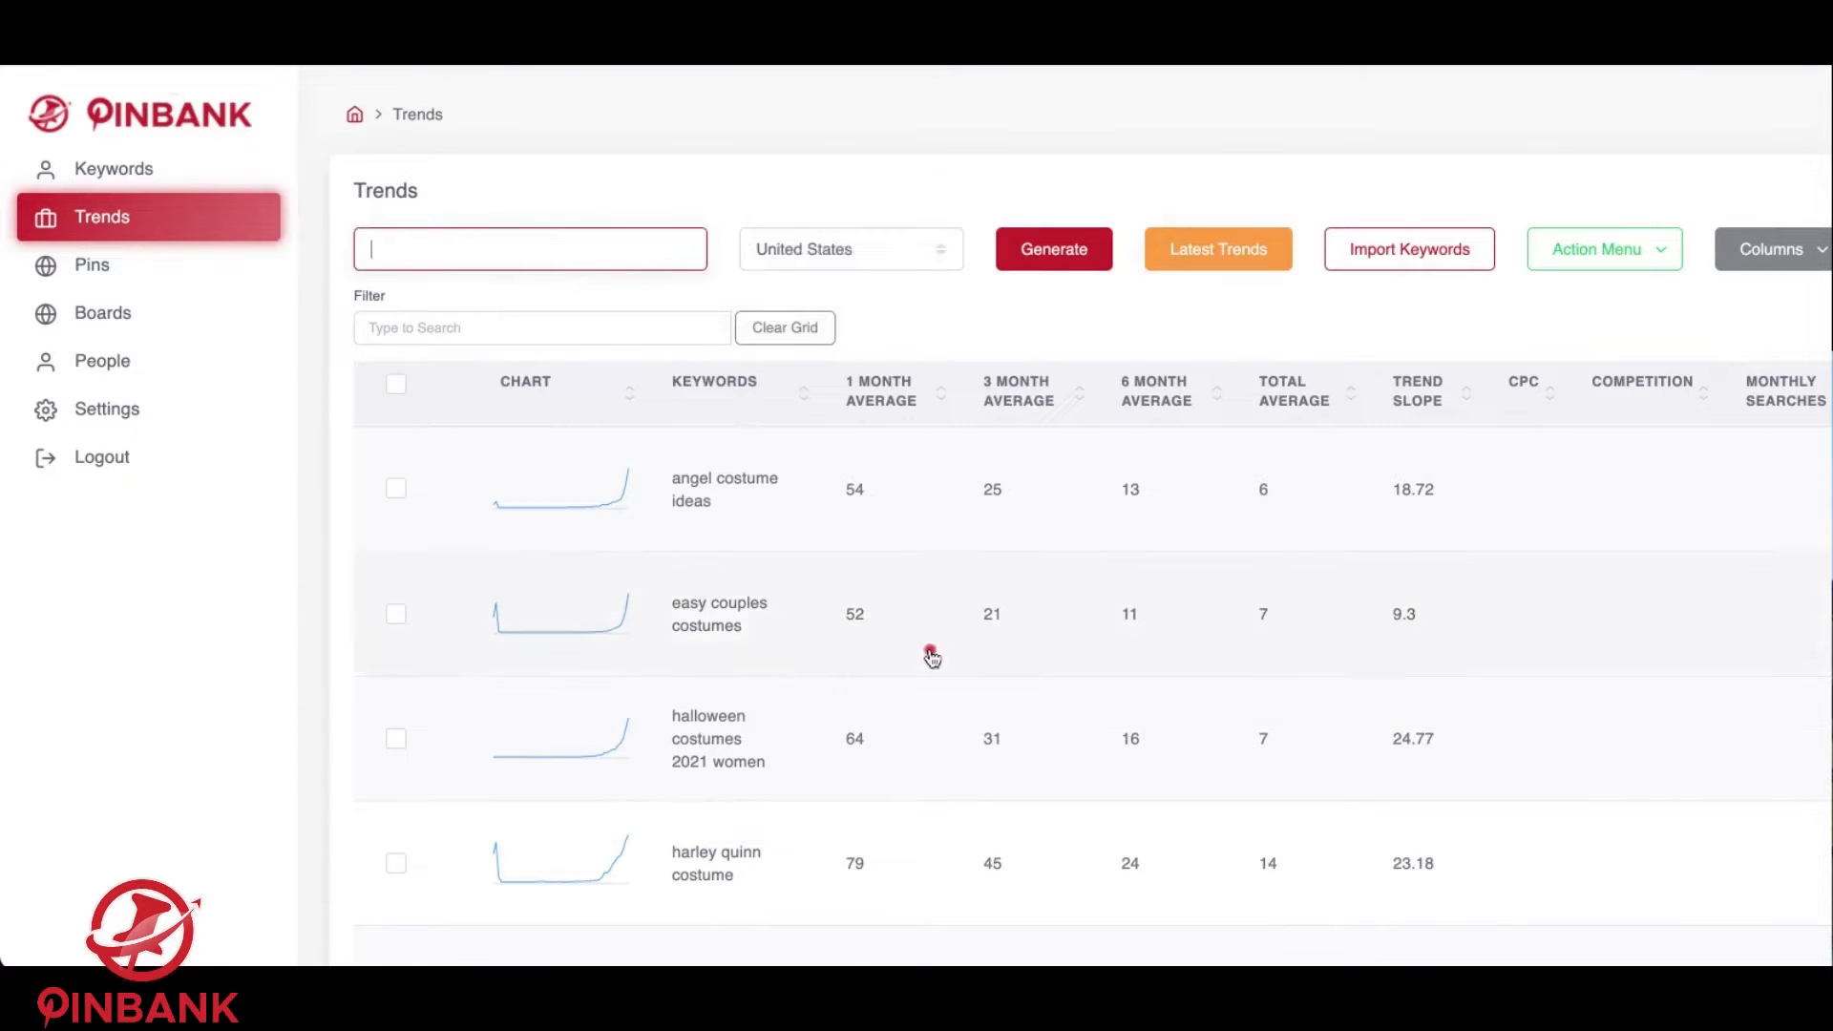
{"action": "scroll", "scroll_direction": "down", "scroll_amount": 3}
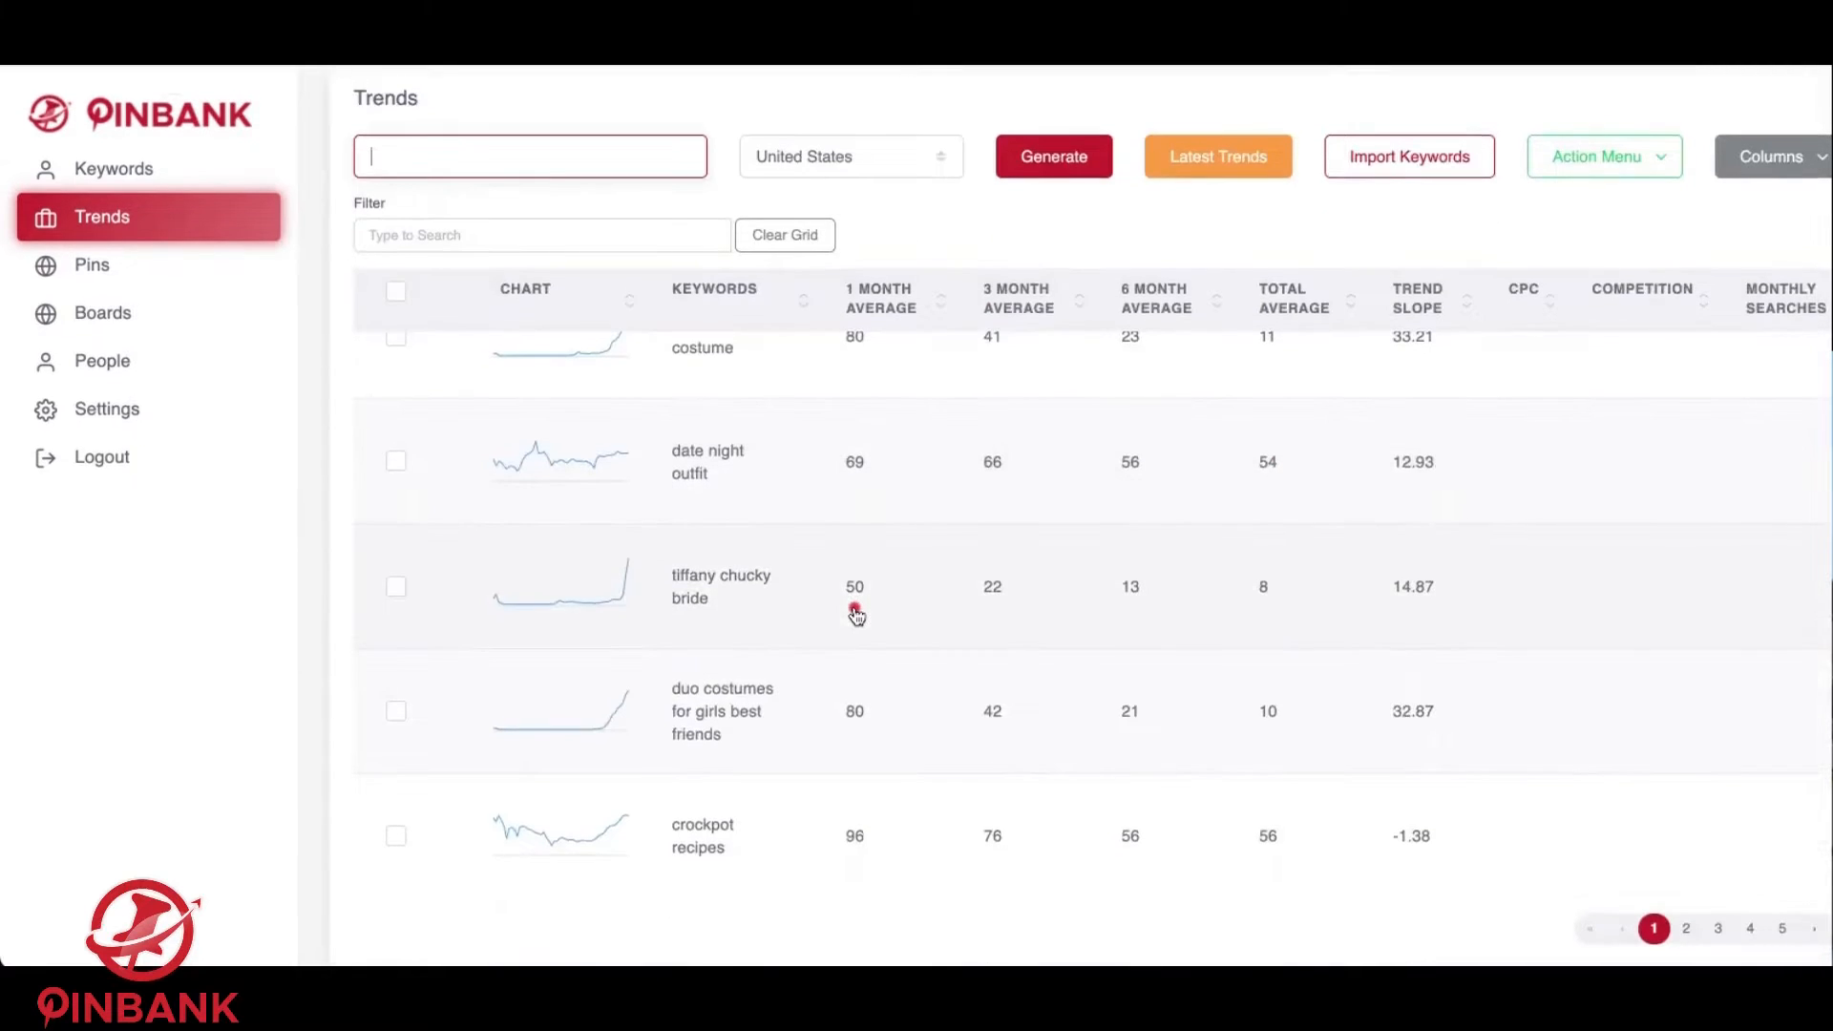
{"action": "scroll", "scroll_direction": "down", "scroll_amount": 3}
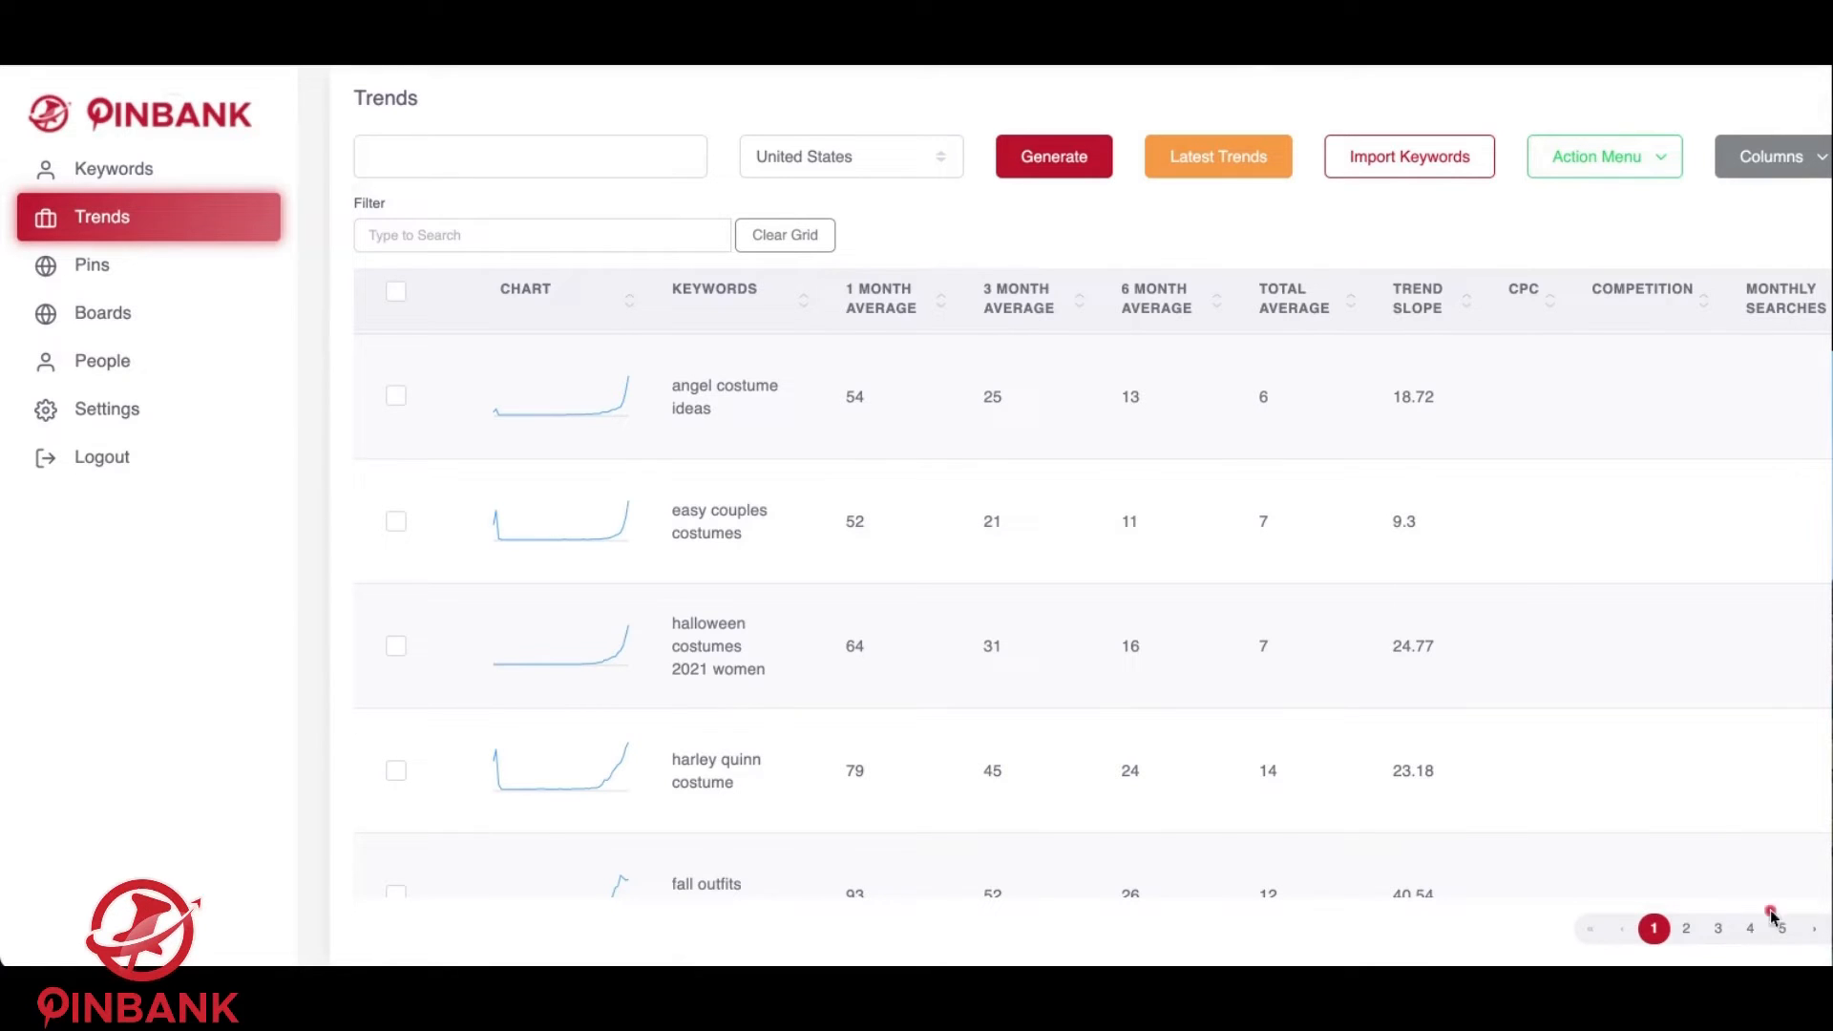
{"action": "scroll", "scroll_direction": "down", "scroll_amount": 3}
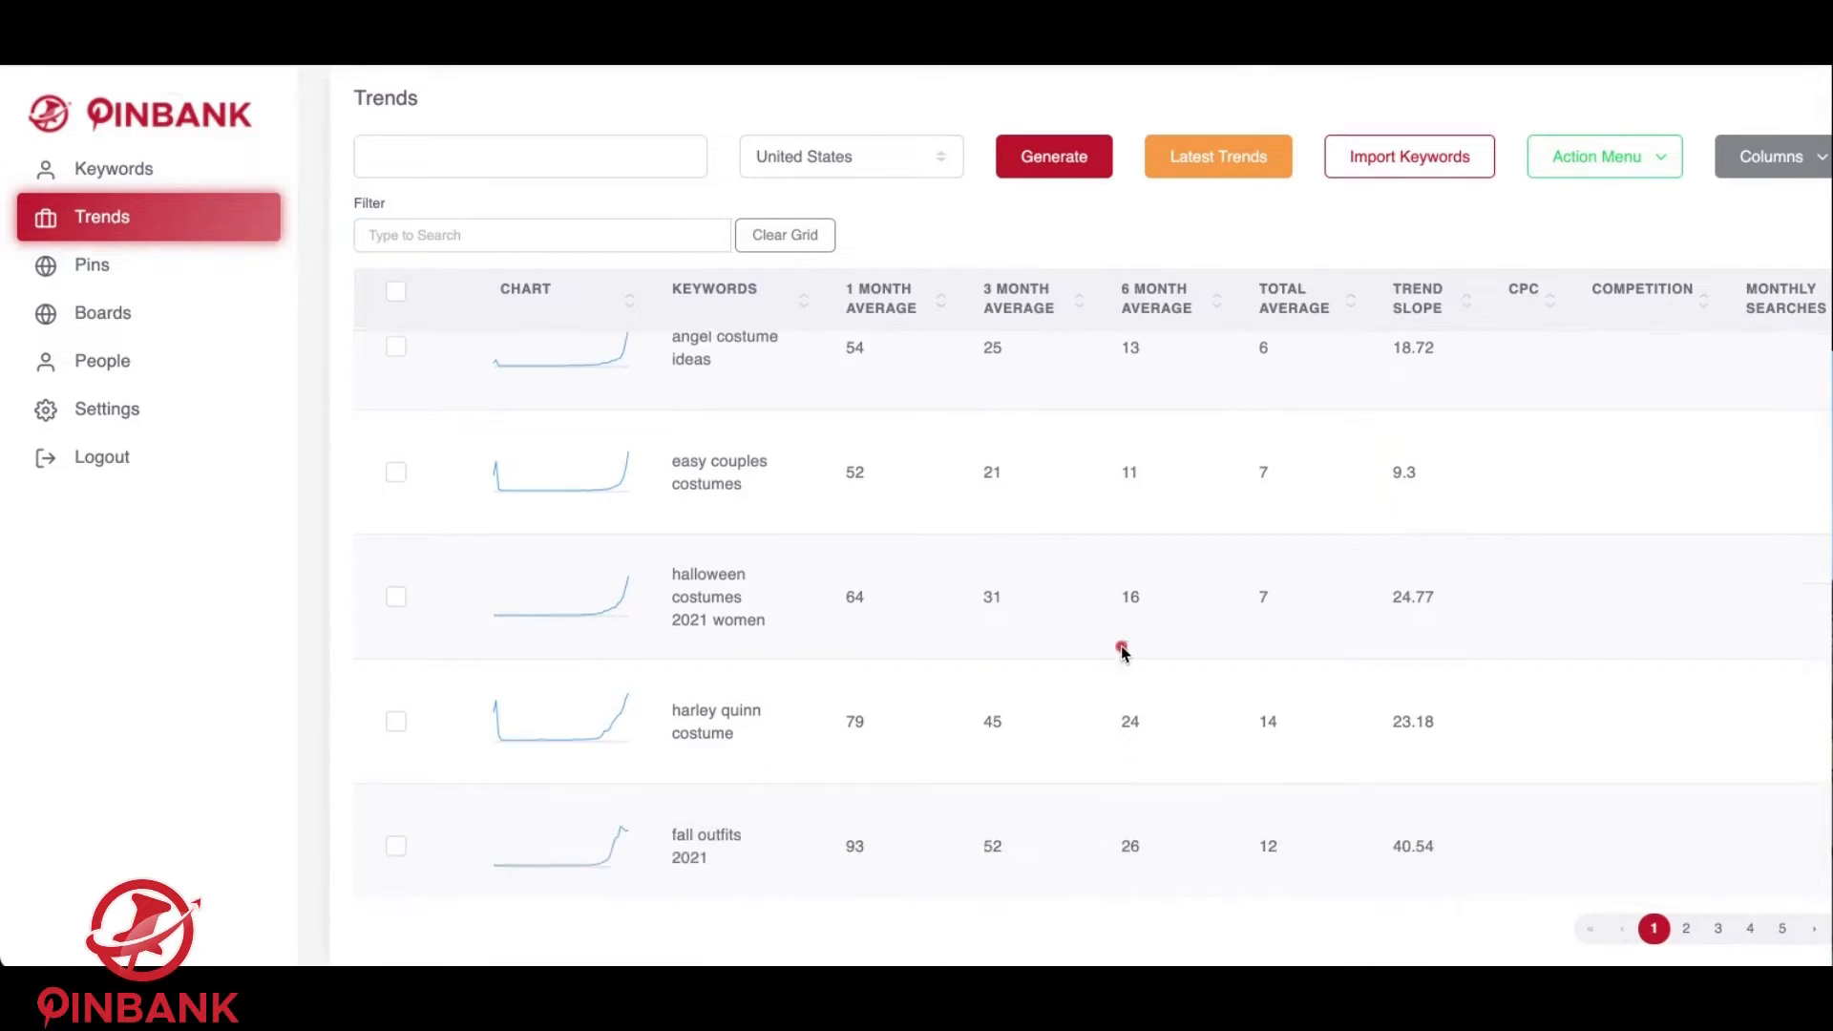
{"action": "left_click", "coordinate": [527, 155]}
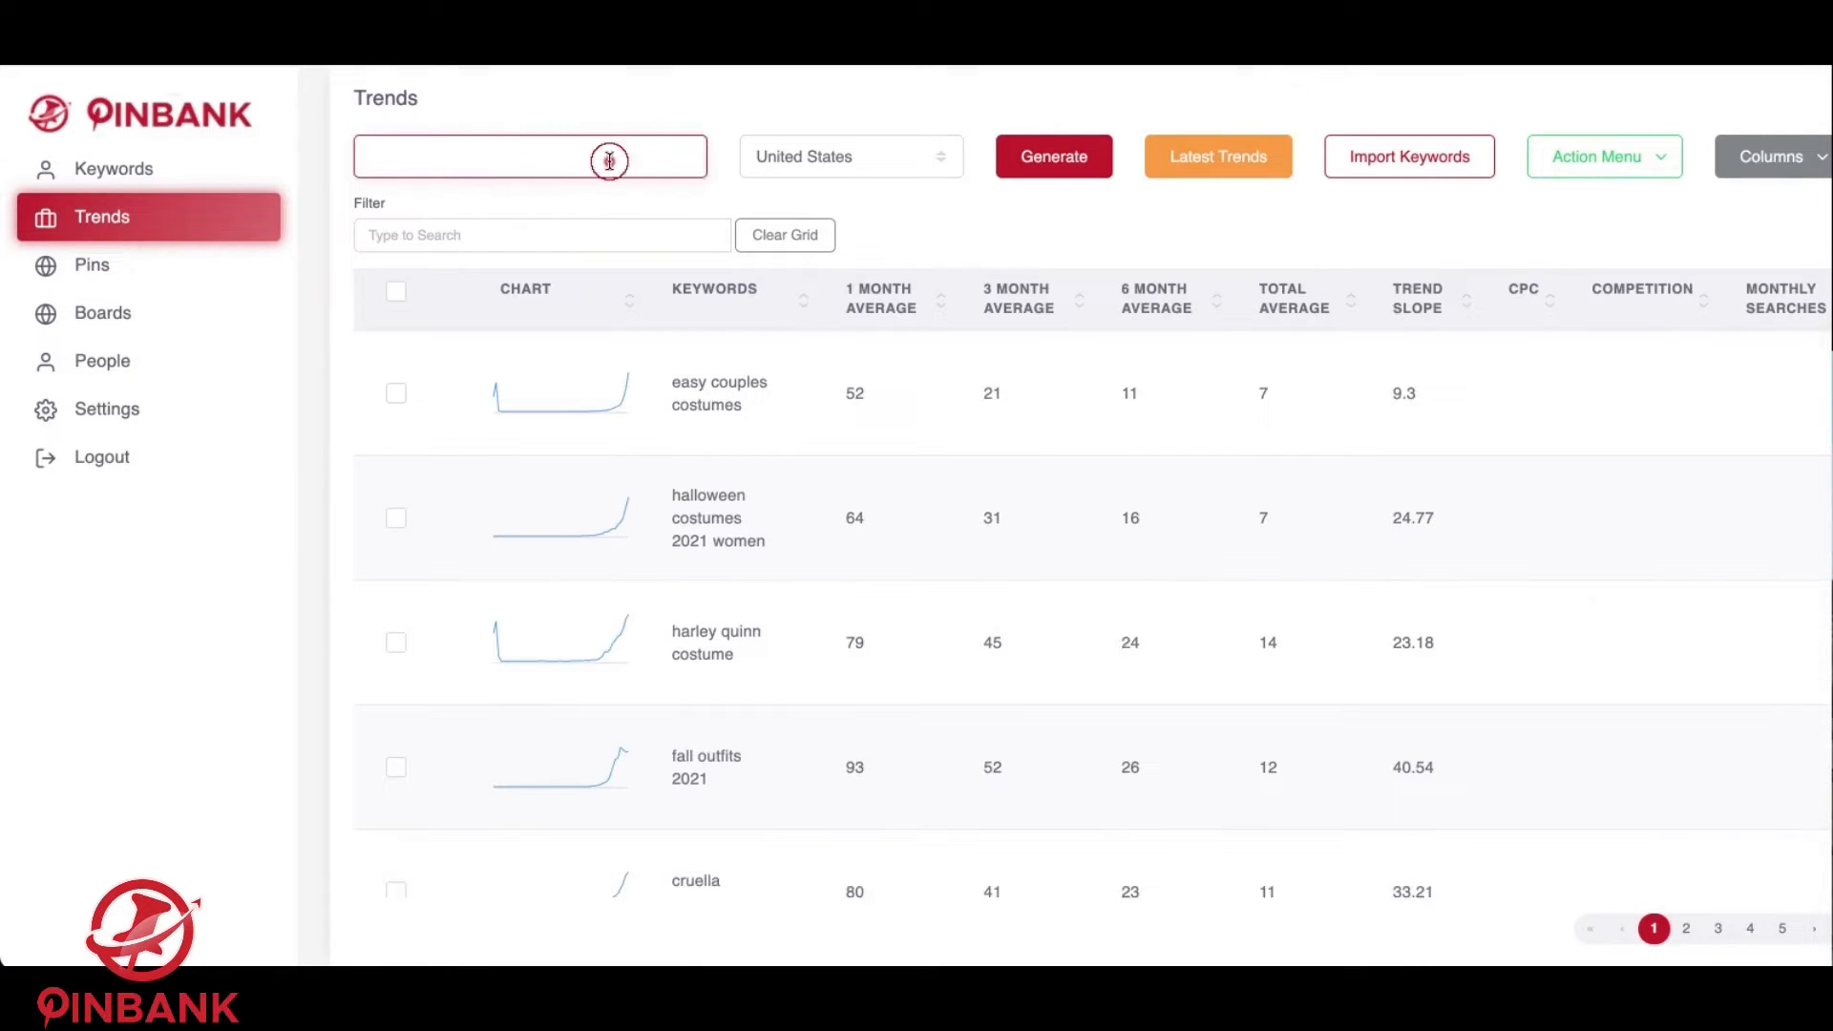
Generate yoga trend data, browse the trend keywords and averages, then go to Pins.
{"action": "type", "text": "yoga"}
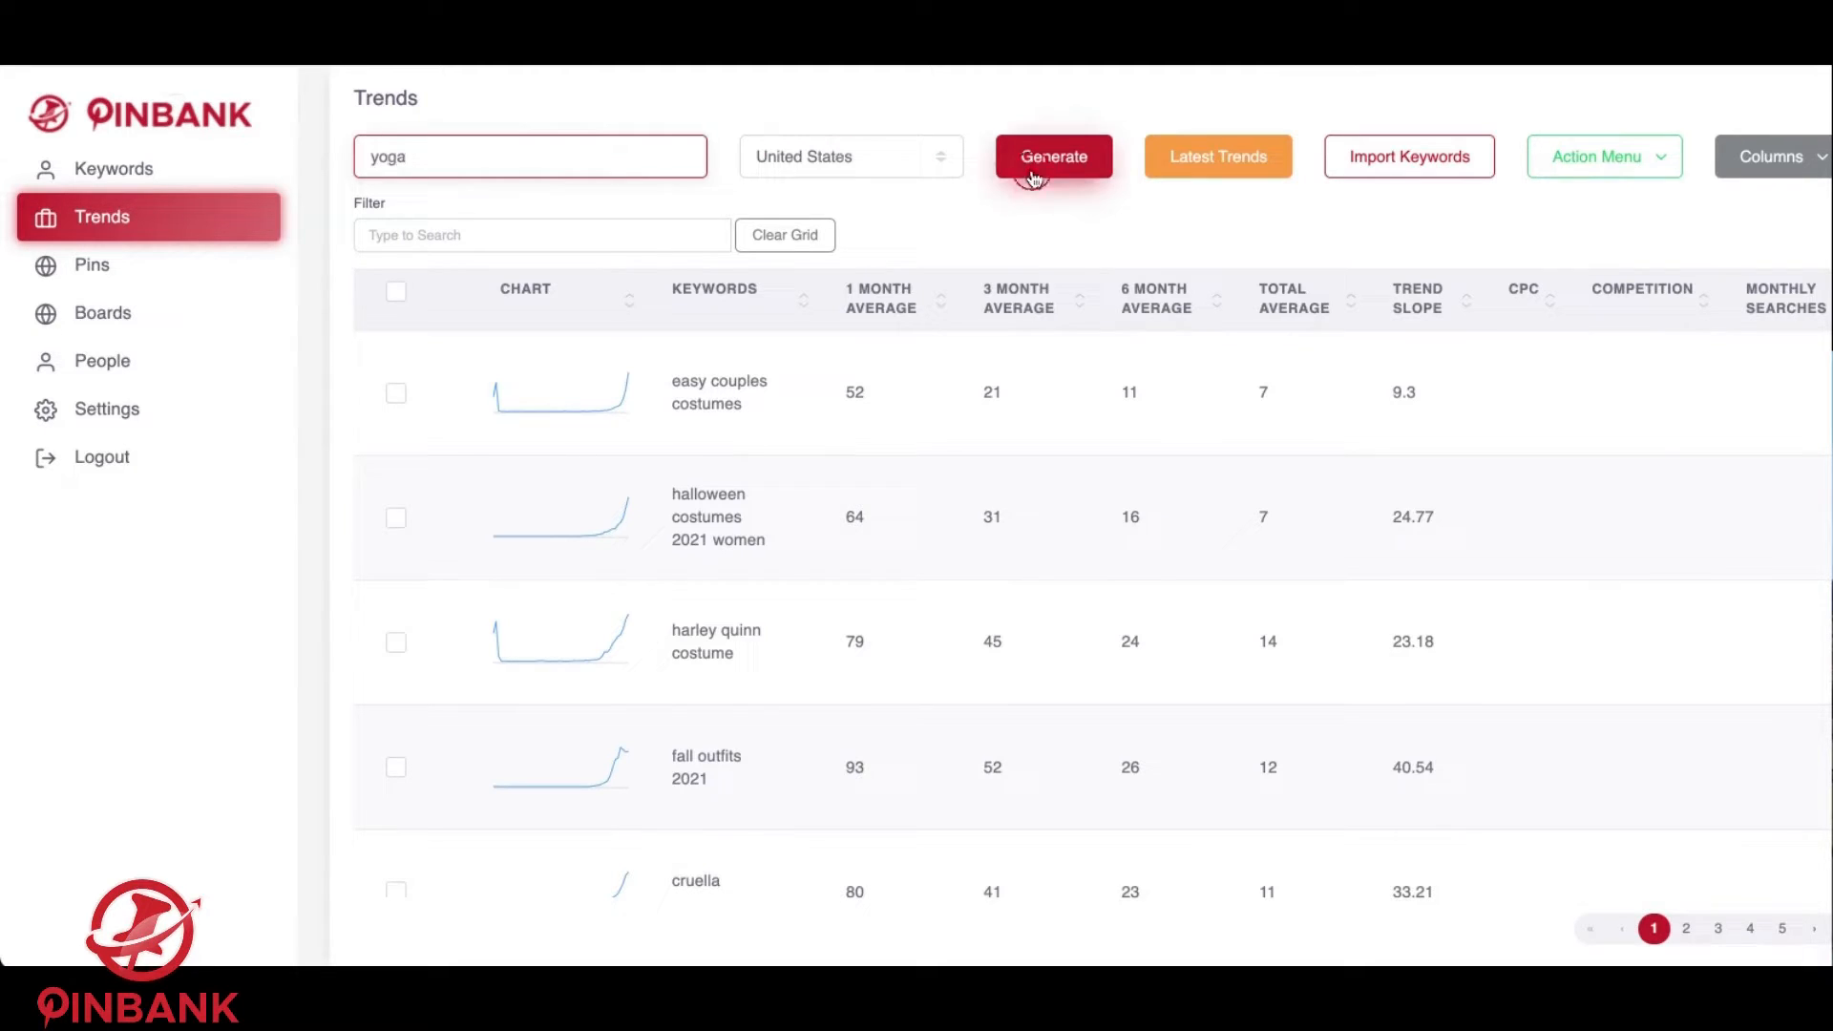
{"action": "left_click", "coordinate": [1052, 156]}
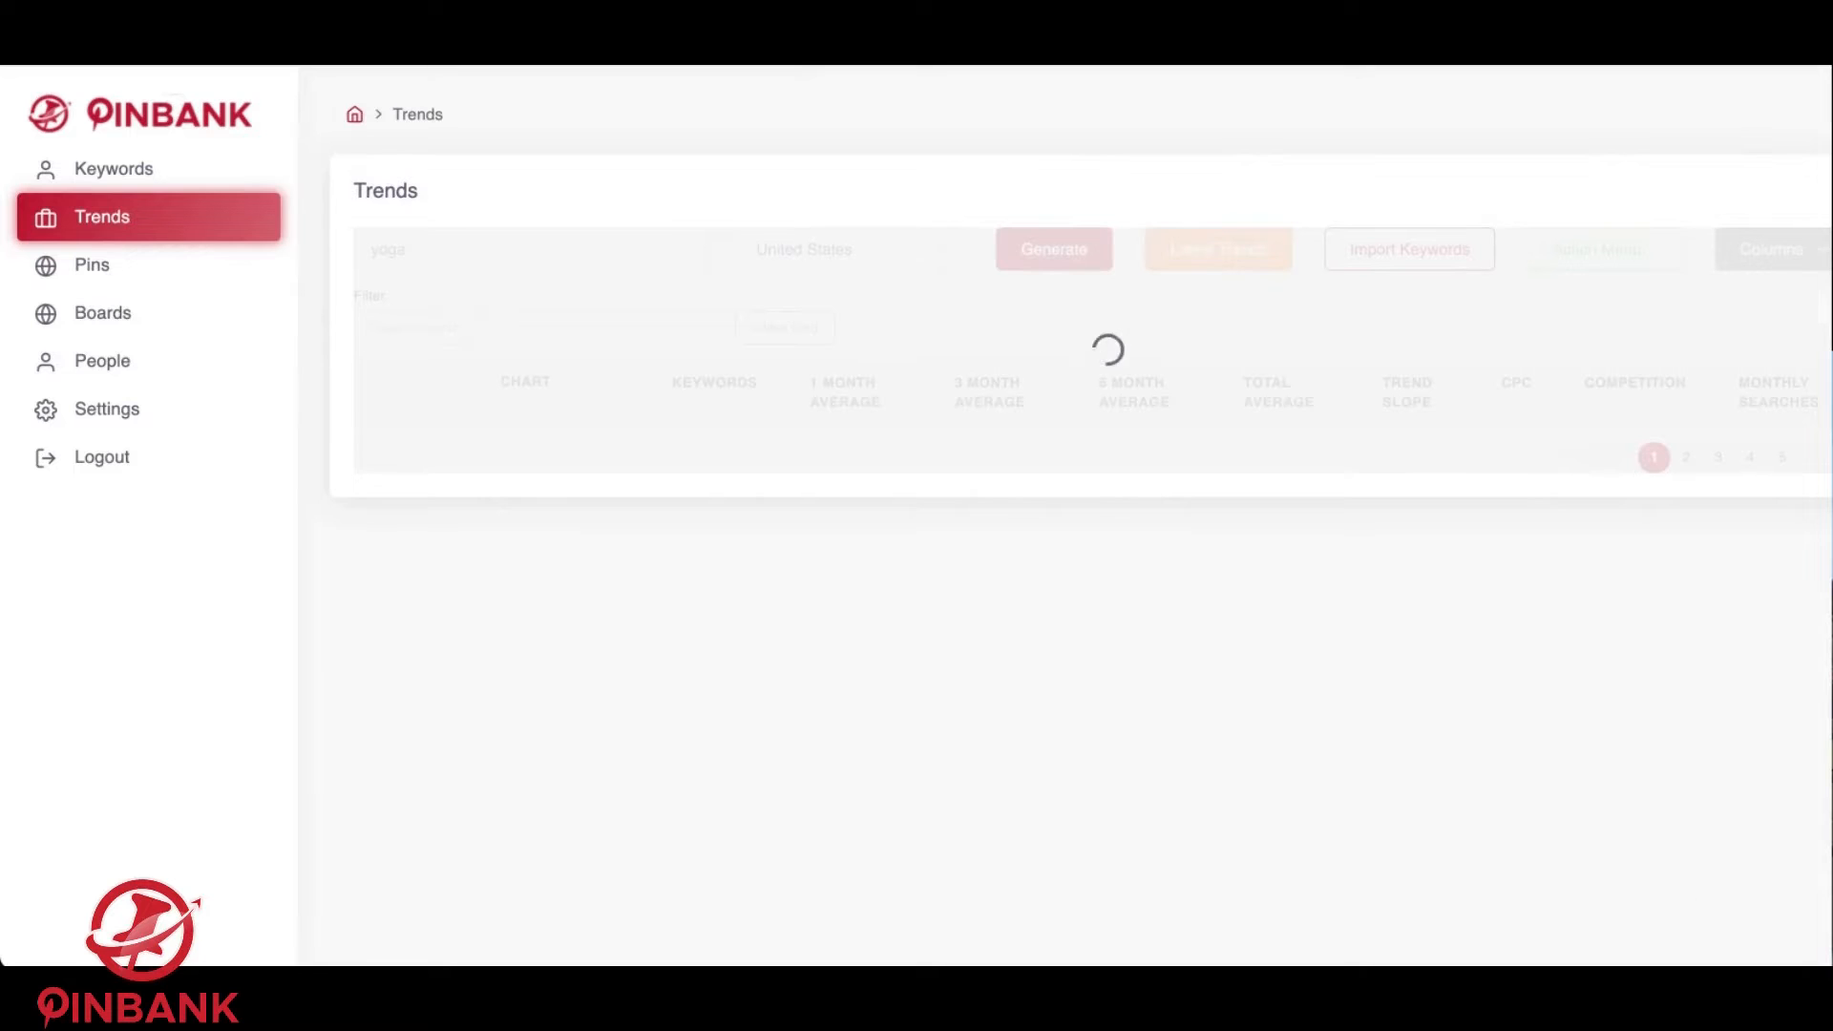
{"action": "left_click", "coordinate": [1051, 220]}
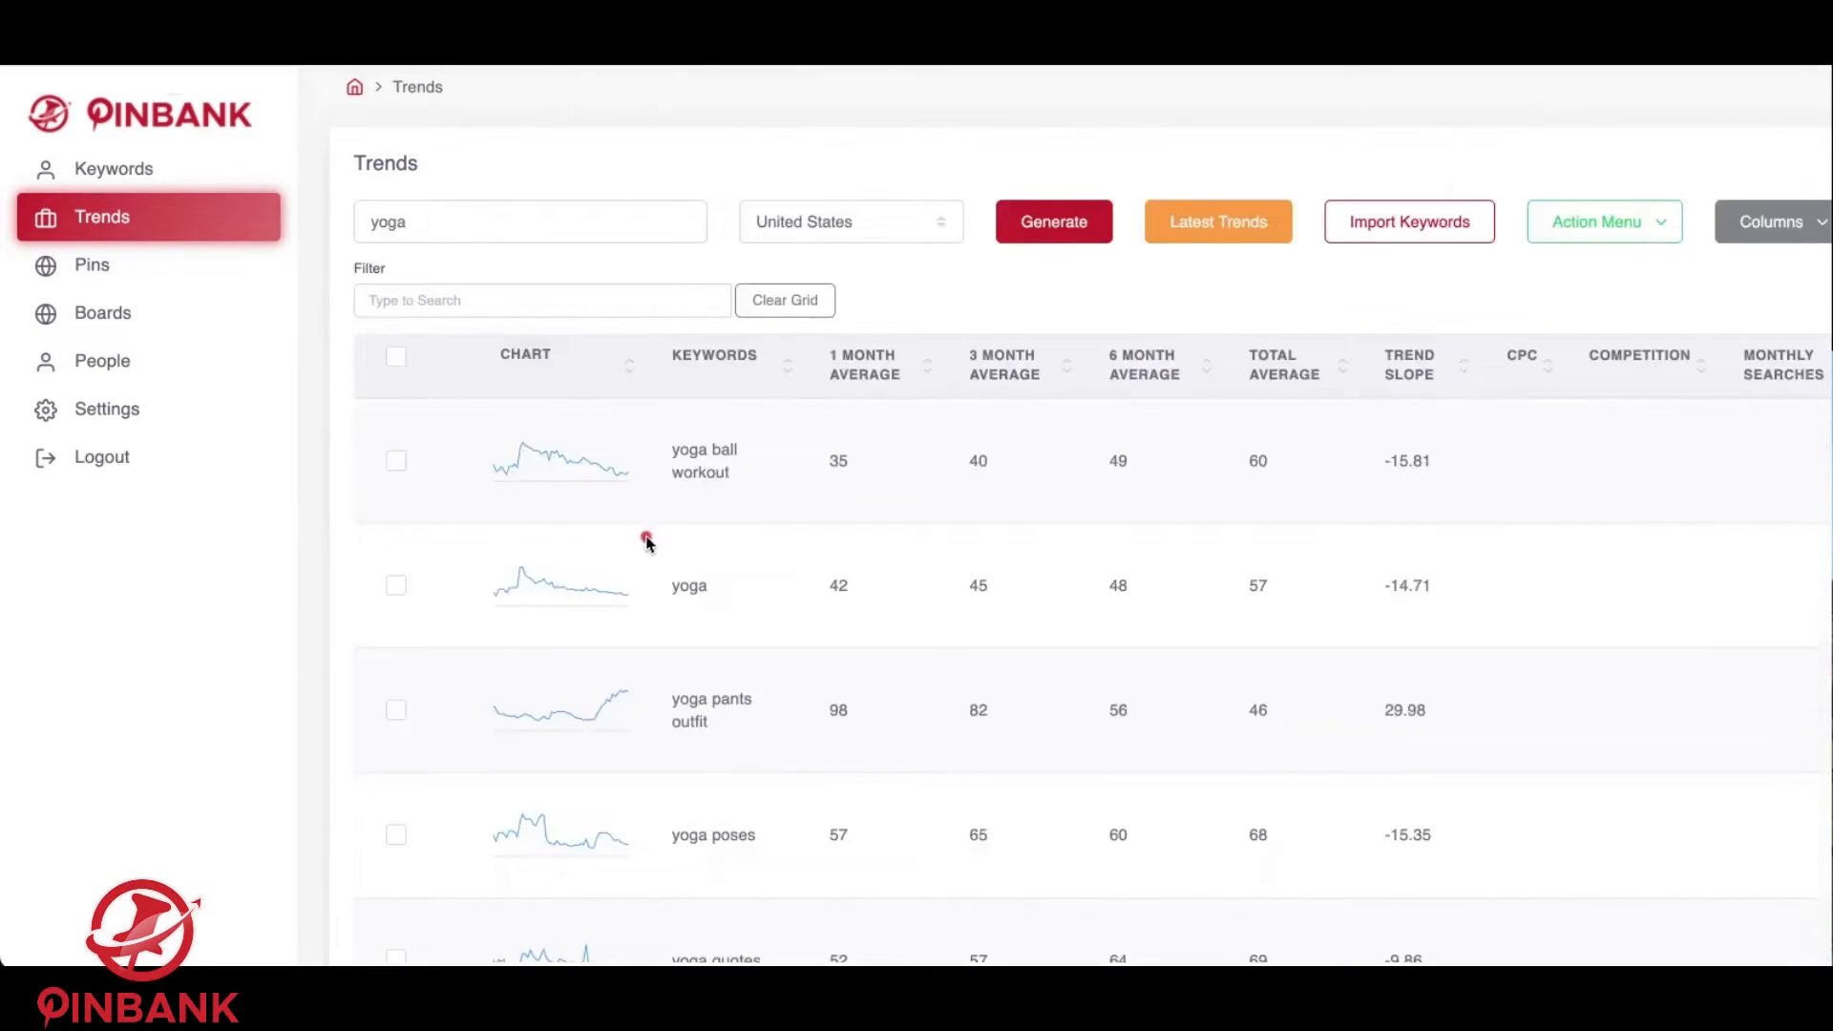
{"action": "scroll", "scroll_direction": "down", "scroll_amount": 3}
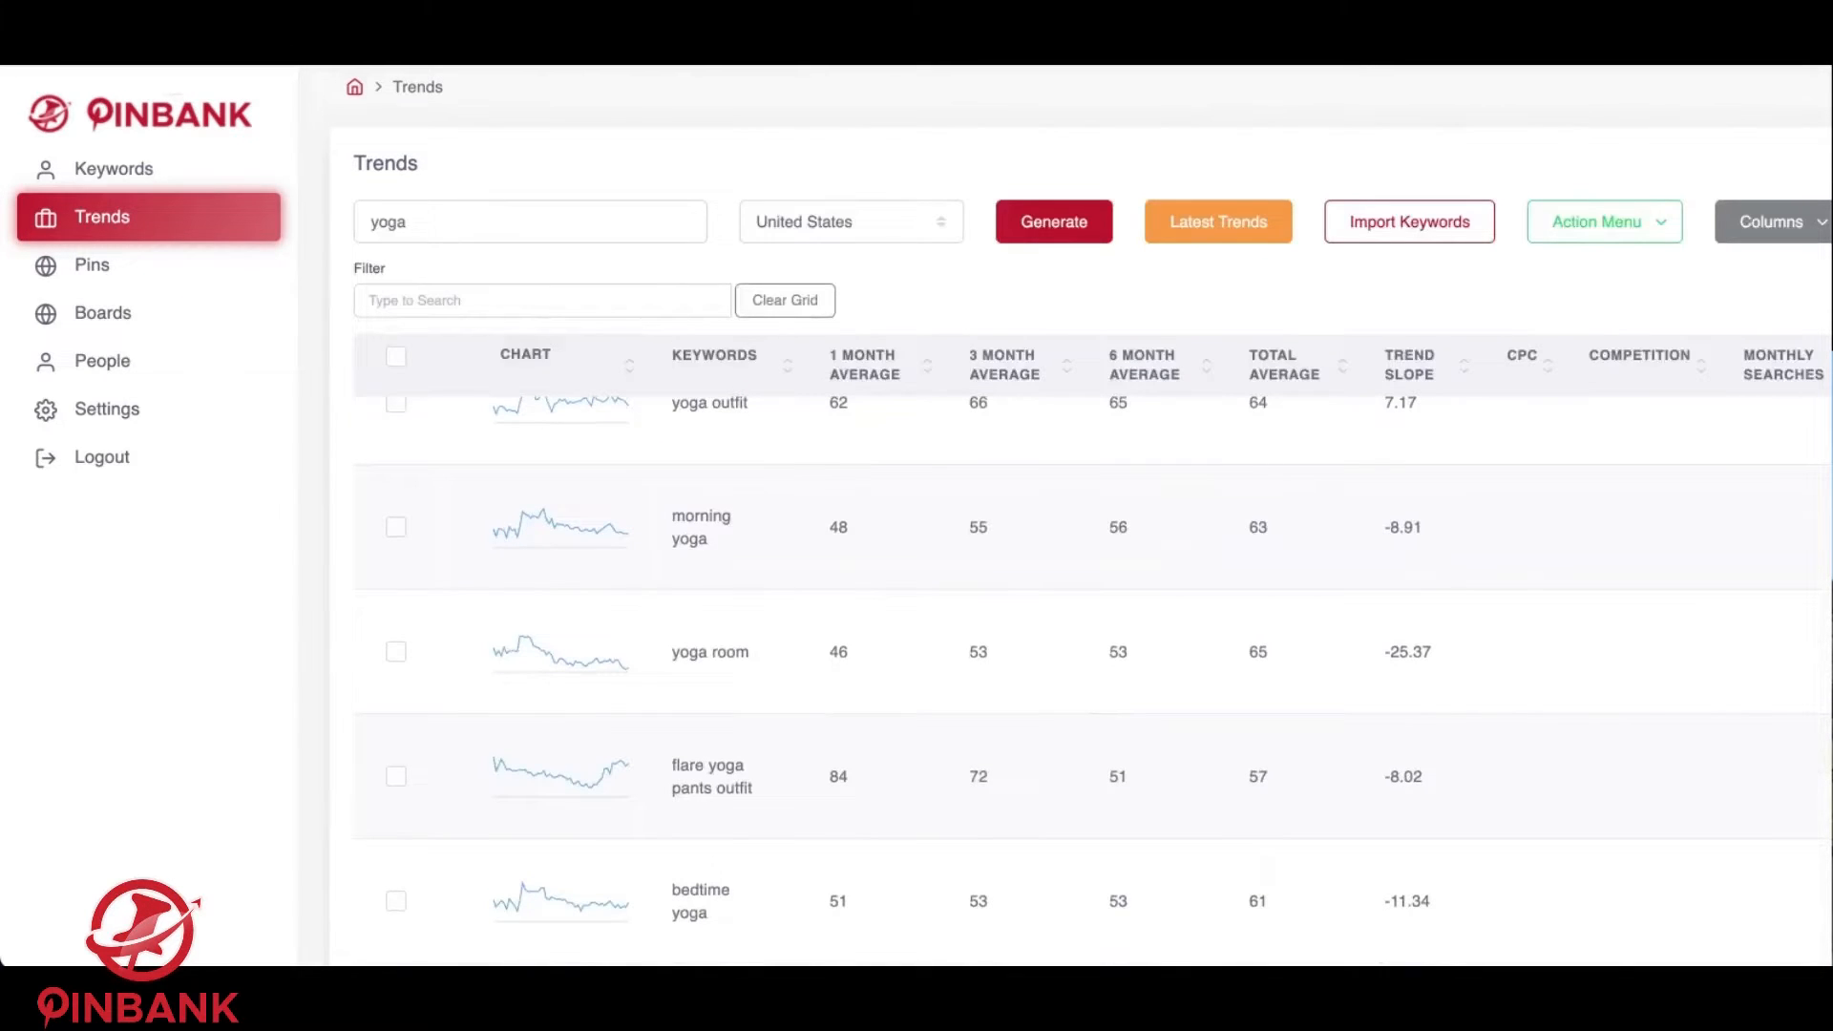
{"action": "left_click", "coordinate": [92, 264]}
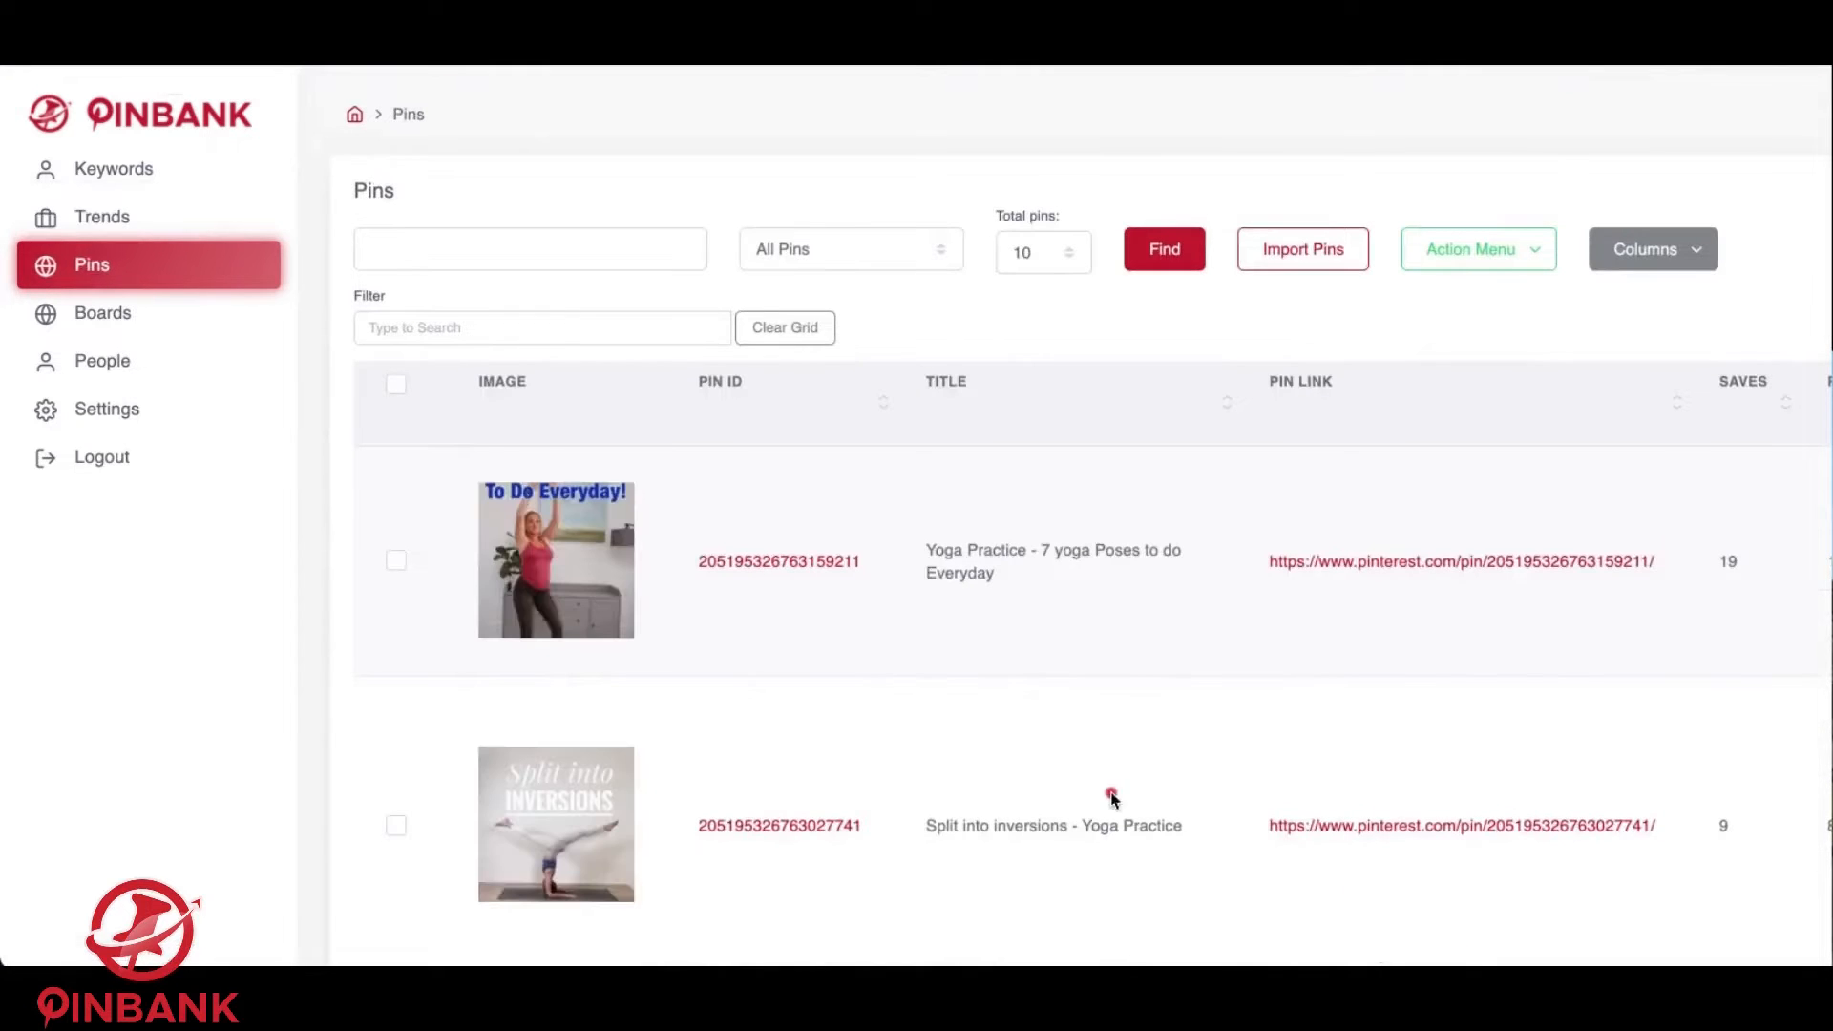
{"action": "scroll", "scroll_direction": "down", "scroll_amount": 3}
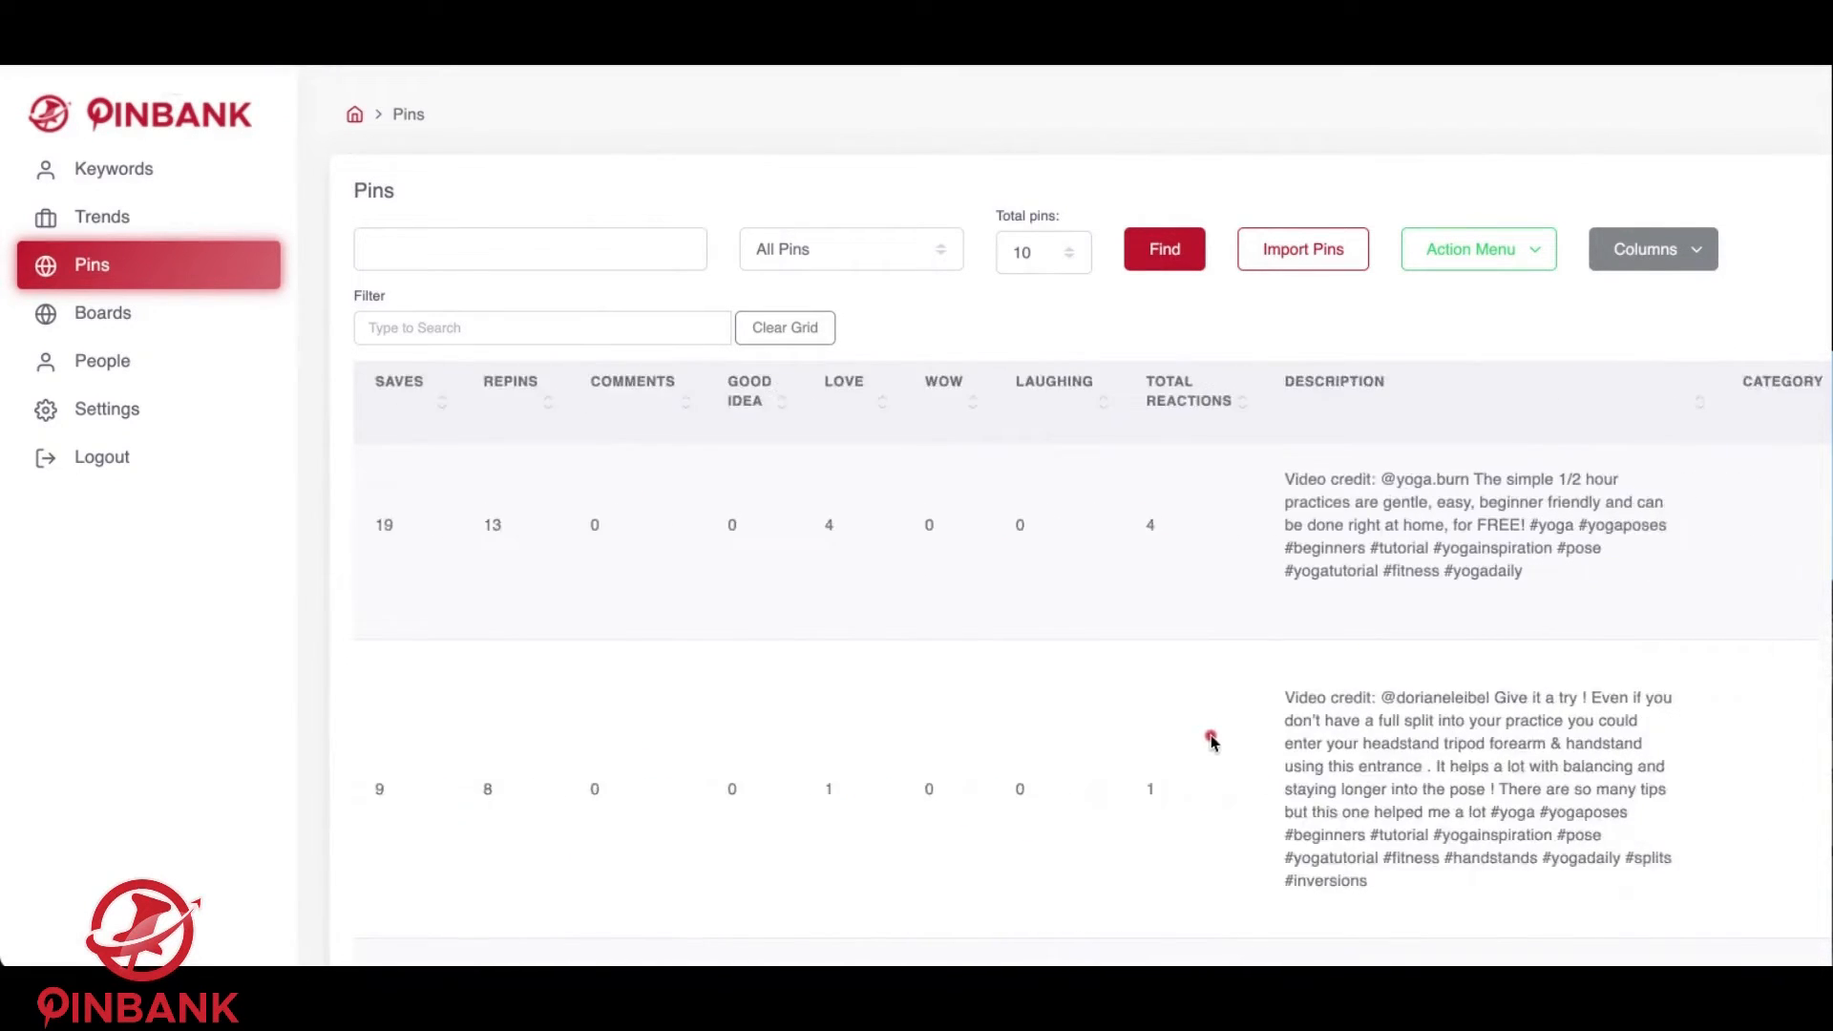
{"action": "scroll", "scroll_direction": "right", "scroll_amount": 3}
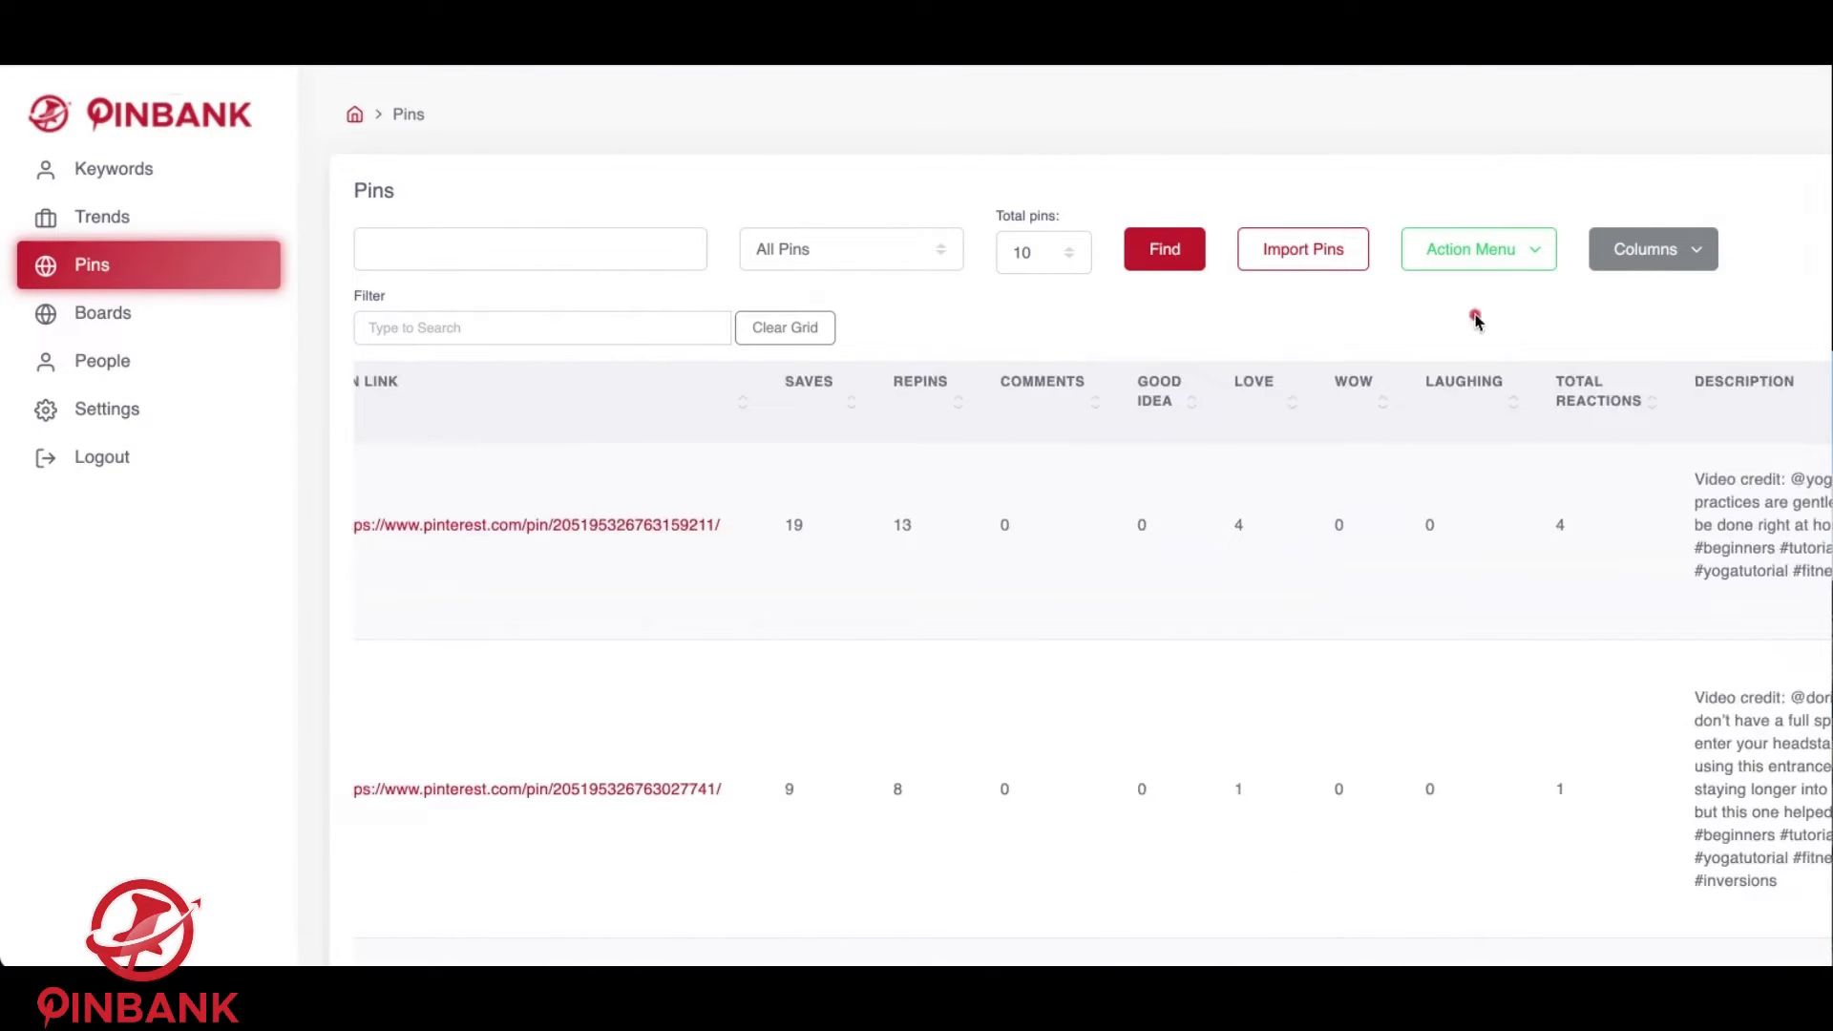
Enable the Thanks column, scroll the yoga Pins grid, then go to Boards.
{"action": "left_click", "coordinate": [1651, 249]}
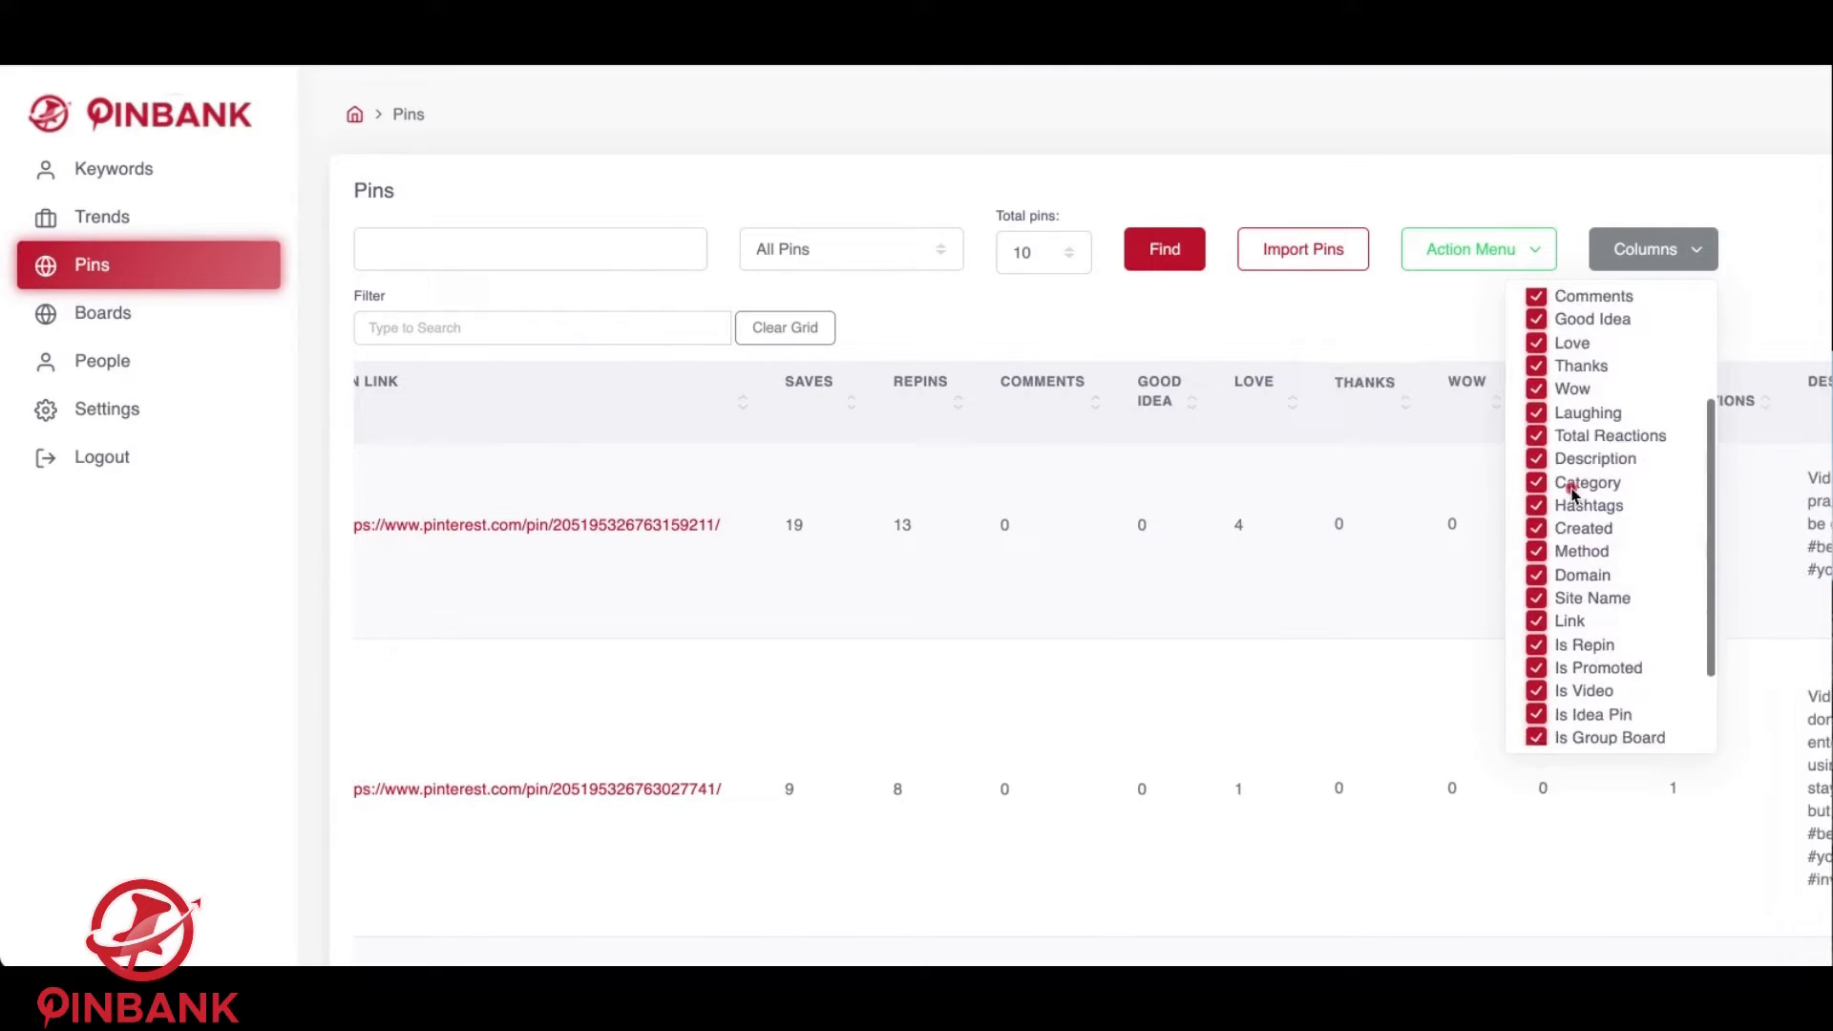
{"action": "scroll", "scroll_direction": "down", "scroll_amount": 3}
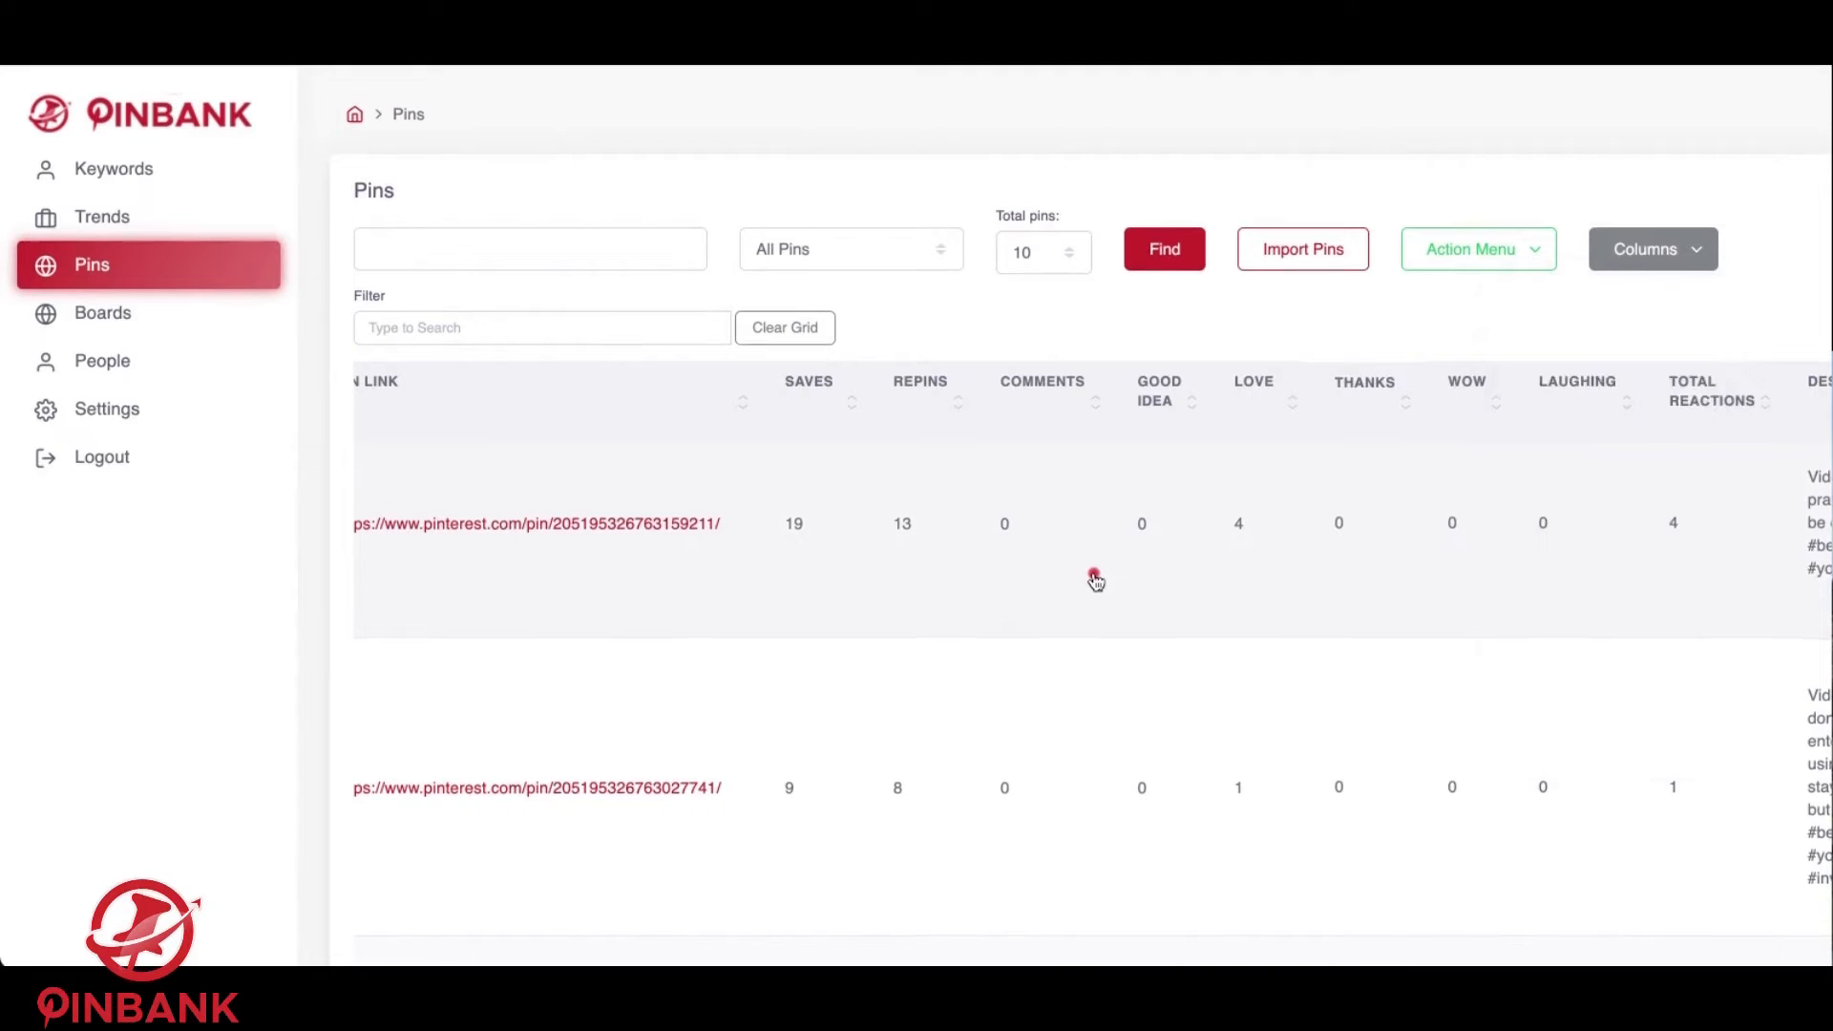
{"action": "scroll", "scroll_direction": "down", "scroll_amount": 3}
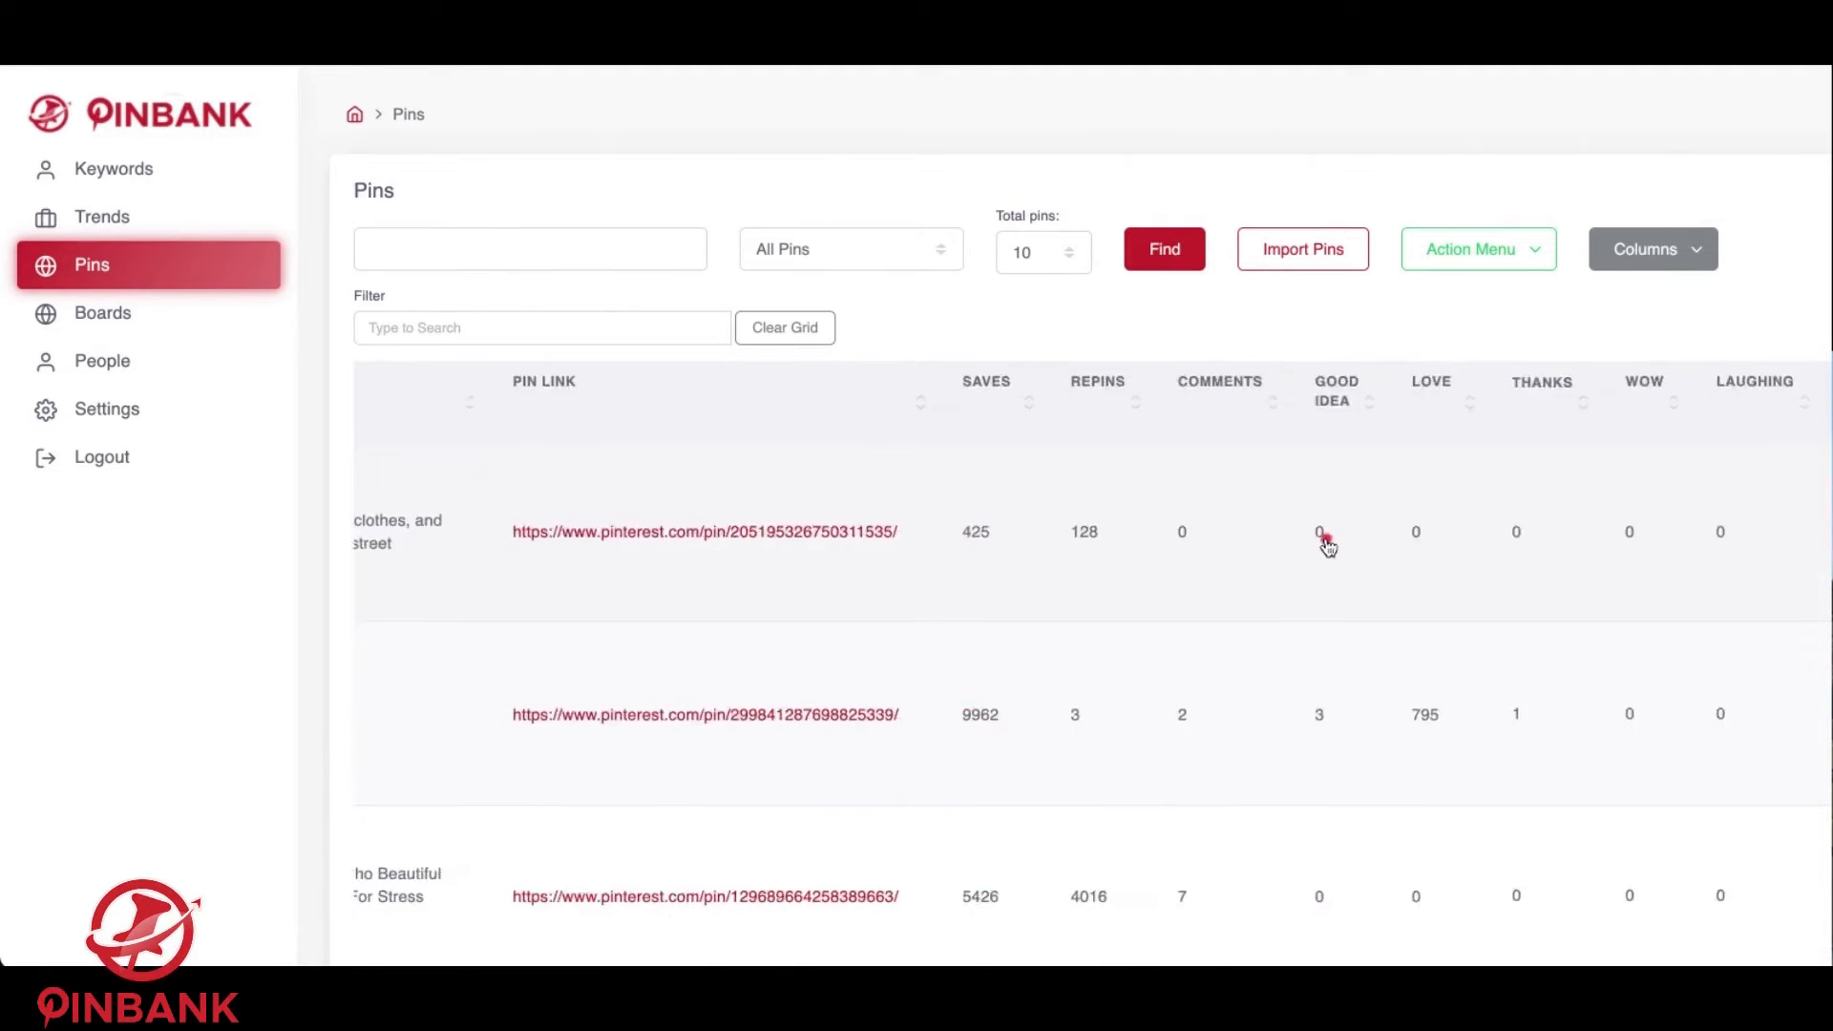
{"action": "left_click", "coordinate": [103, 312]}
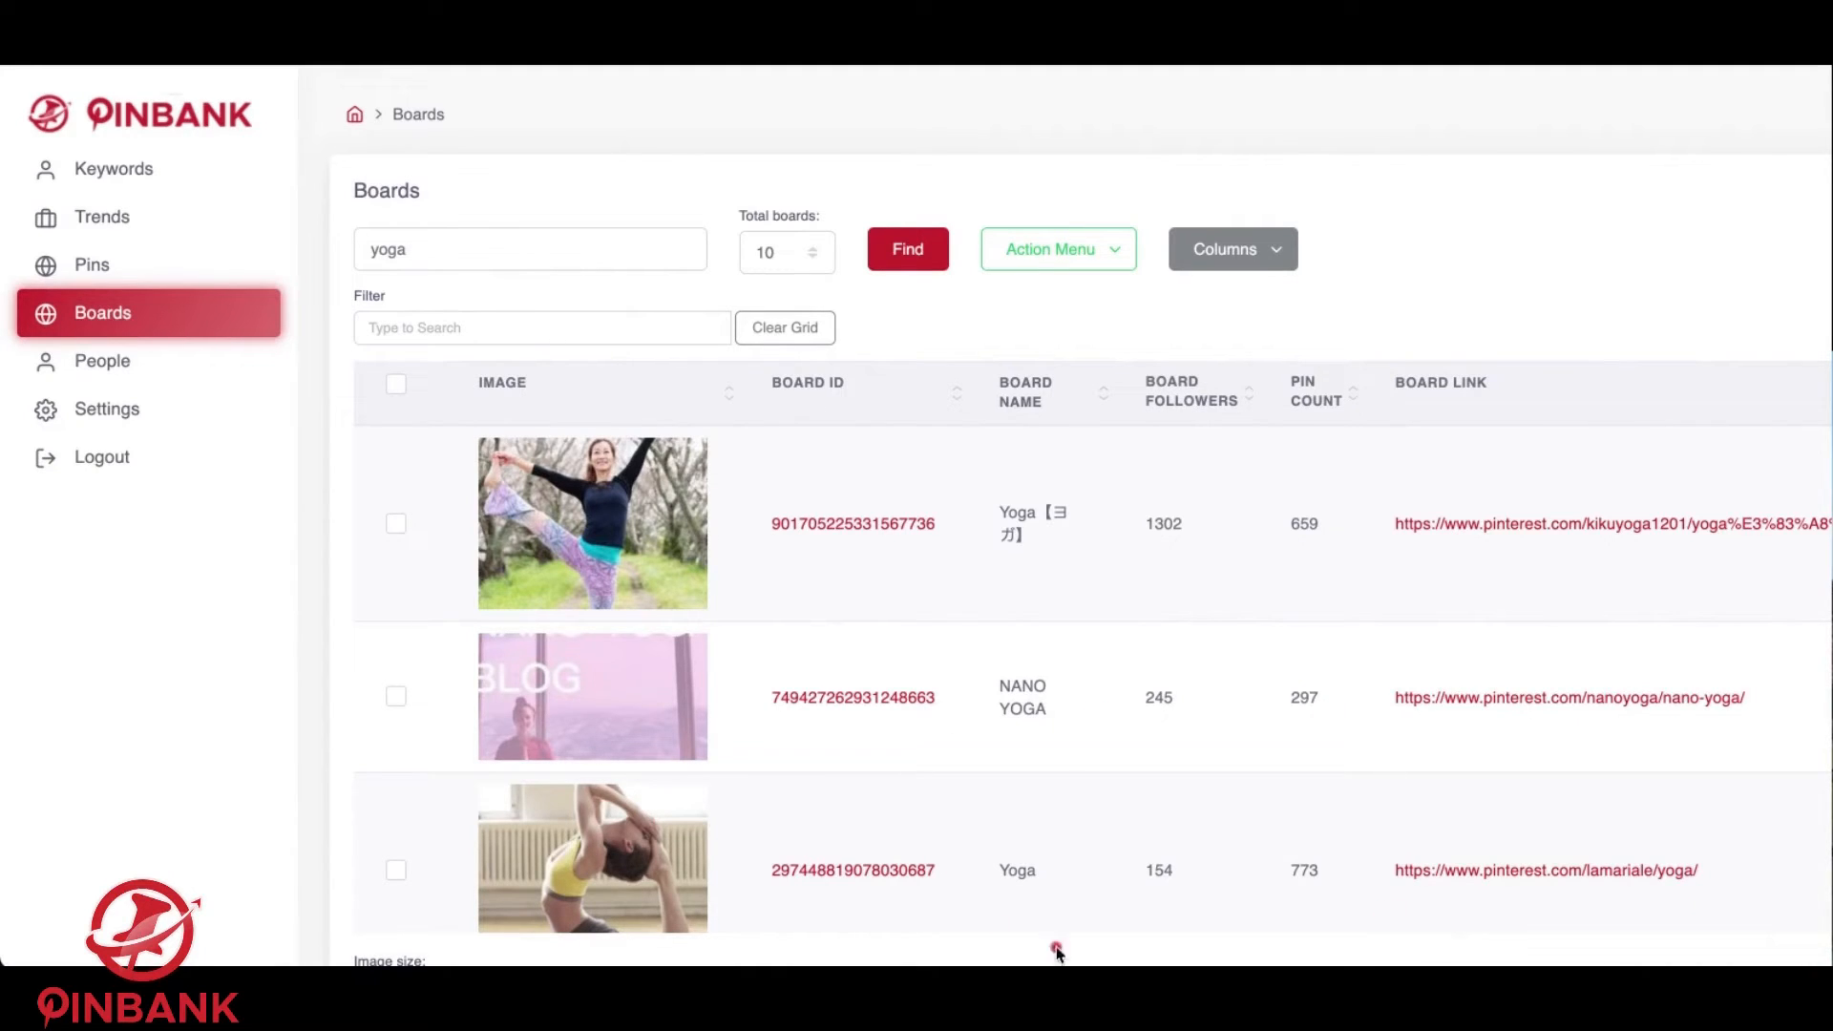
{"action": "scroll", "scroll_direction": "down", "scroll_amount": 3}
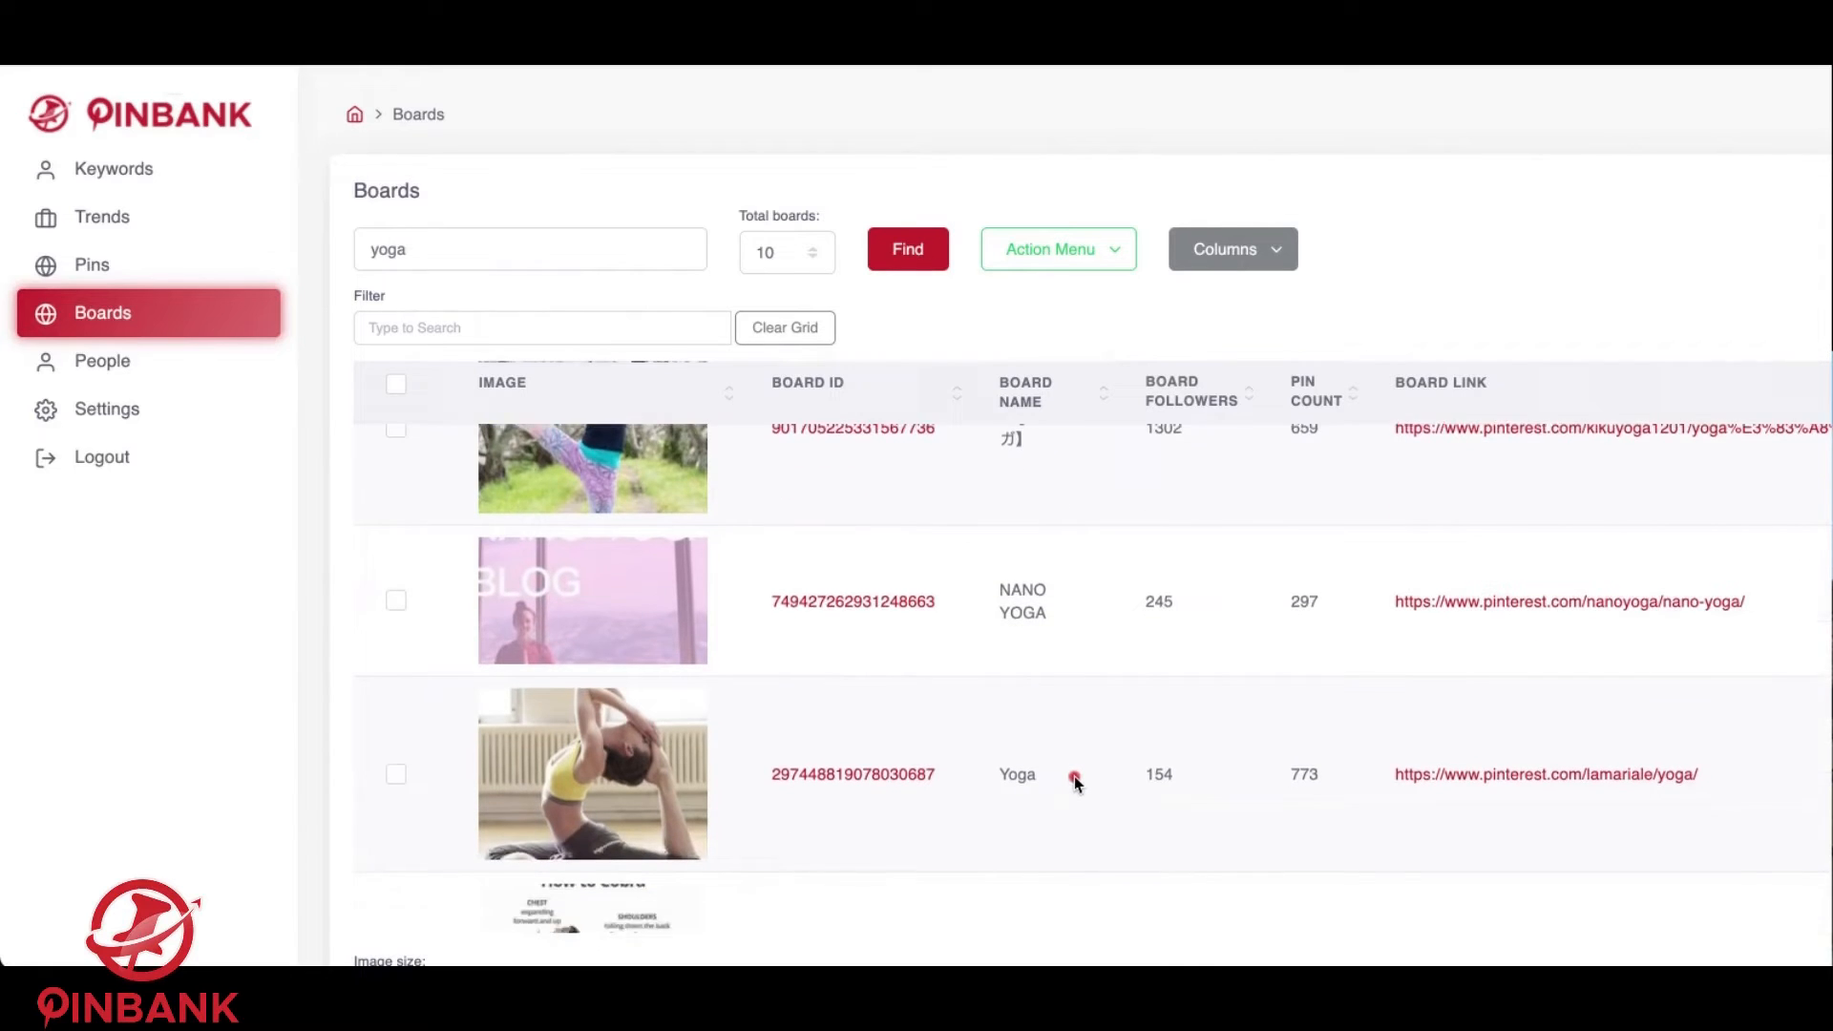
{"action": "scroll", "scroll_direction": "down", "scroll_amount": 3}
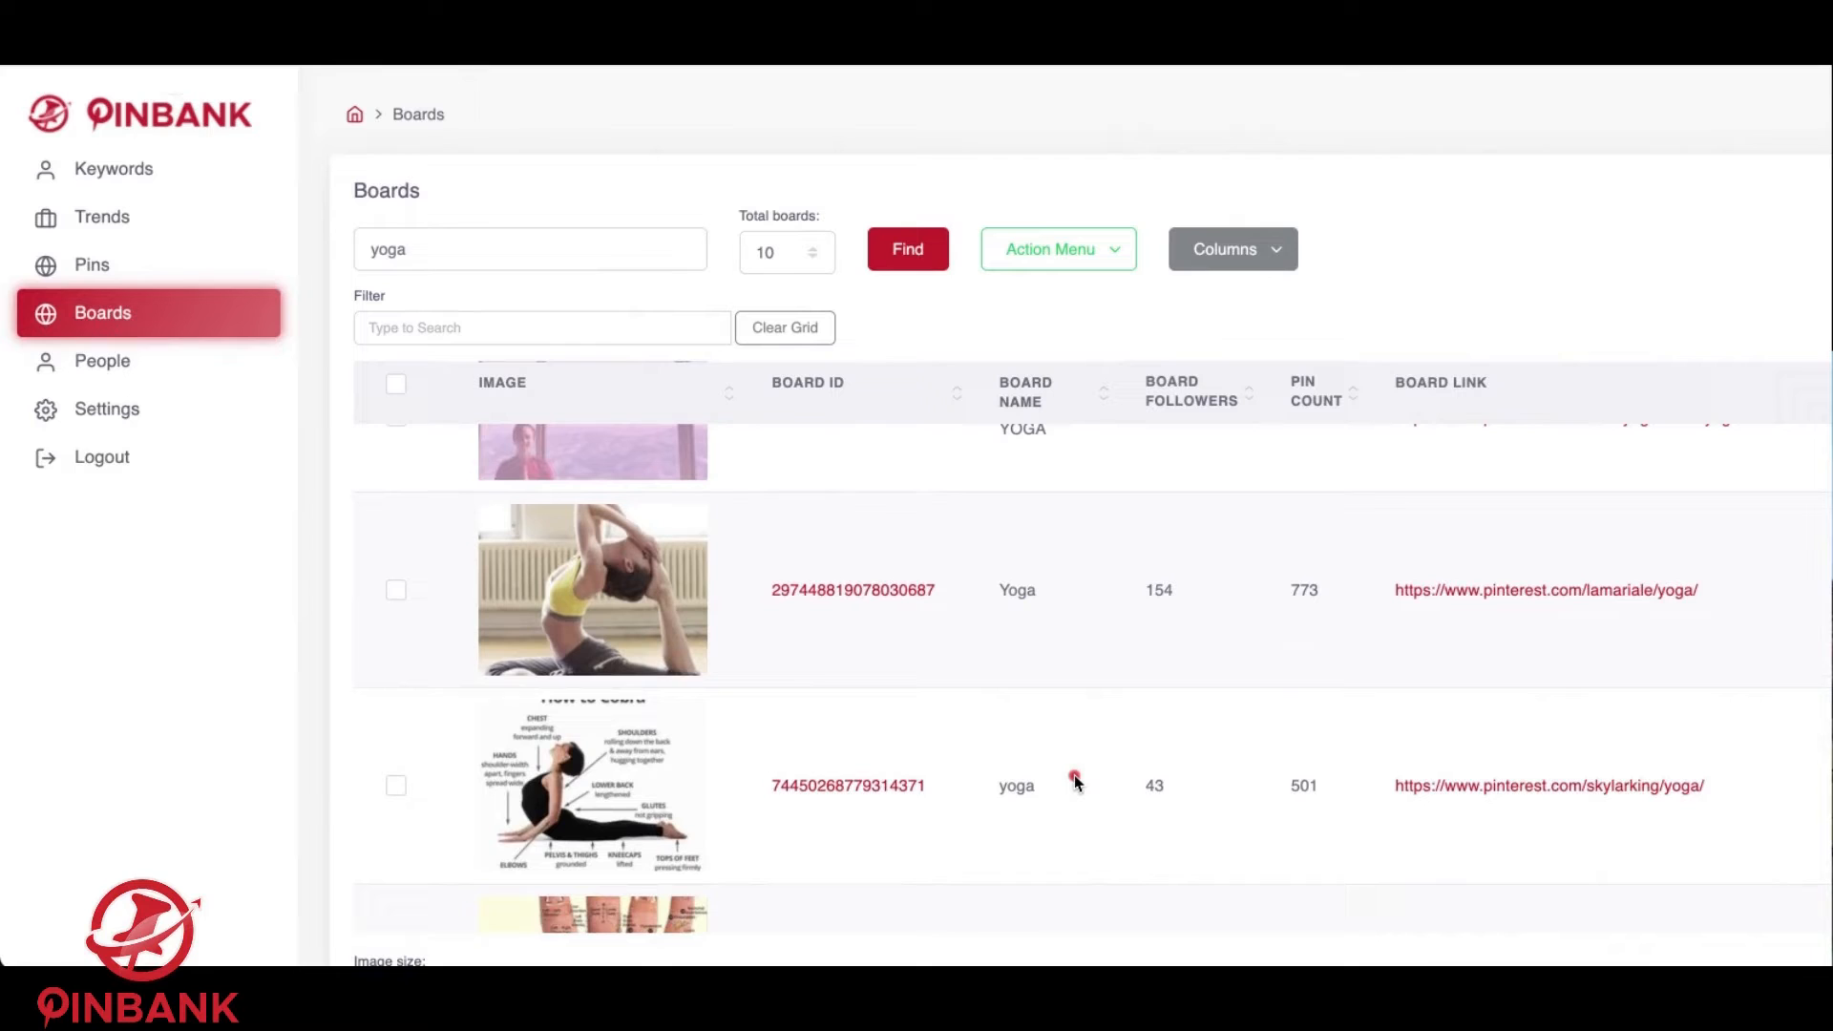
{"action": "scroll", "scroll_direction": "down", "scroll_amount": 3}
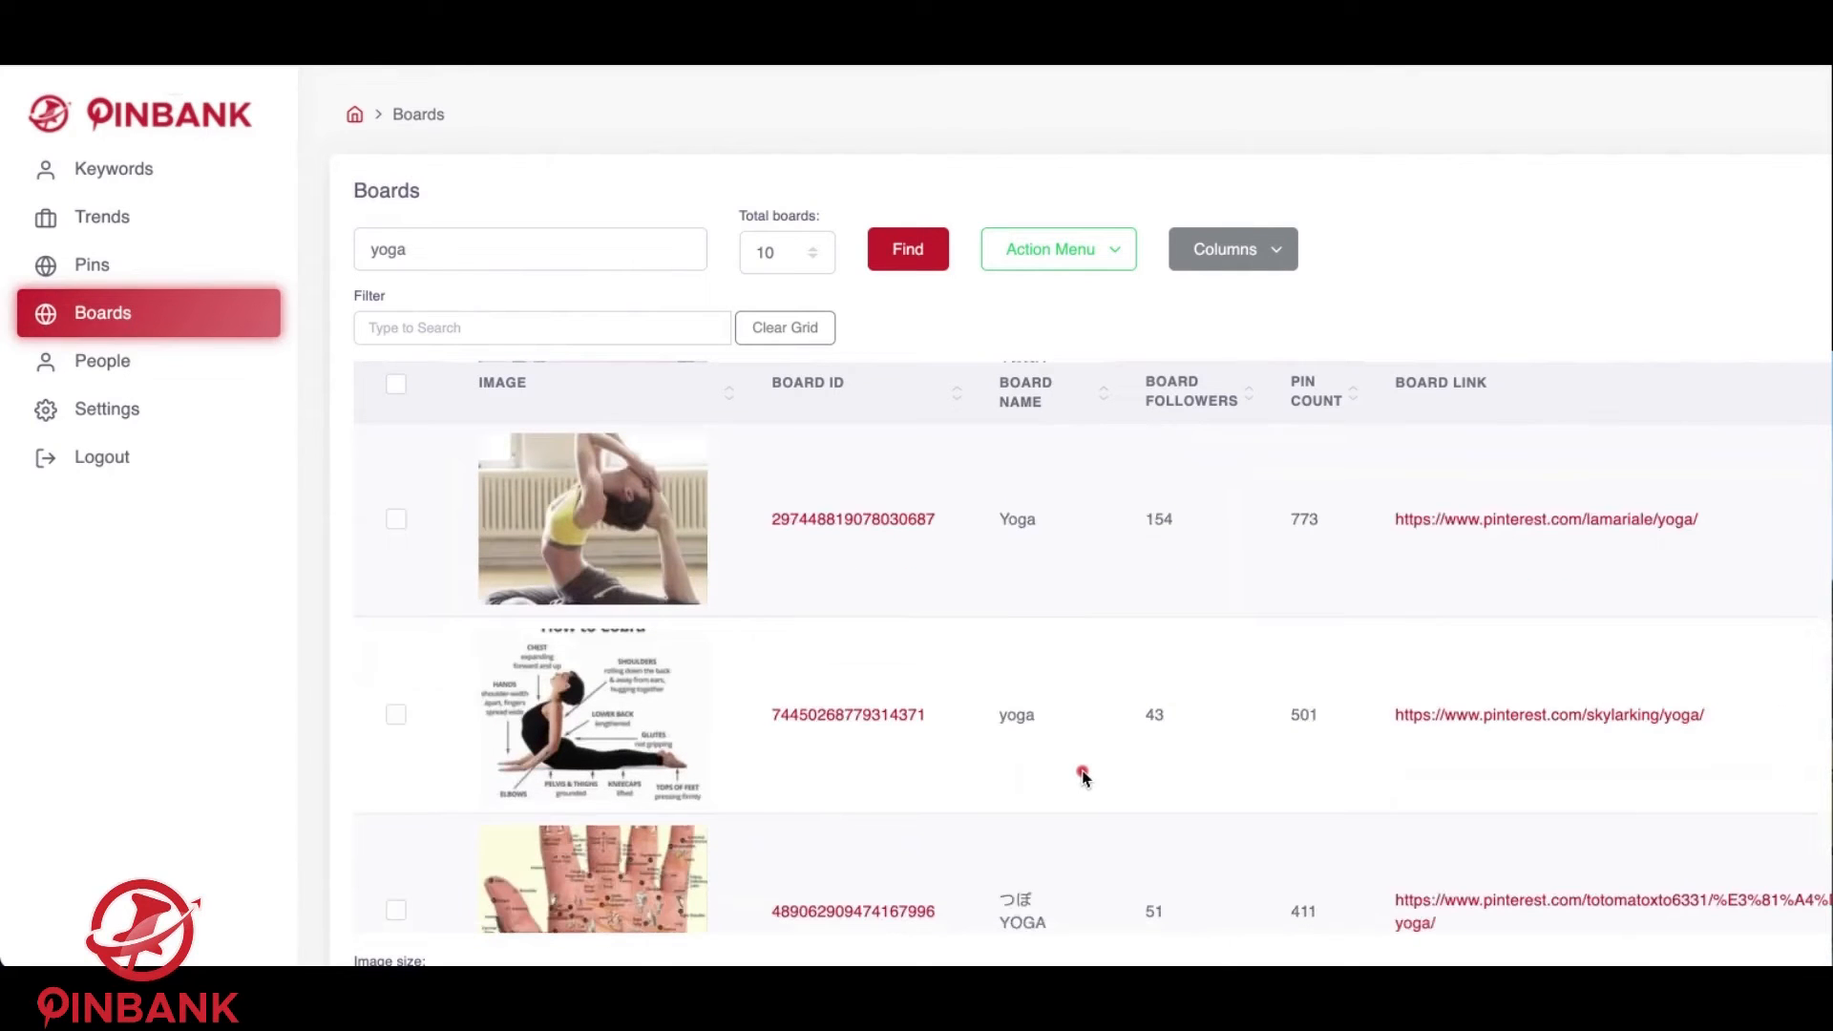
{"action": "scroll", "scroll_direction": "down", "scroll_amount": 3}
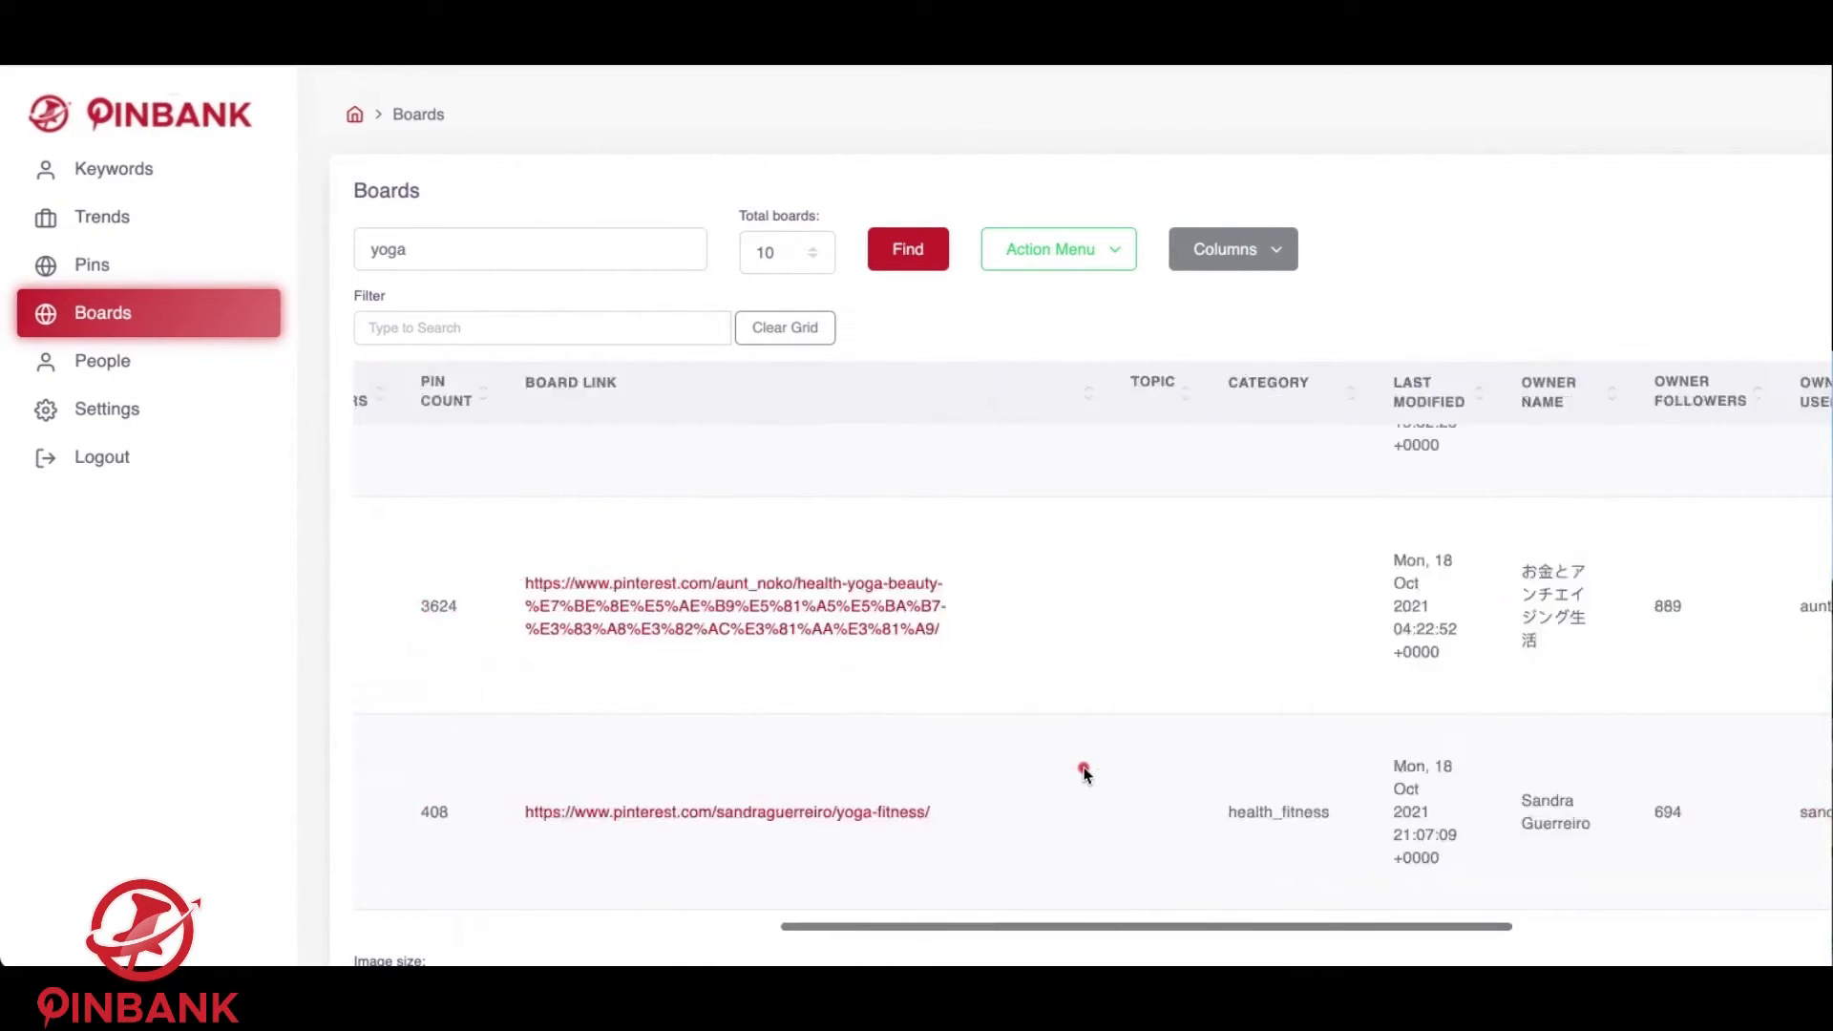
{"action": "left_click", "coordinate": [1230, 248]}
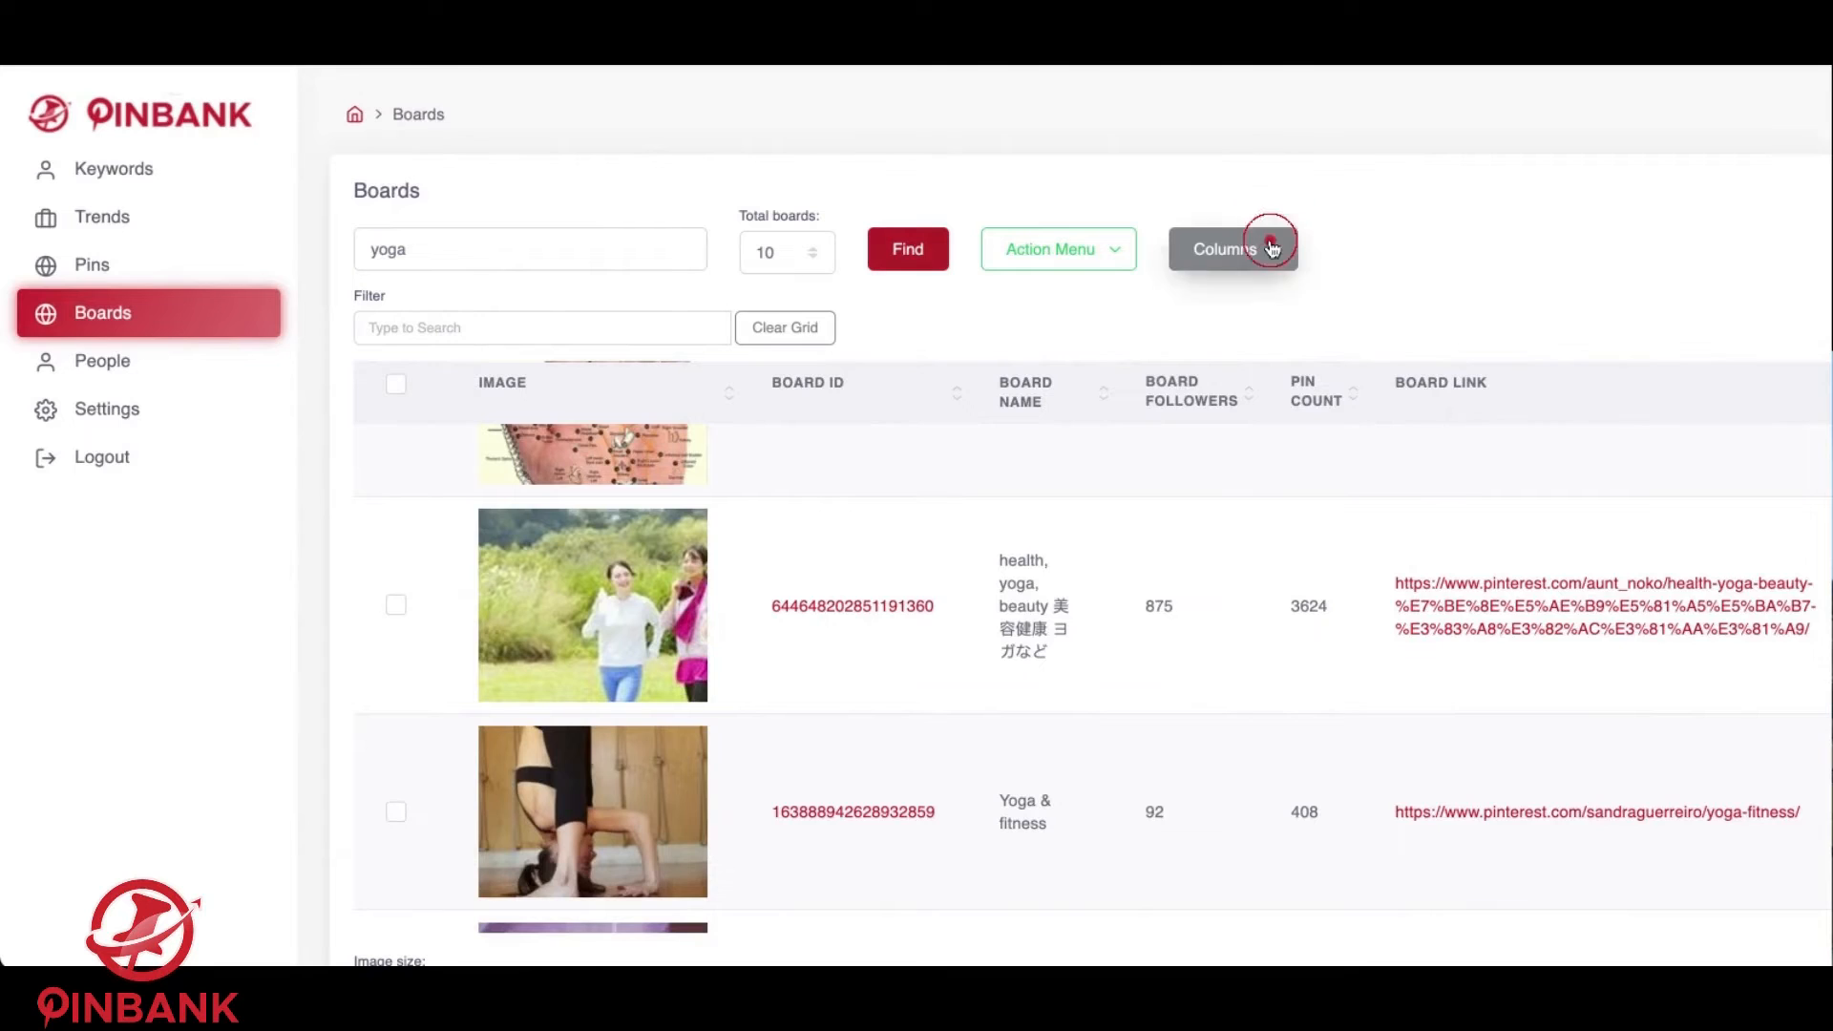
{"action": "left_click", "coordinate": [1230, 248]}
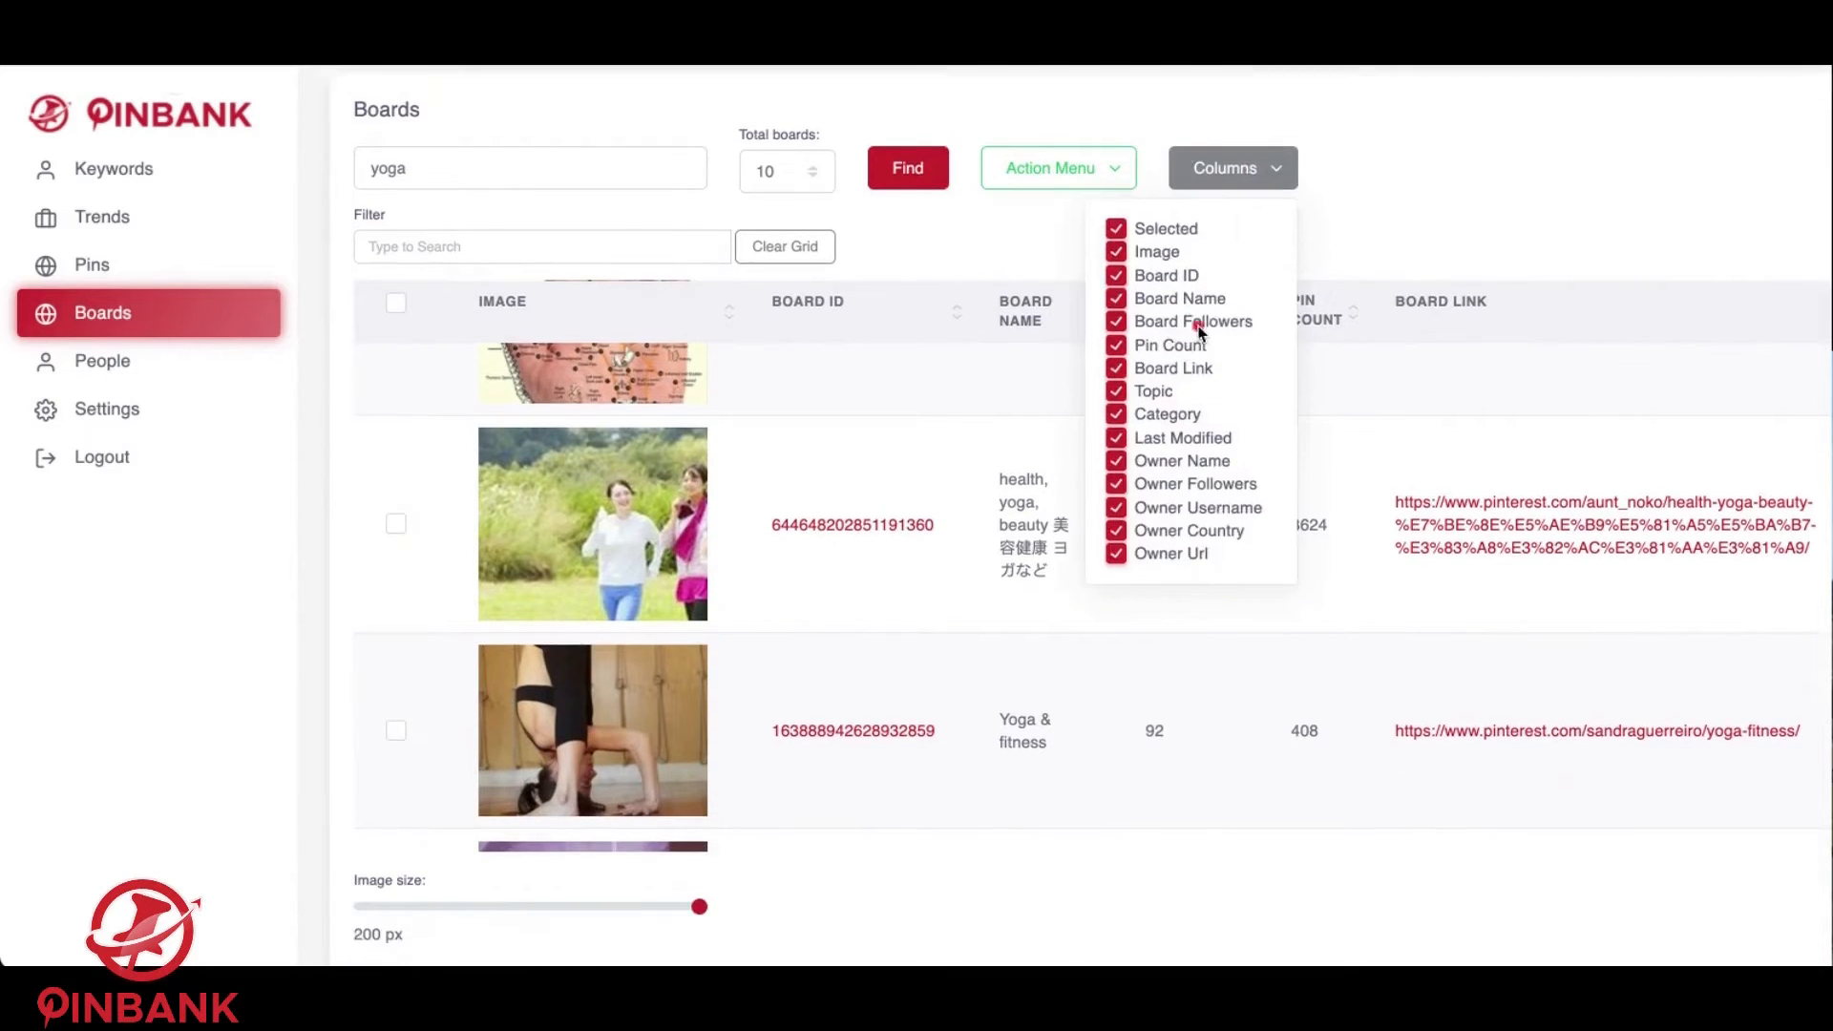
{"action": "mouse_move", "coordinate": [1203, 424]}
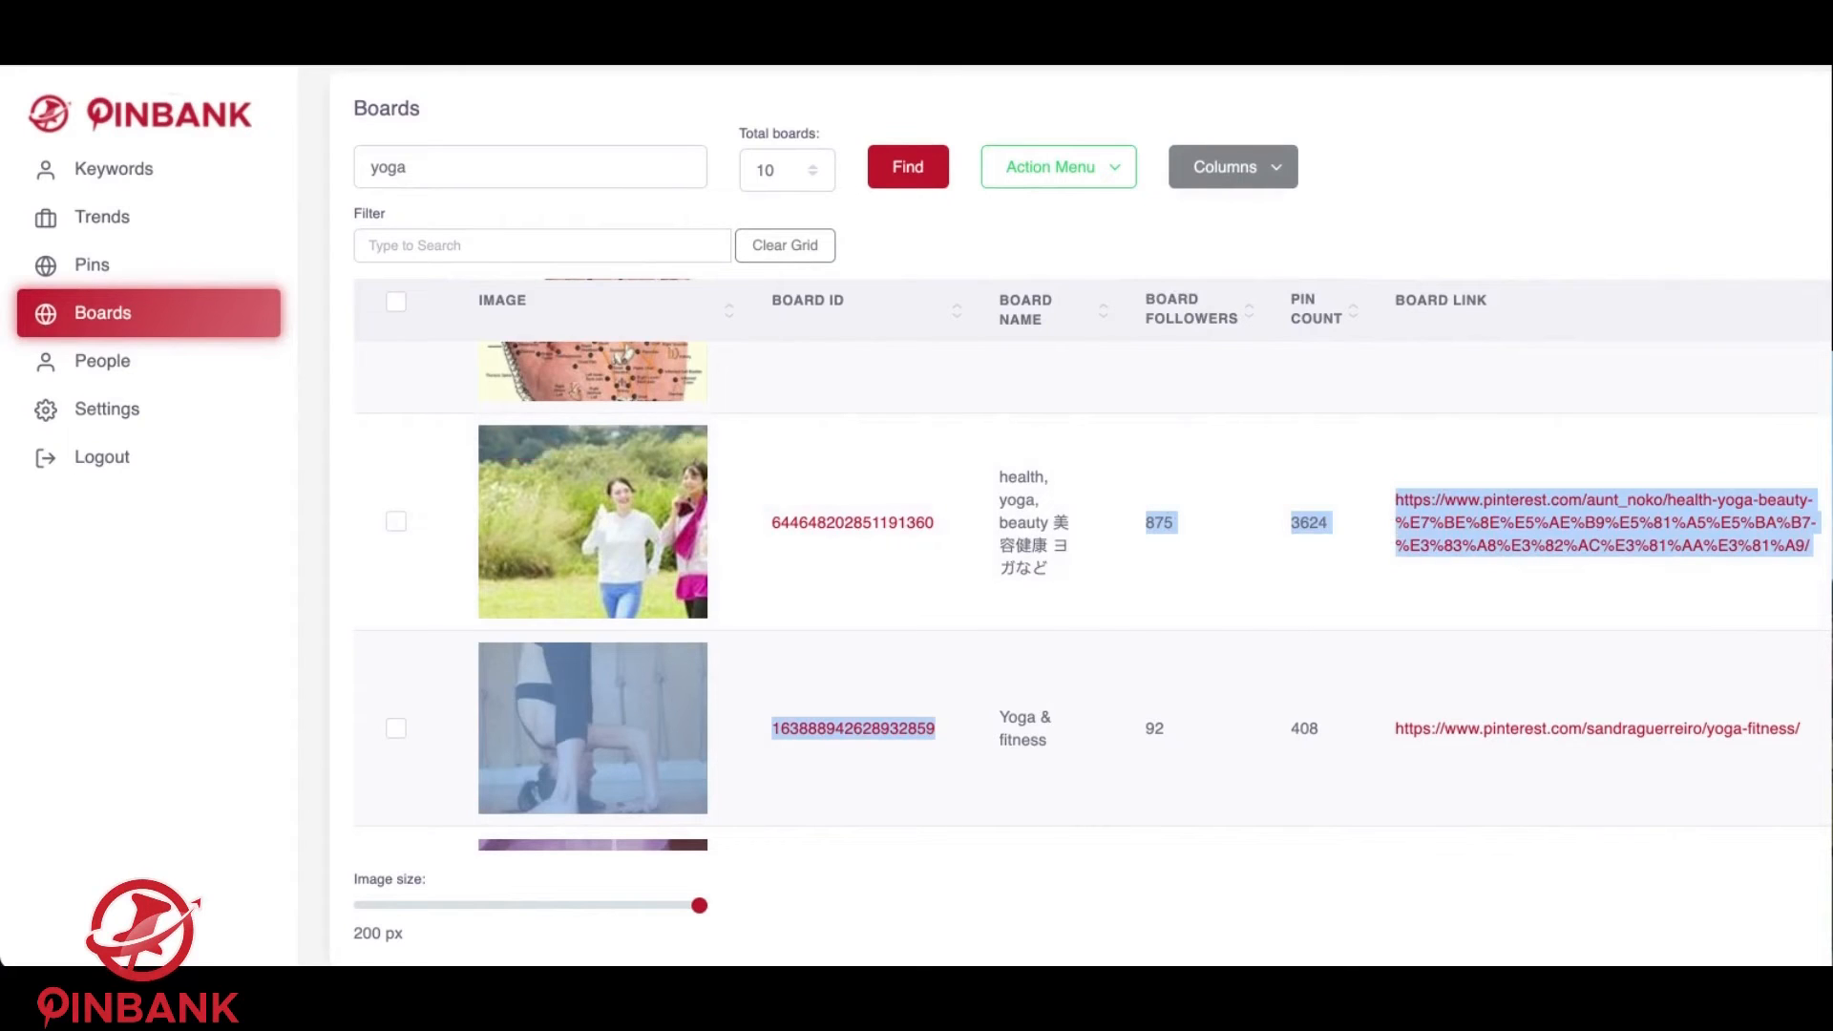
Browse yoga People results down and across to websites and about text, then back to Keywords.
{"action": "left_click", "coordinate": [103, 360]}
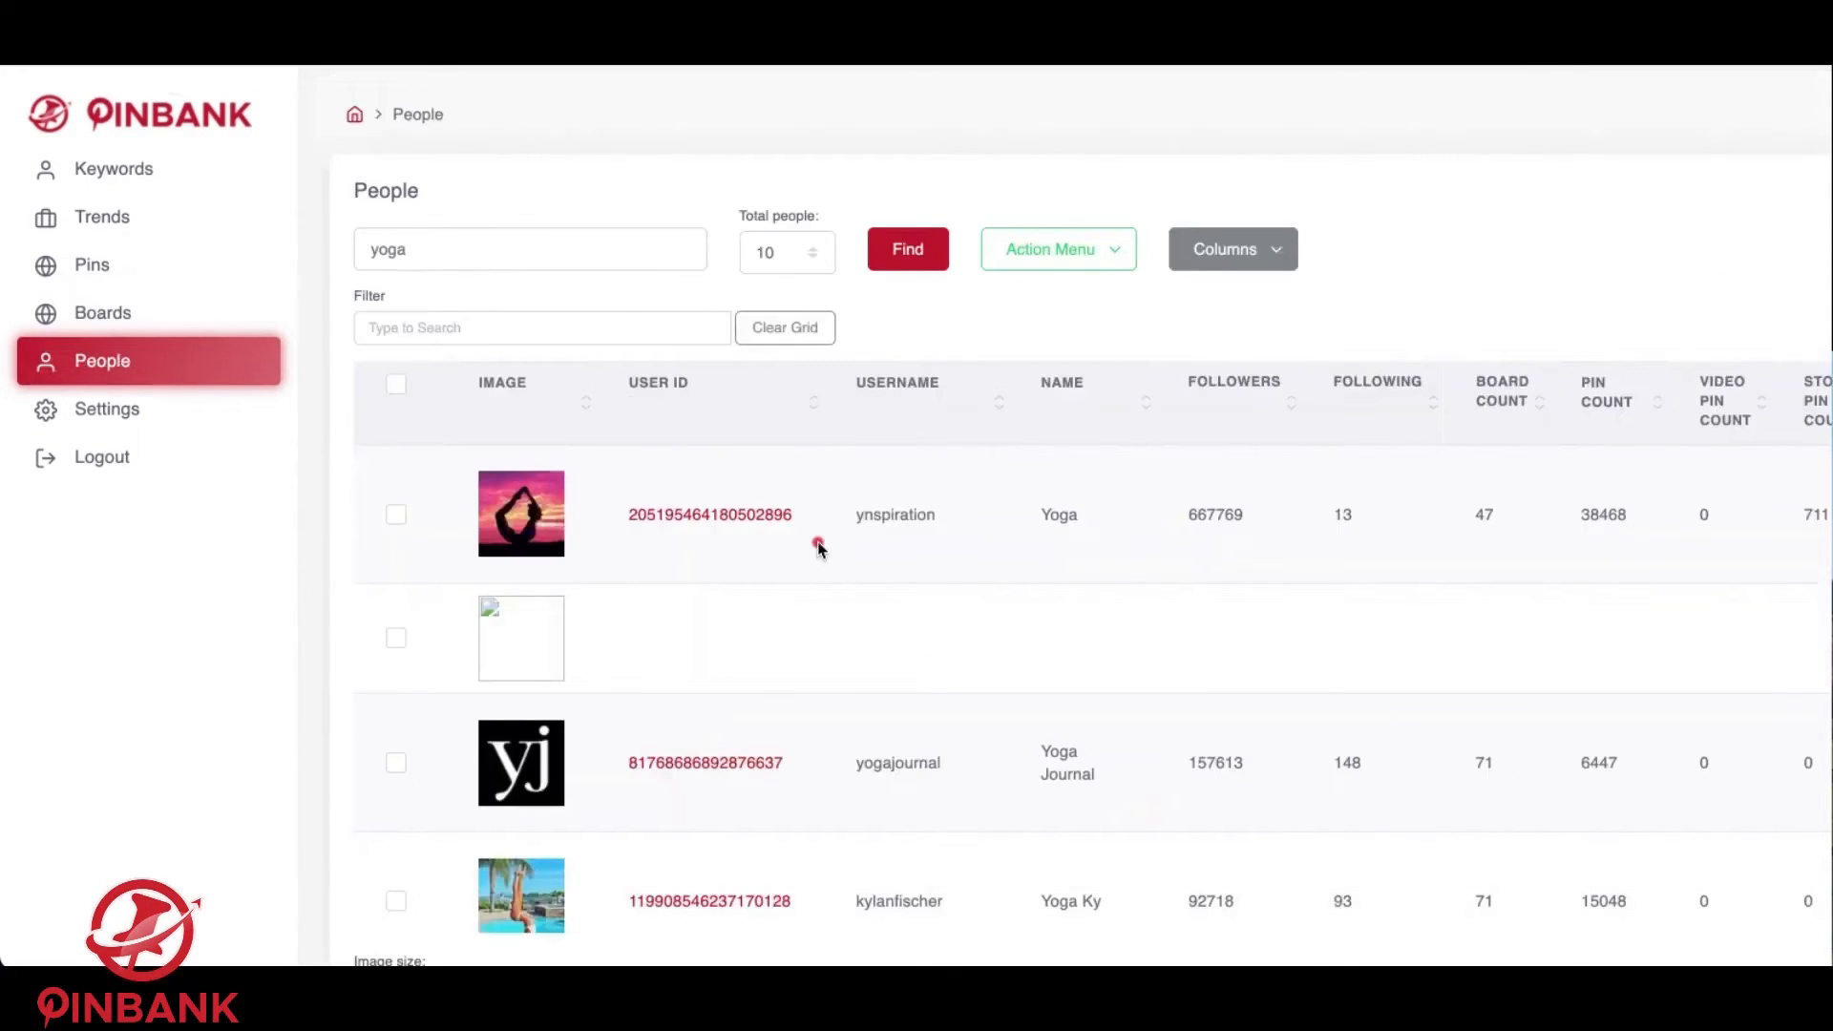
{"action": "scroll", "scroll_direction": "down", "scroll_amount": 3}
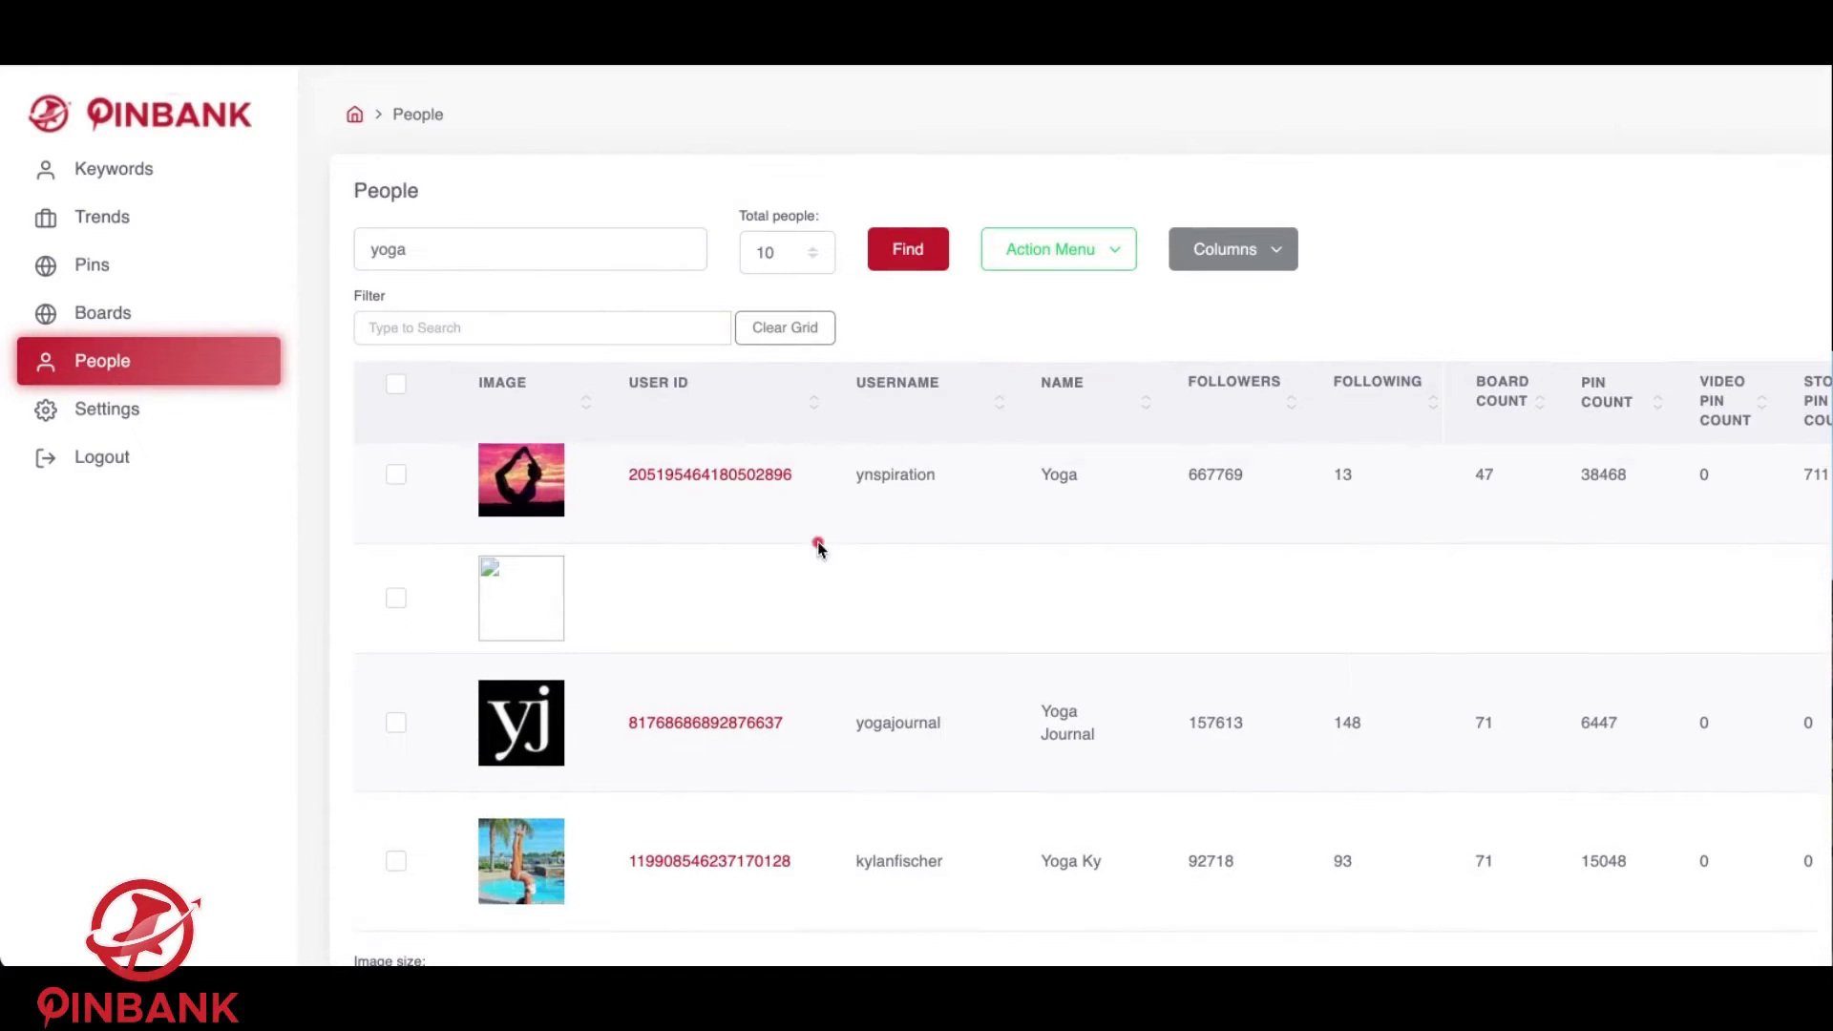
{"action": "scroll", "scroll_direction": "down", "scroll_amount": 3}
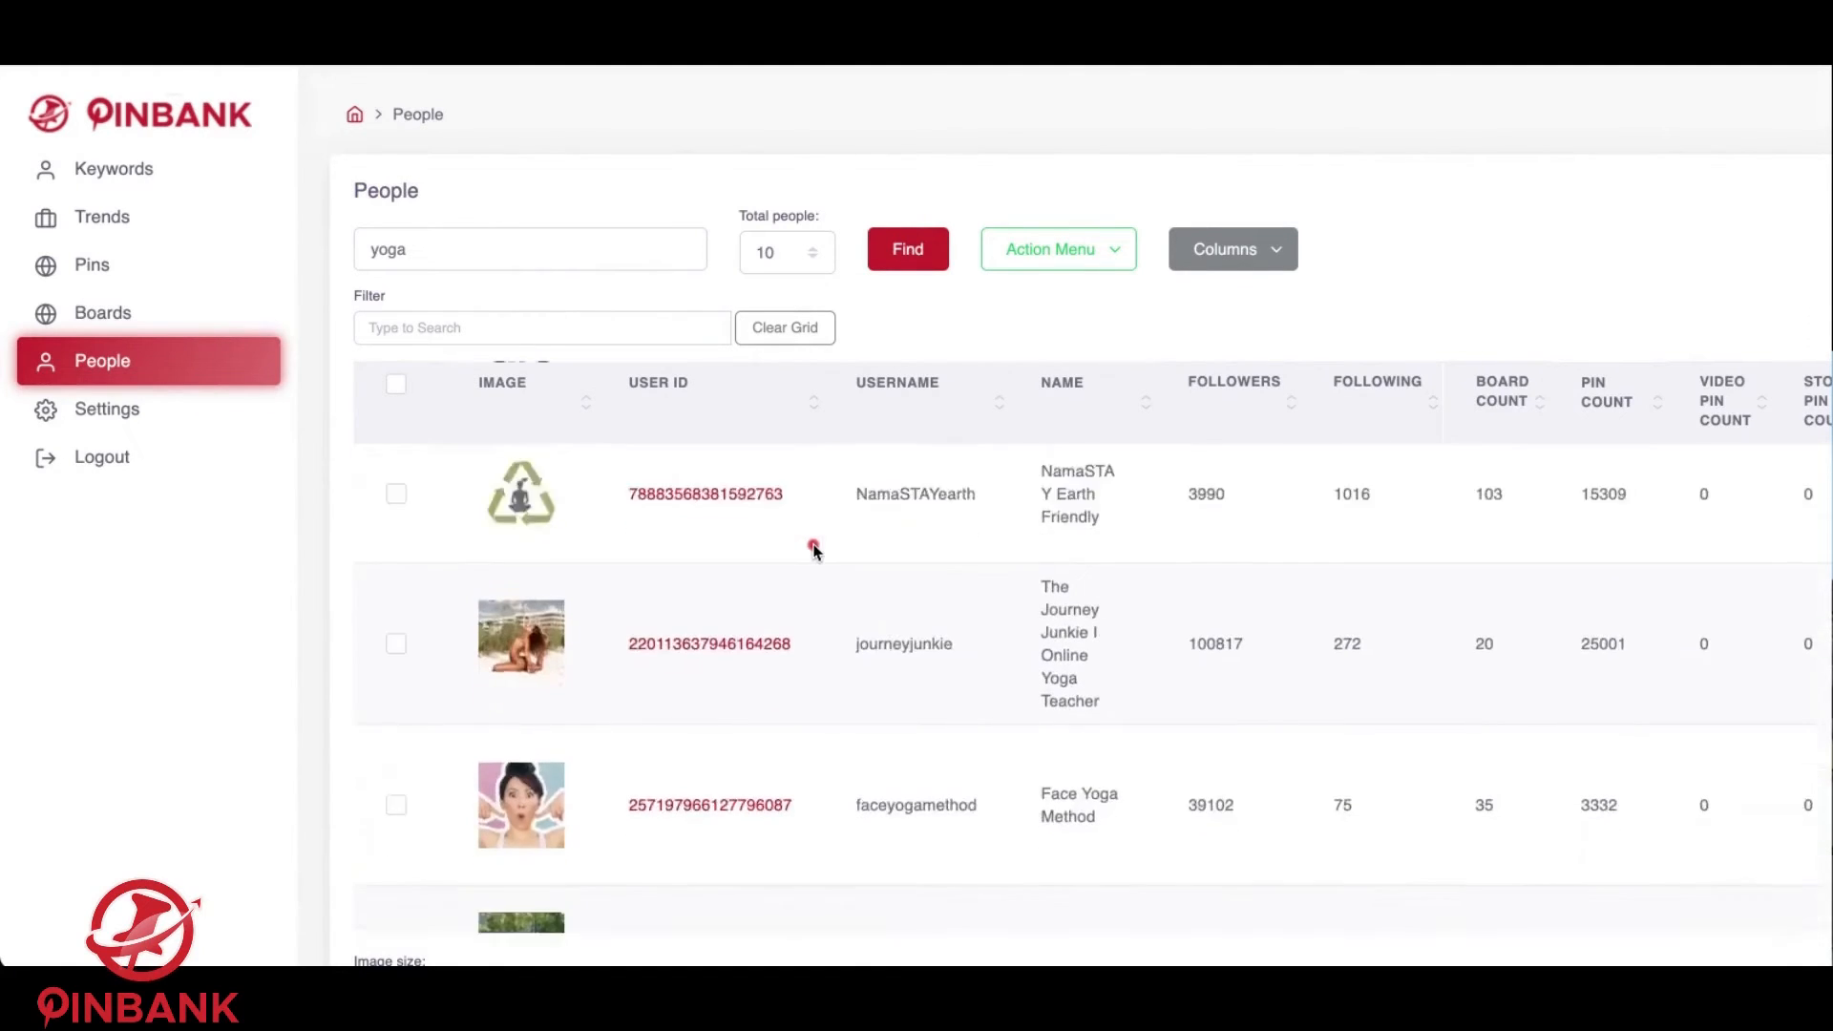
{"action": "scroll", "scroll_direction": "down", "scroll_amount": 3}
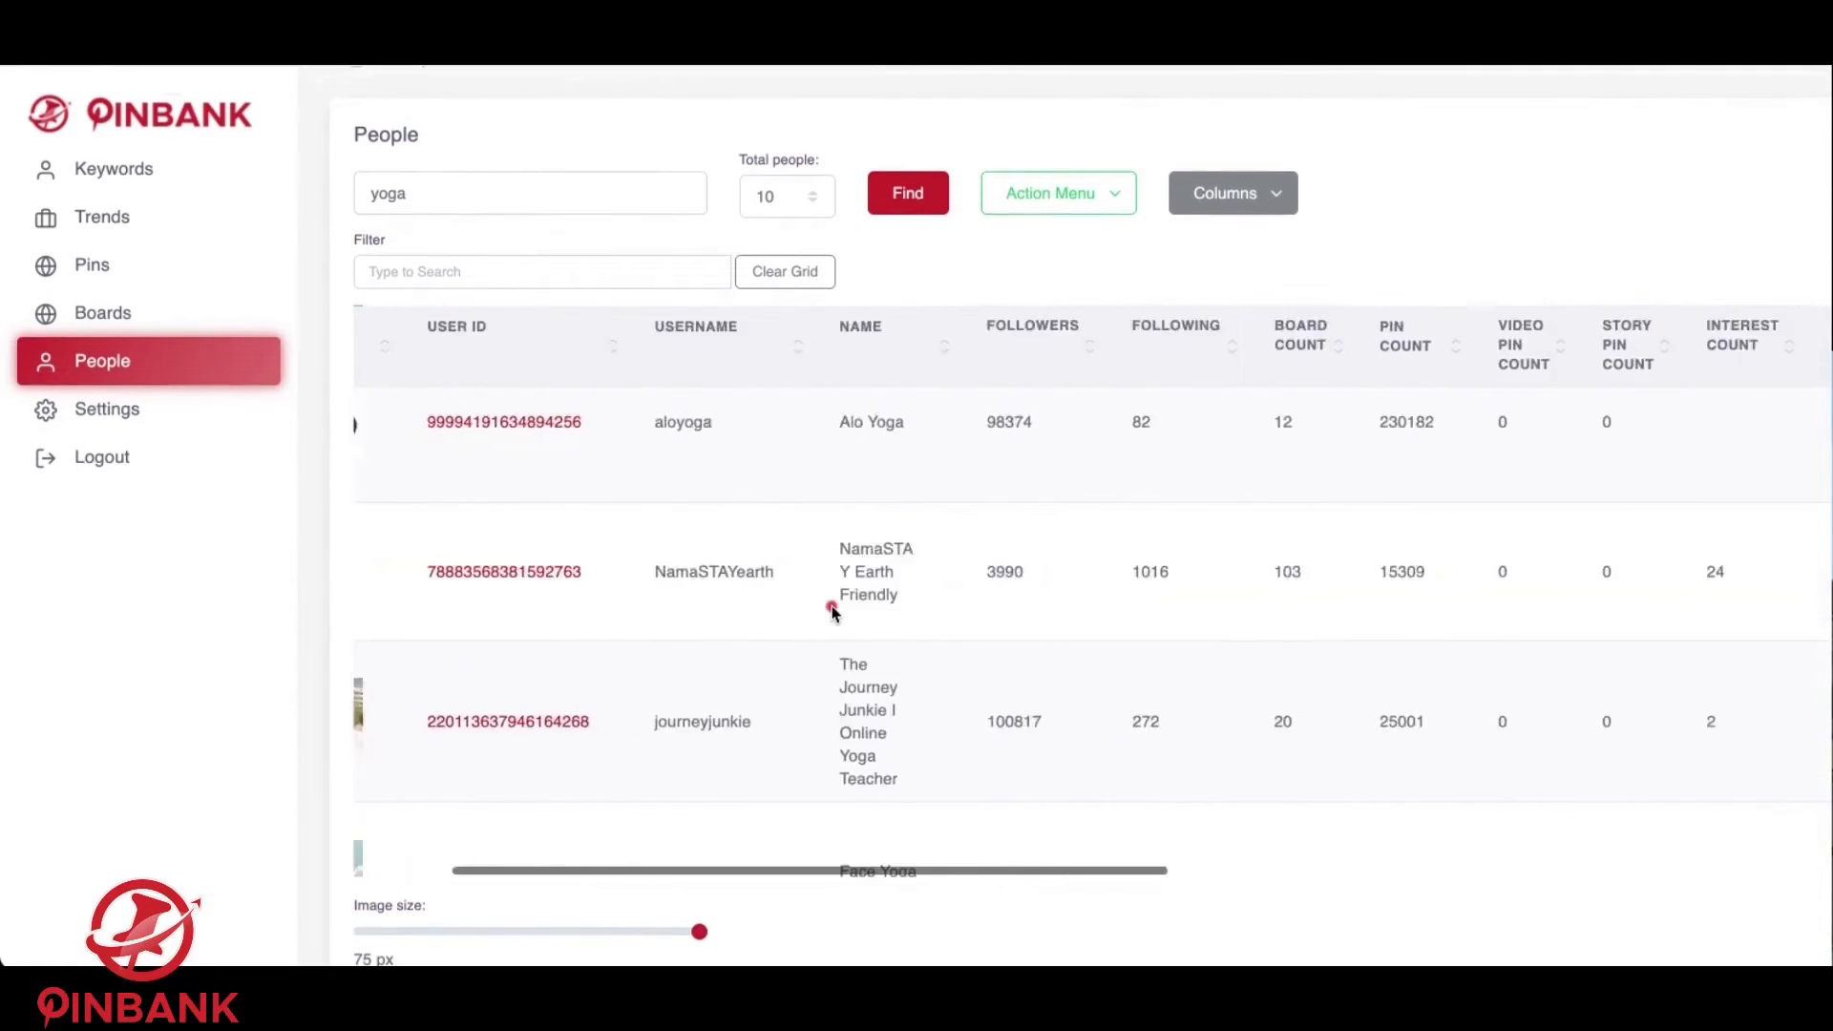
{"action": "scroll", "scroll_direction": "right", "scroll_amount": 3}
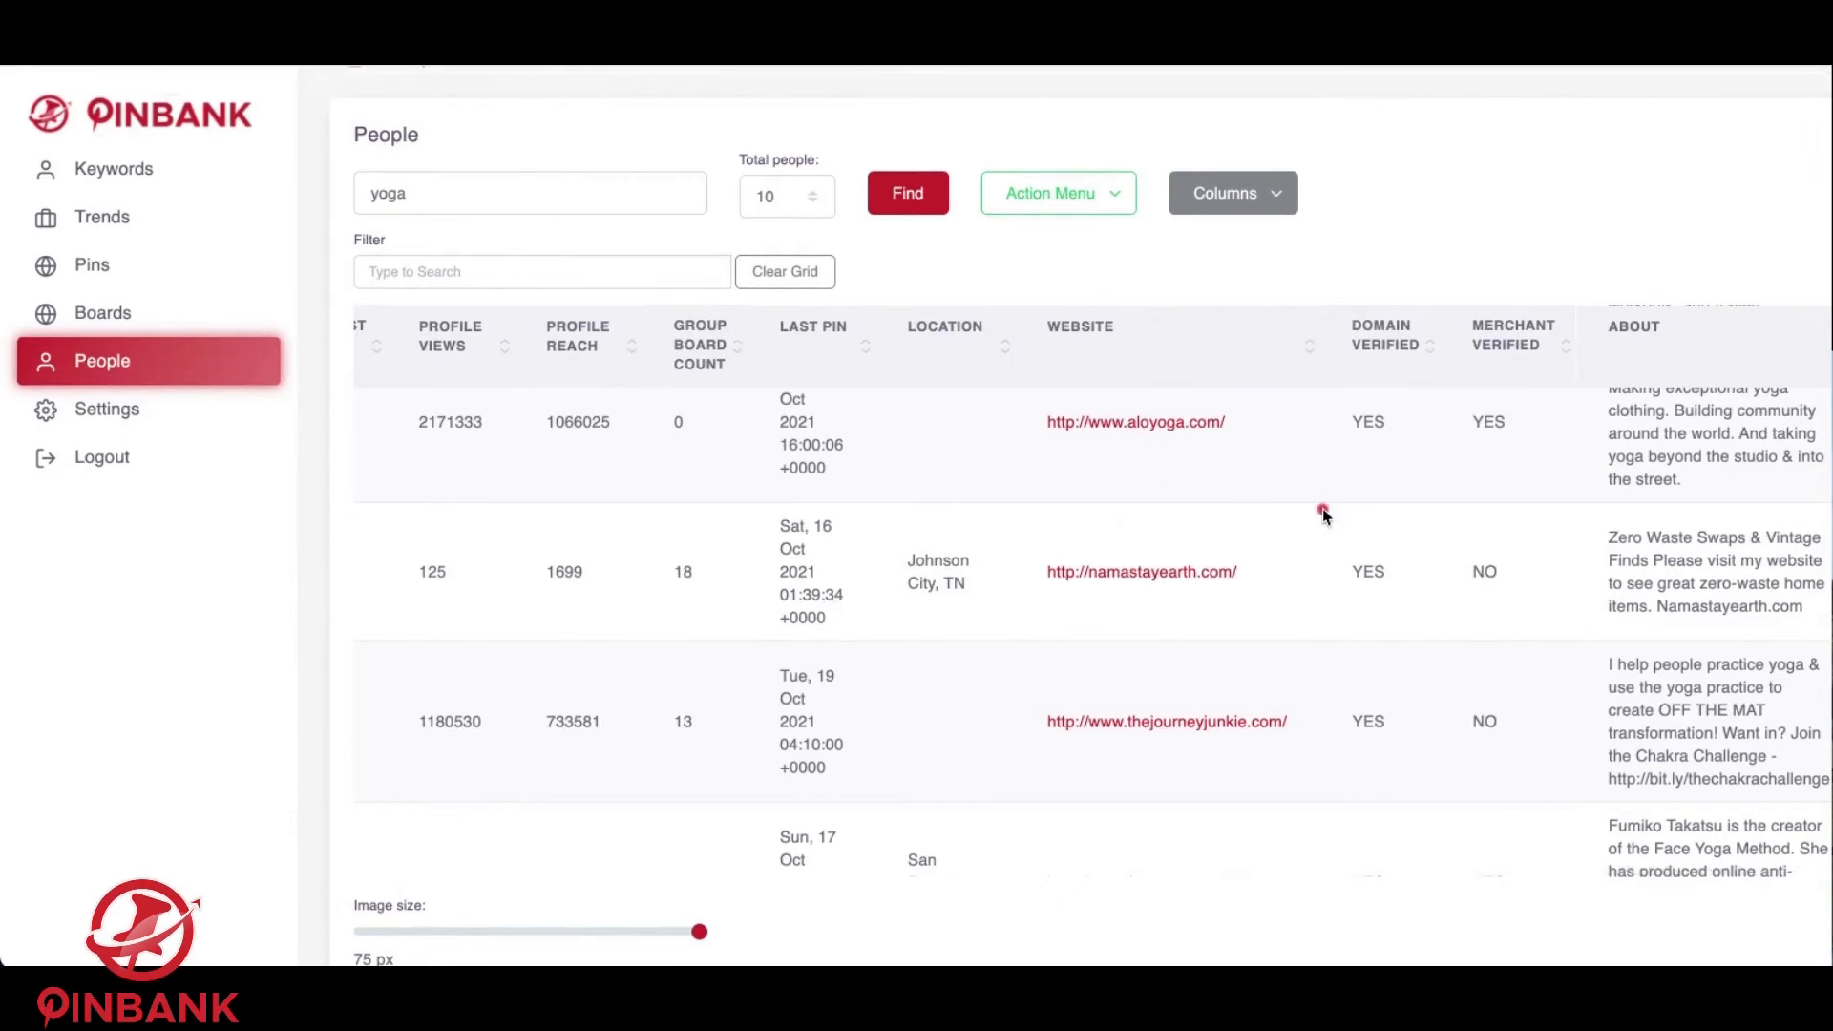
{"action": "mouse_move", "coordinate": [1393, 503]}
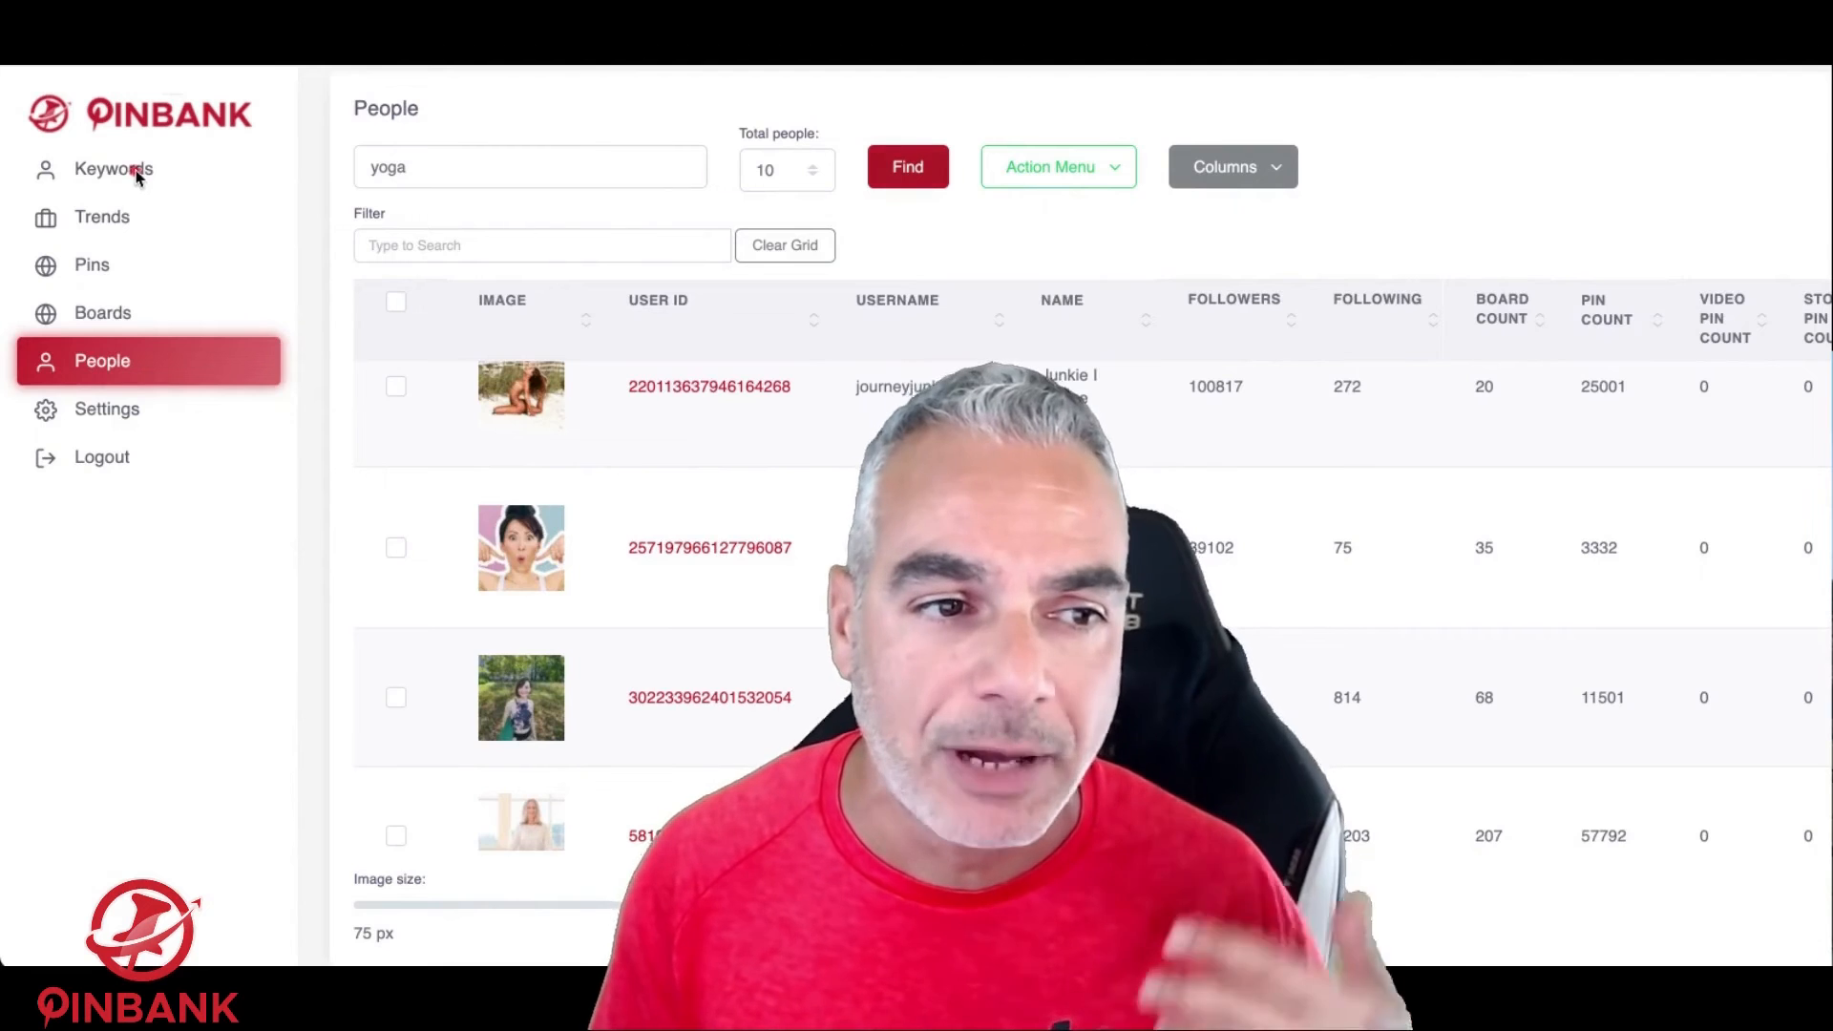
{"action": "left_click", "coordinate": [114, 168]}
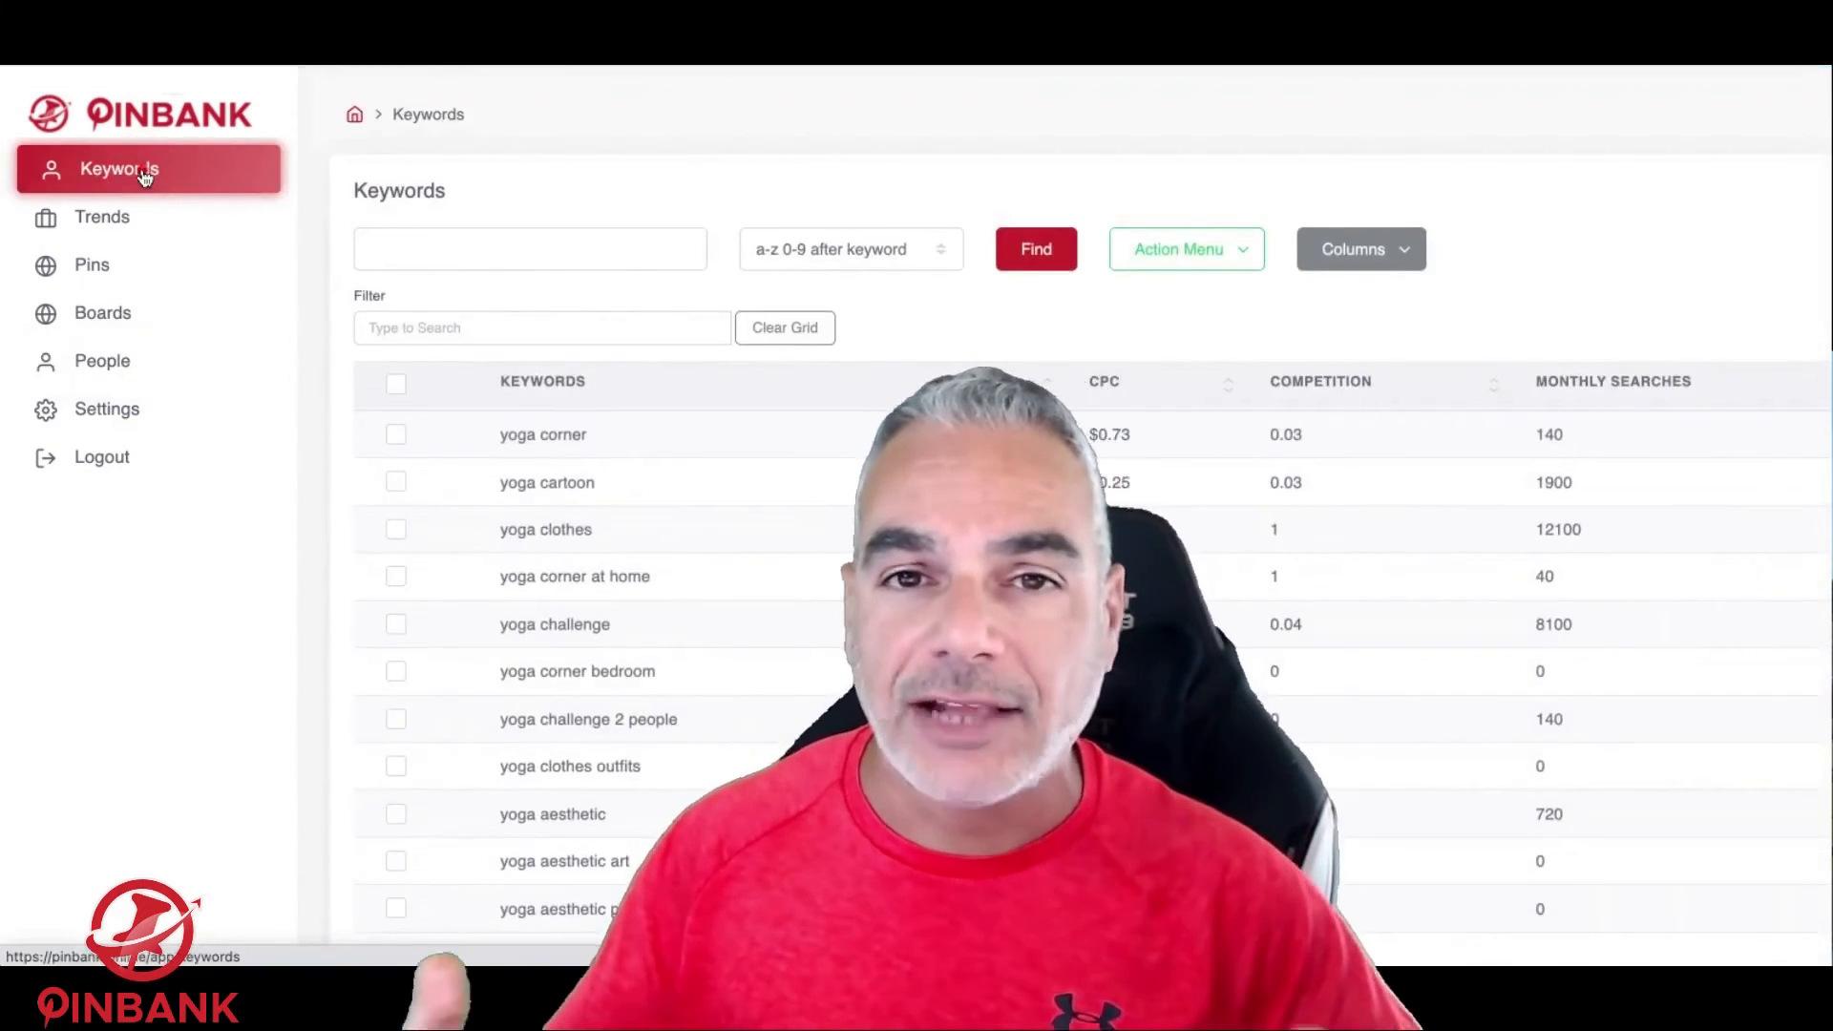